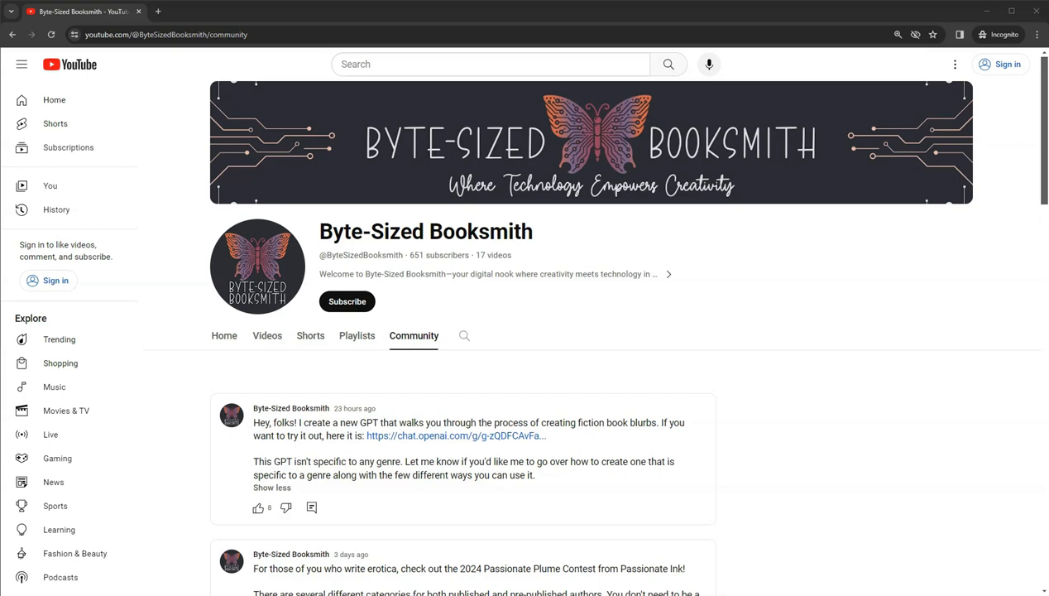
pyautogui.moveTo(305, 347)
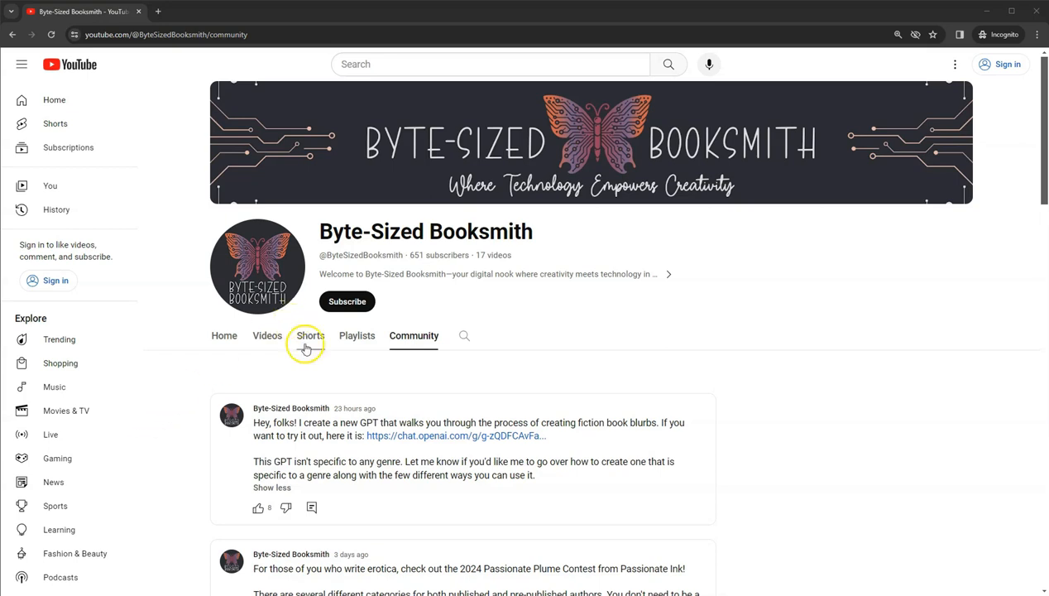
pyautogui.moveTo(366, 375)
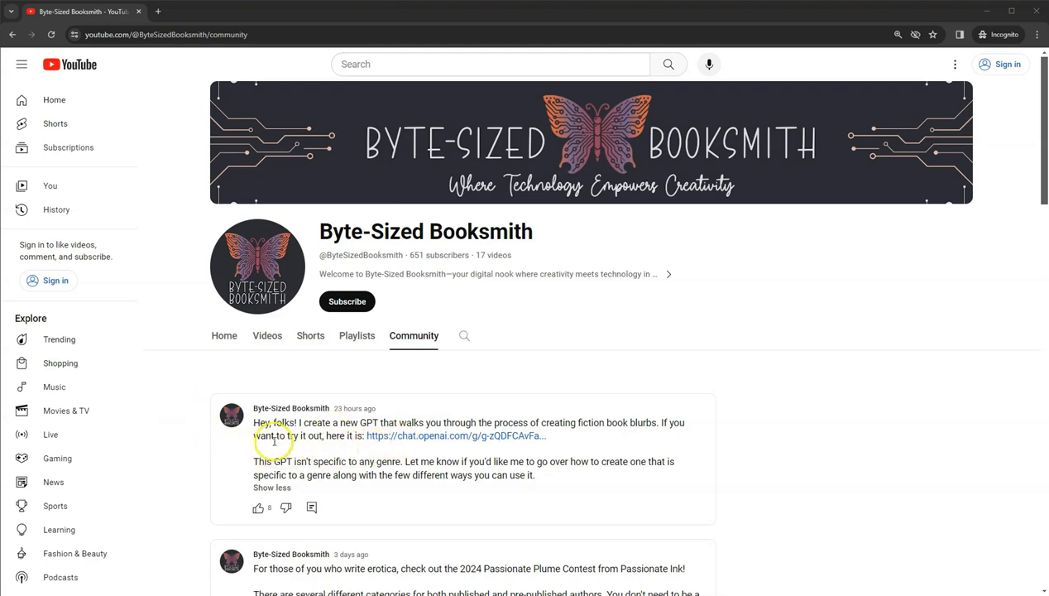
pyautogui.moveTo(243, 463)
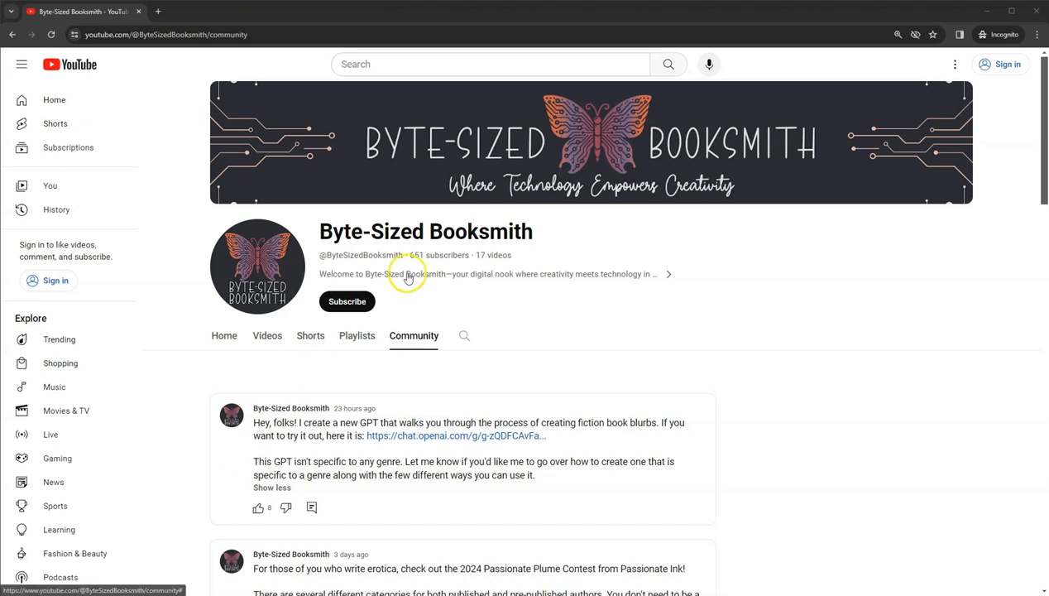
# - Open the shared FictionBlurbBot GPT link to view its blurb-writing starter prompts
pyautogui.click(455, 435)
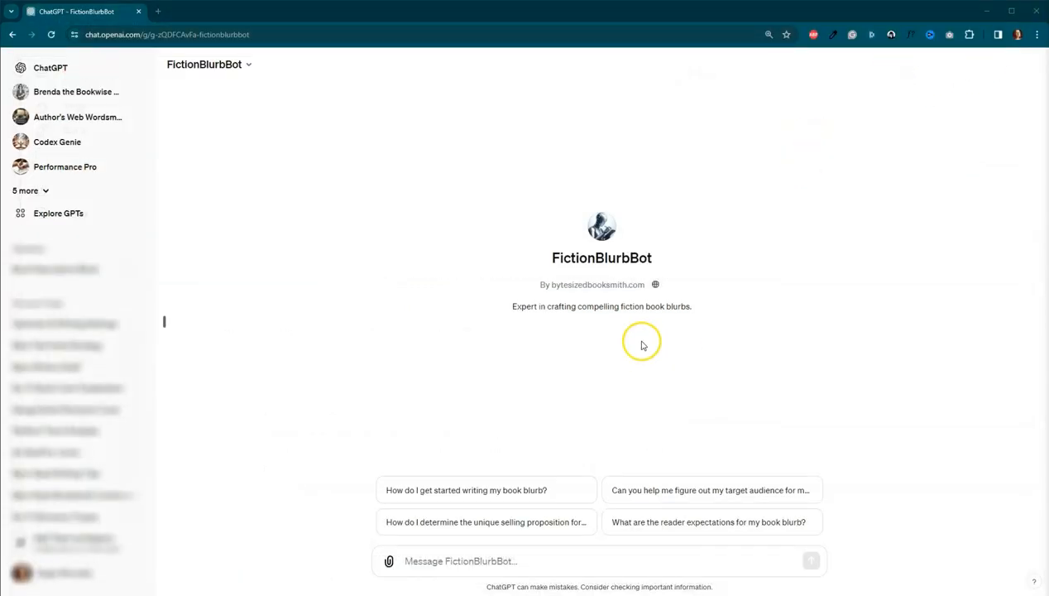
pyautogui.moveTo(626, 359)
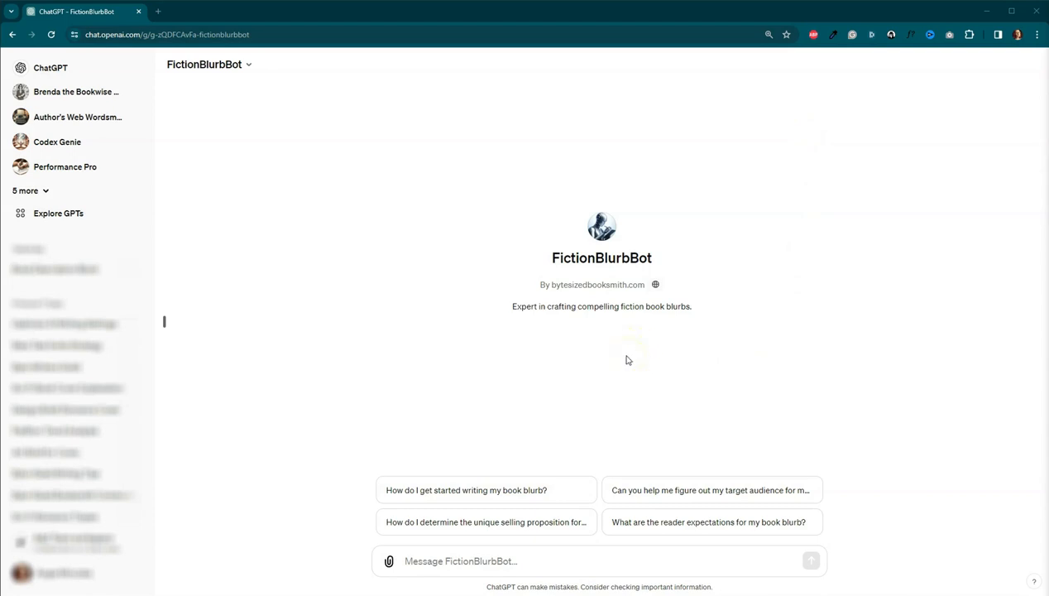
pyautogui.moveTo(514, 423)
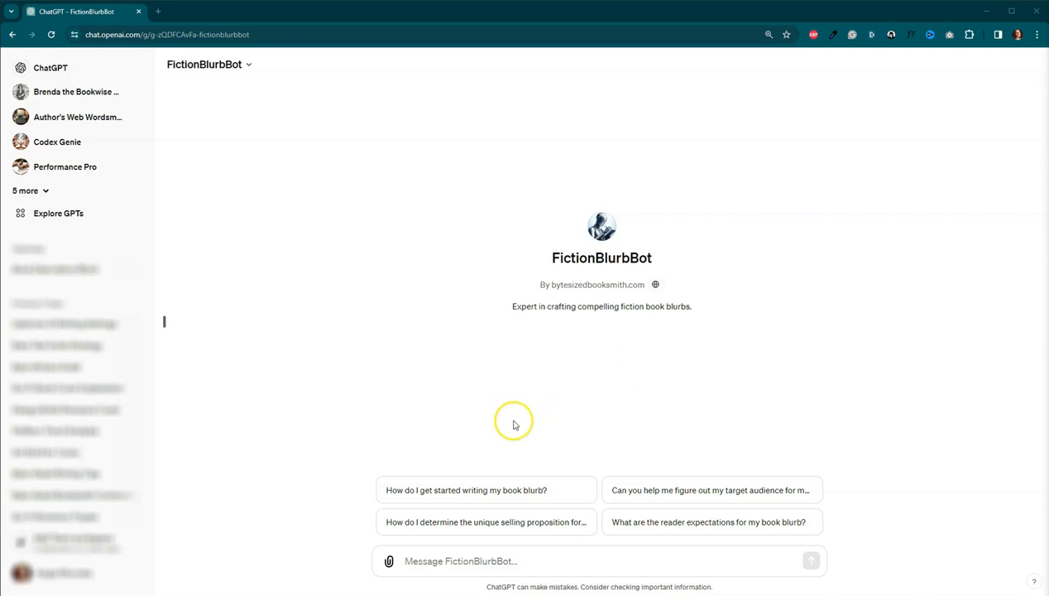
pyautogui.moveTo(637, 475)
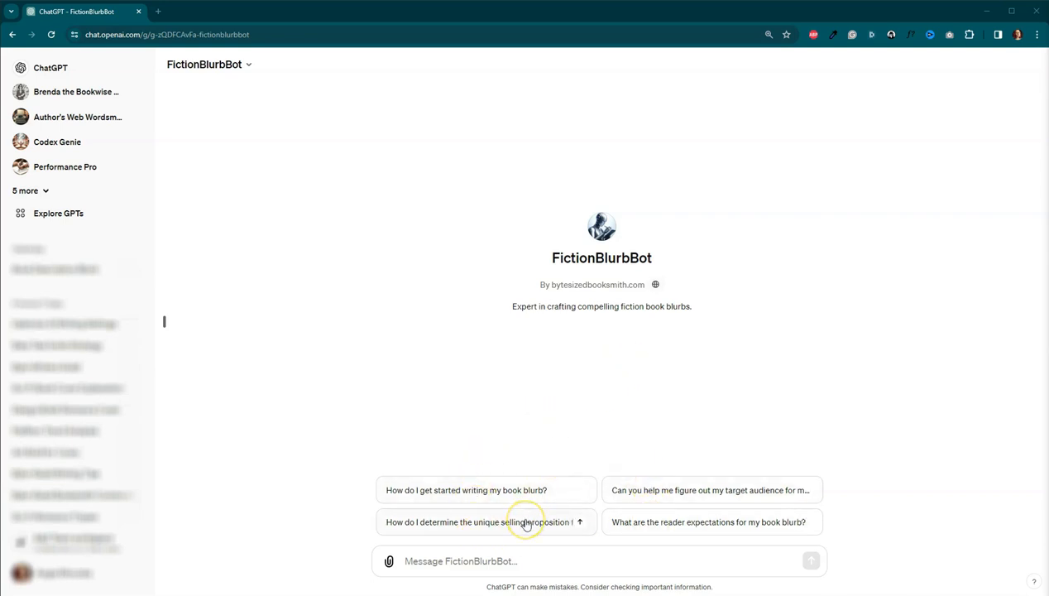
pyautogui.moveTo(415, 534)
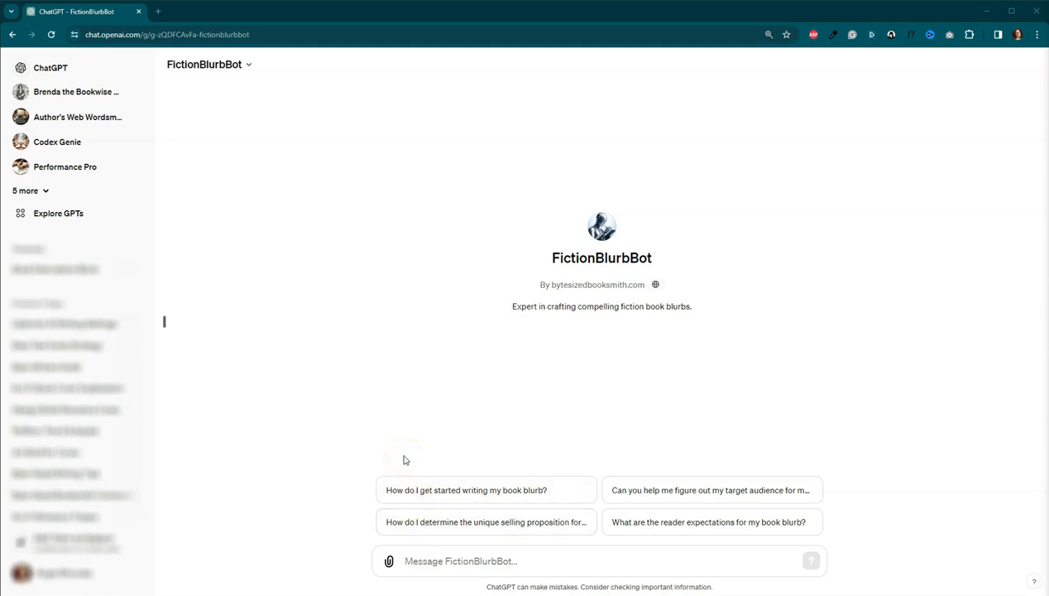
pyautogui.moveTo(215, 530)
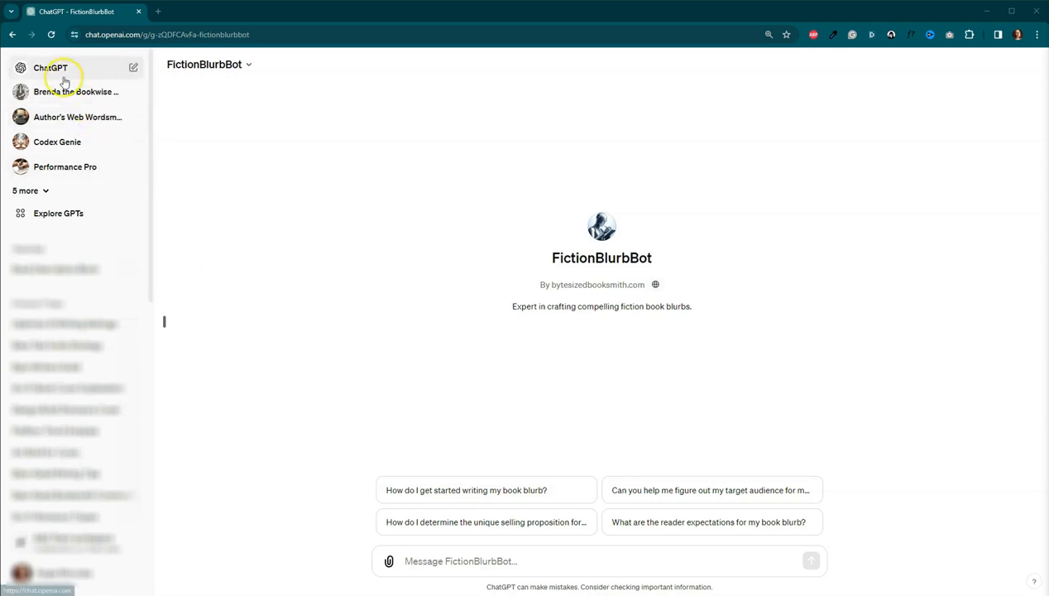
# - In a new plain ChatGPT chat, type the question asking what Amazon-style book descriptions are called
pyautogui.click(49, 68)
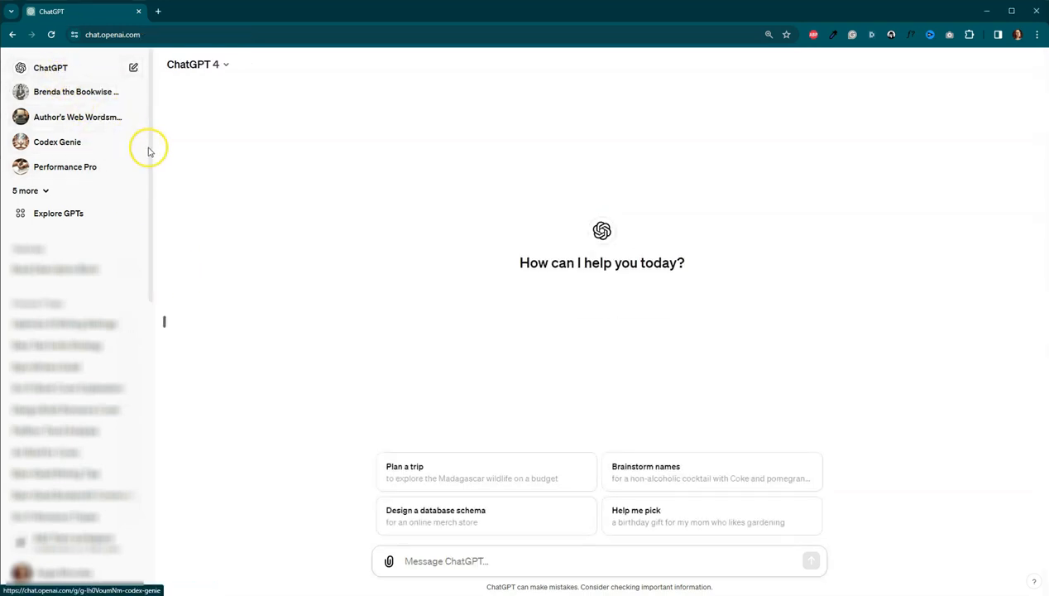
pyautogui.moveTo(300, 320)
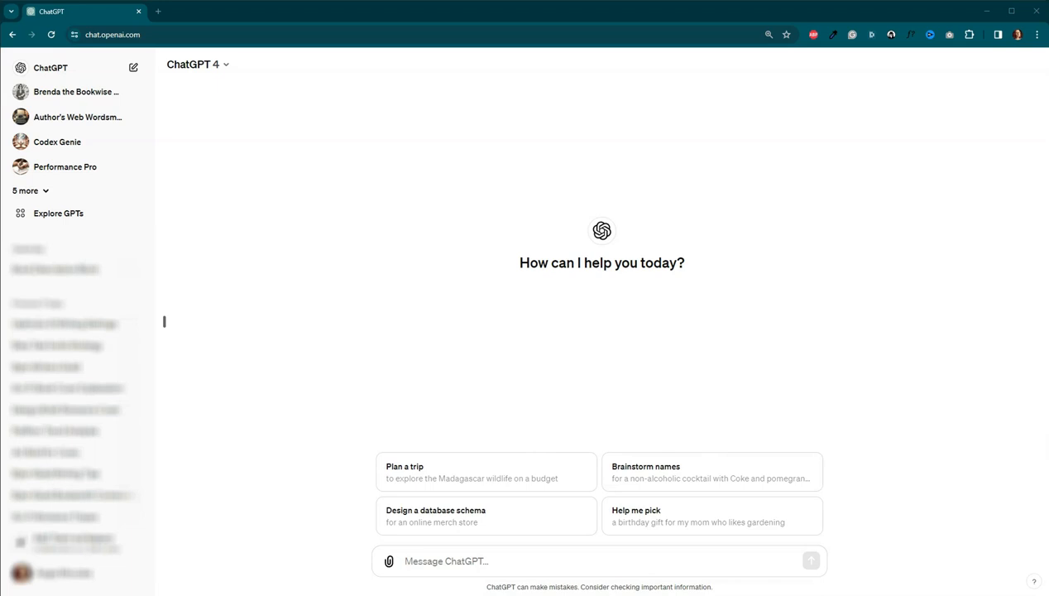
pyautogui.write('What do you call the description of a book, such as the one offered on Amazon, that helps tell readers what the book is about?')
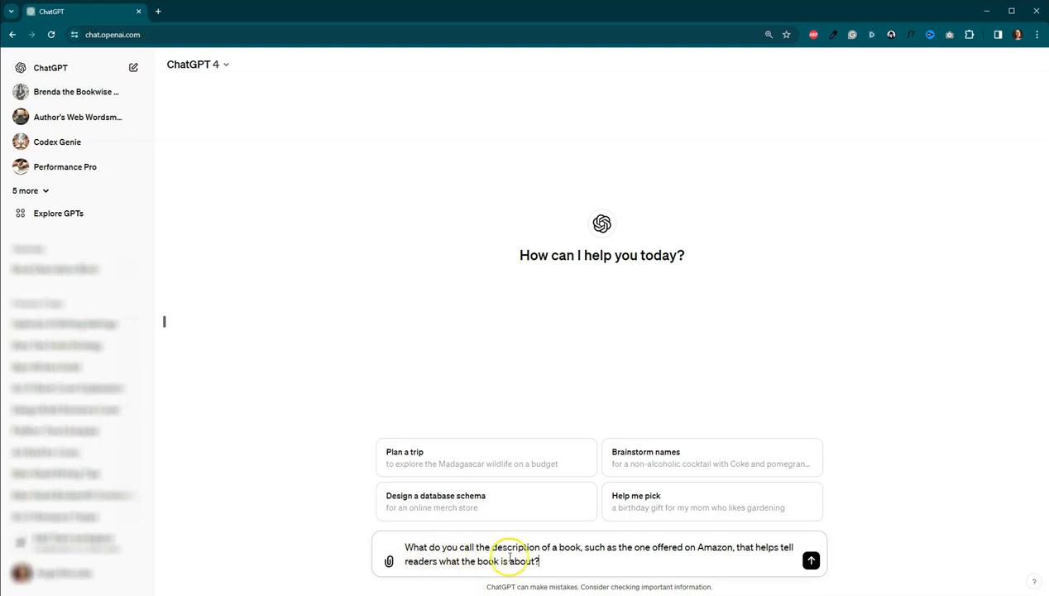
pyautogui.moveTo(652, 557)
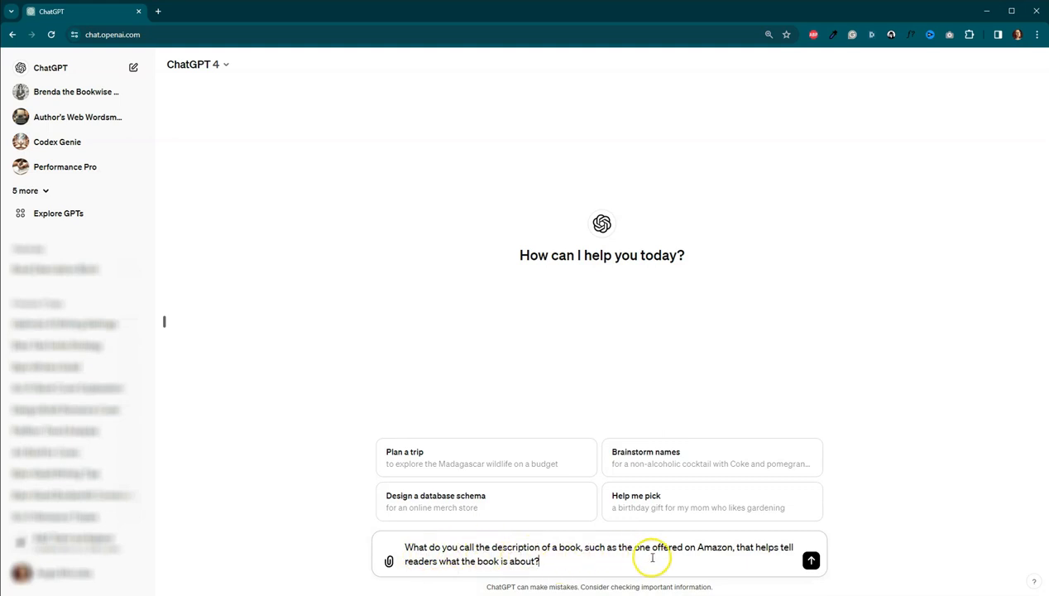
pyautogui.moveTo(757, 566)
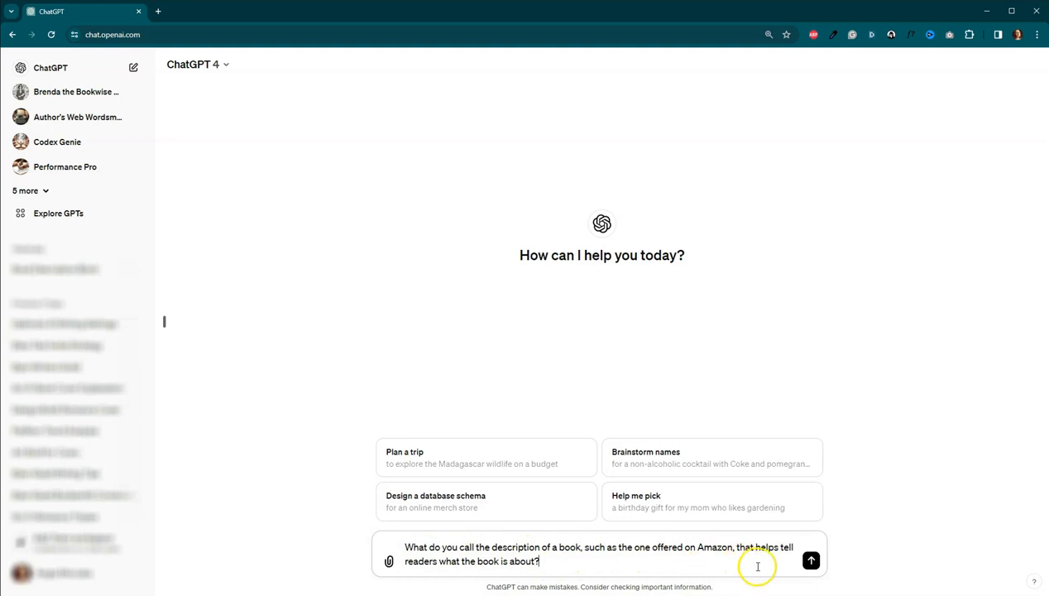
pyautogui.moveTo(675, 568)
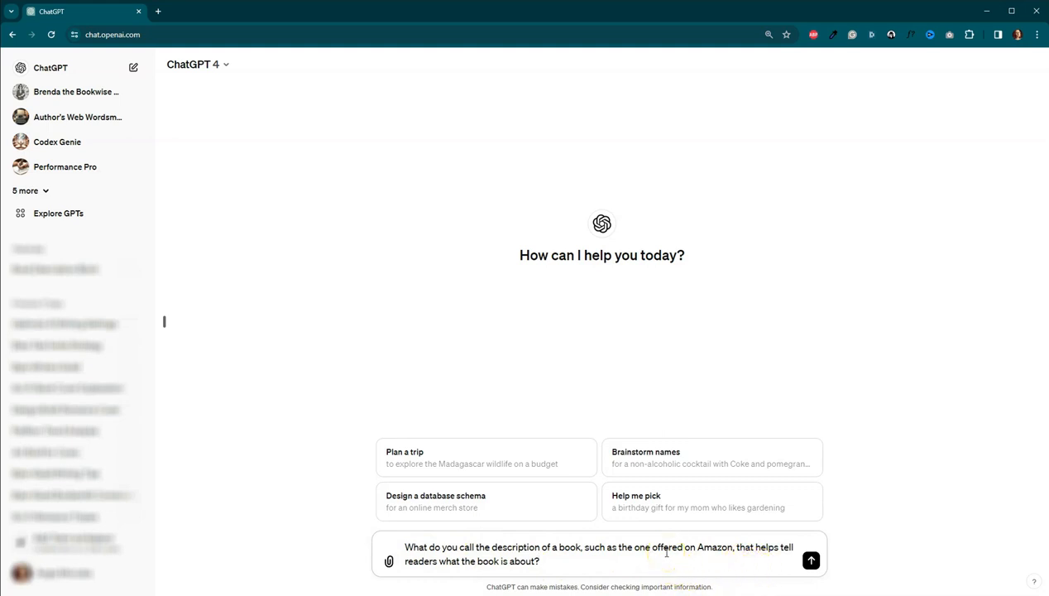
pyautogui.click(540, 561)
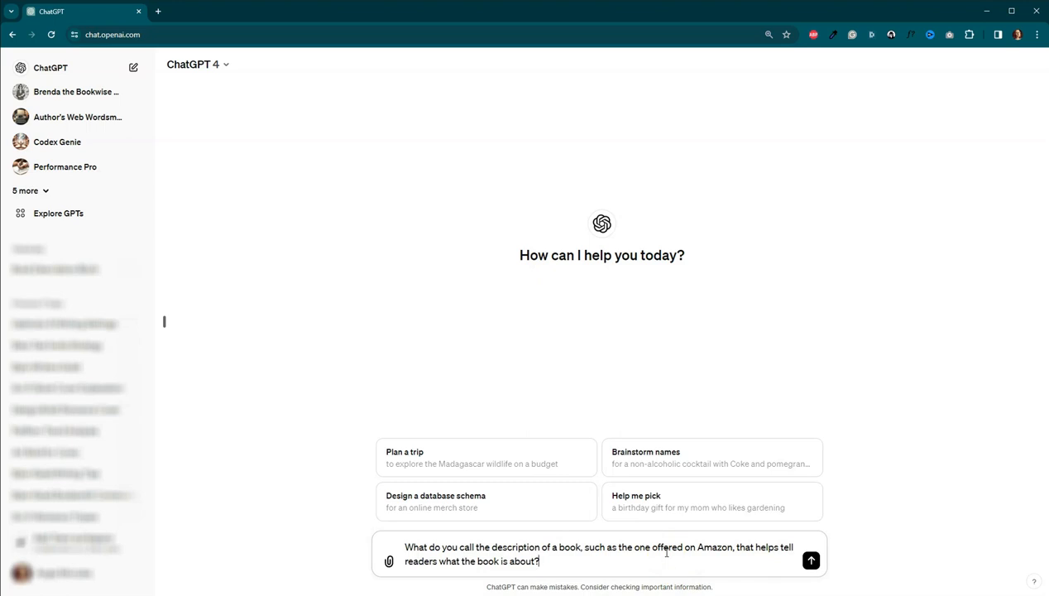
# - Send the book description question and get the answer that it's a book blurb
pyautogui.click(811, 560)
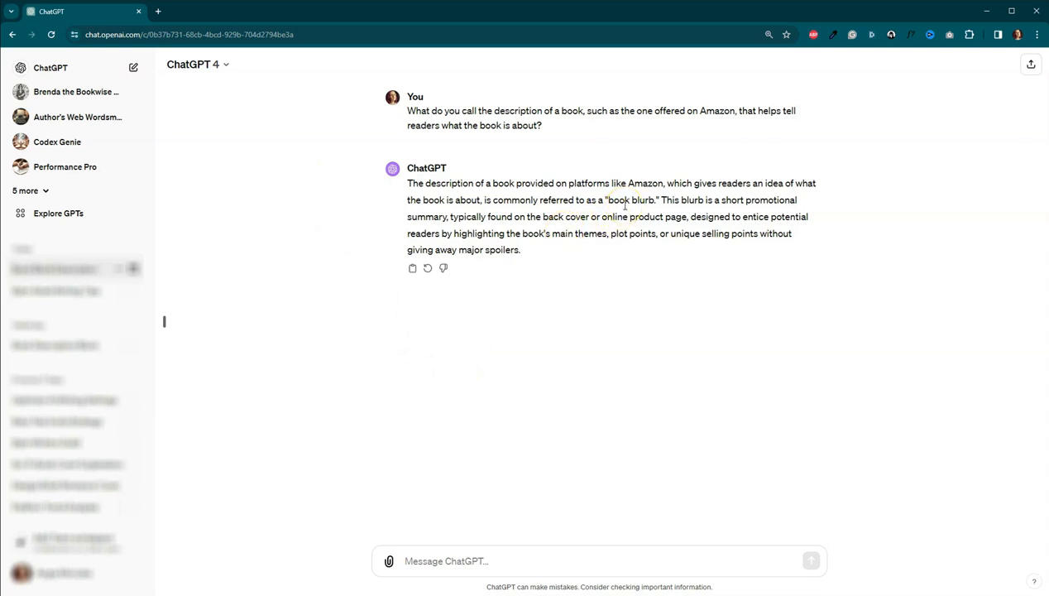
pyautogui.moveTo(529, 275)
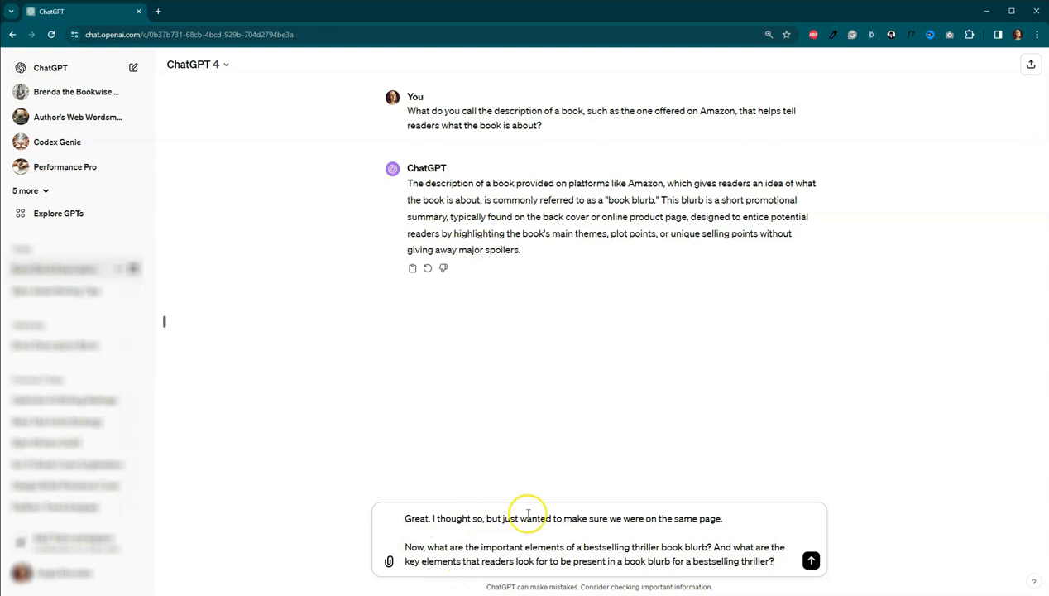
pyautogui.moveTo(707, 528)
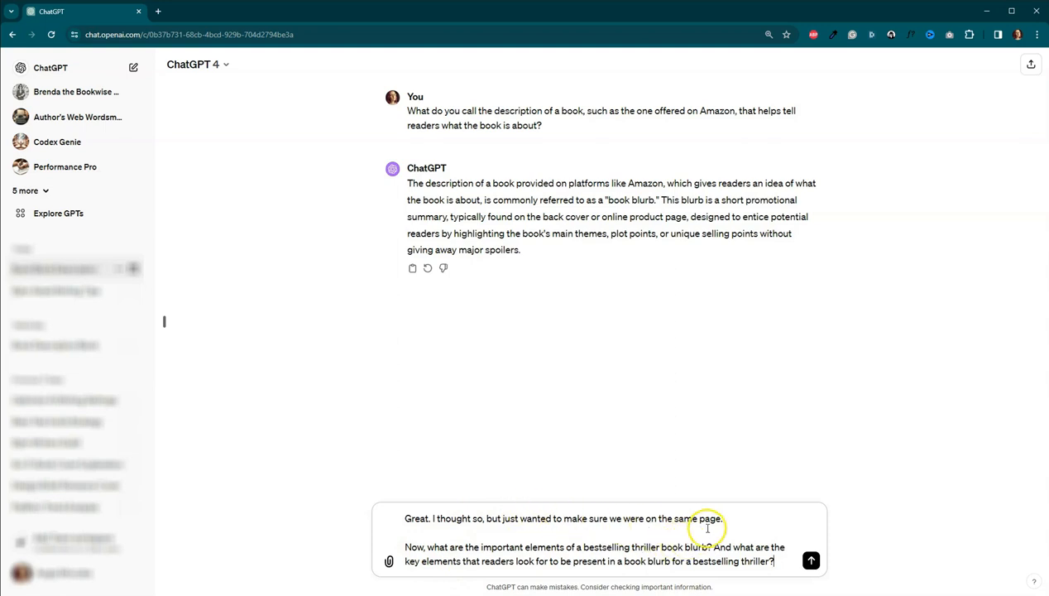
pyautogui.moveTo(480, 538)
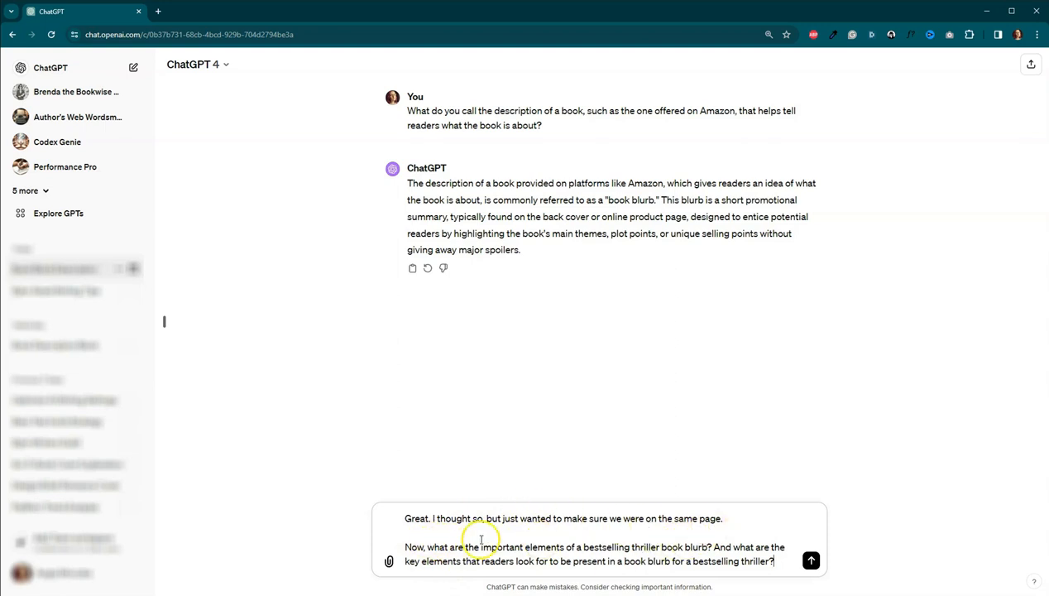
pyautogui.moveTo(644, 550)
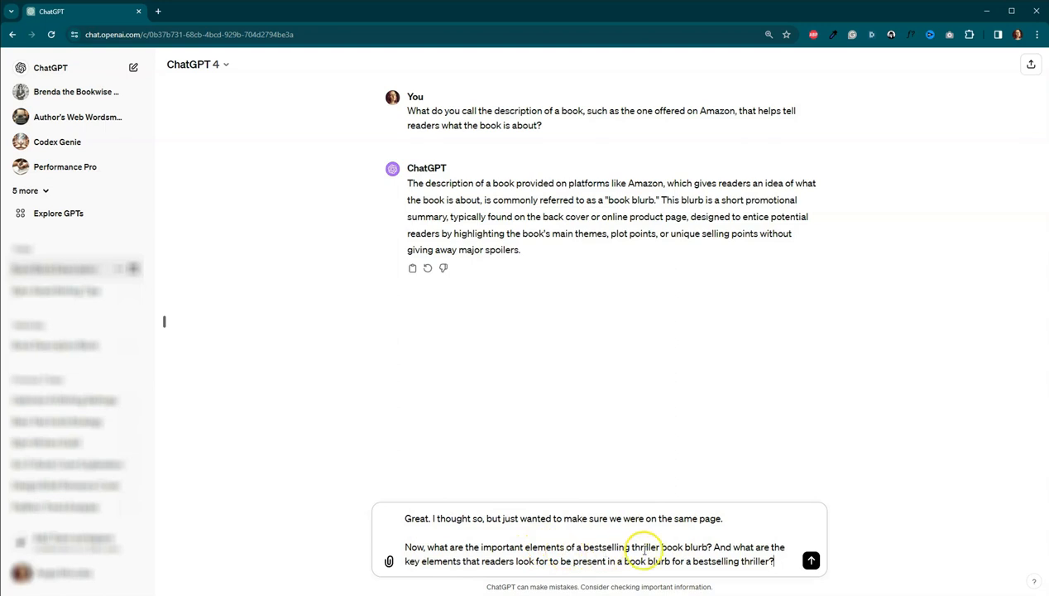
pyautogui.moveTo(695, 551)
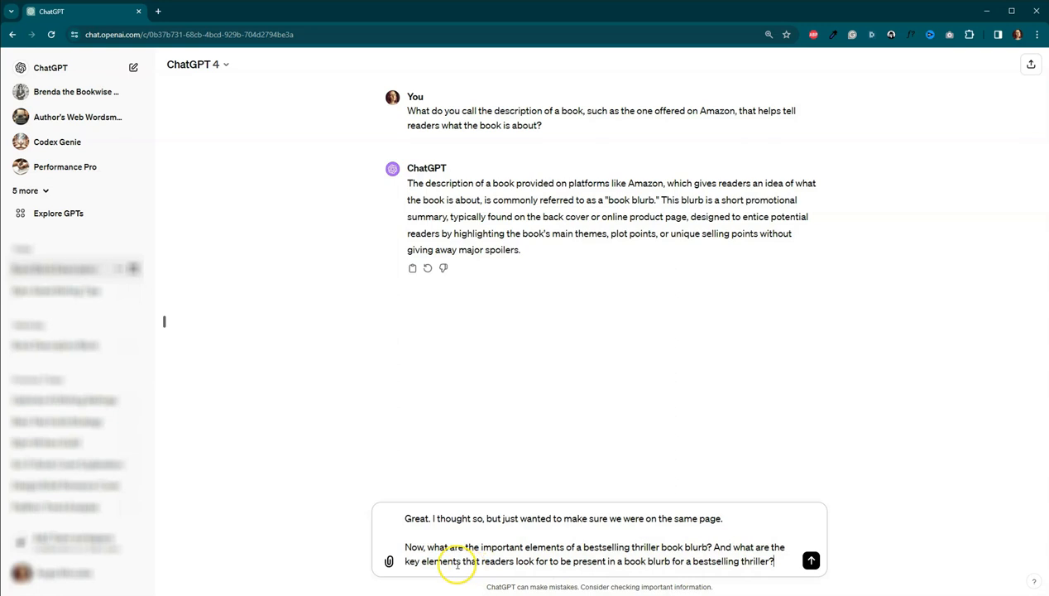
pyautogui.moveTo(586, 565)
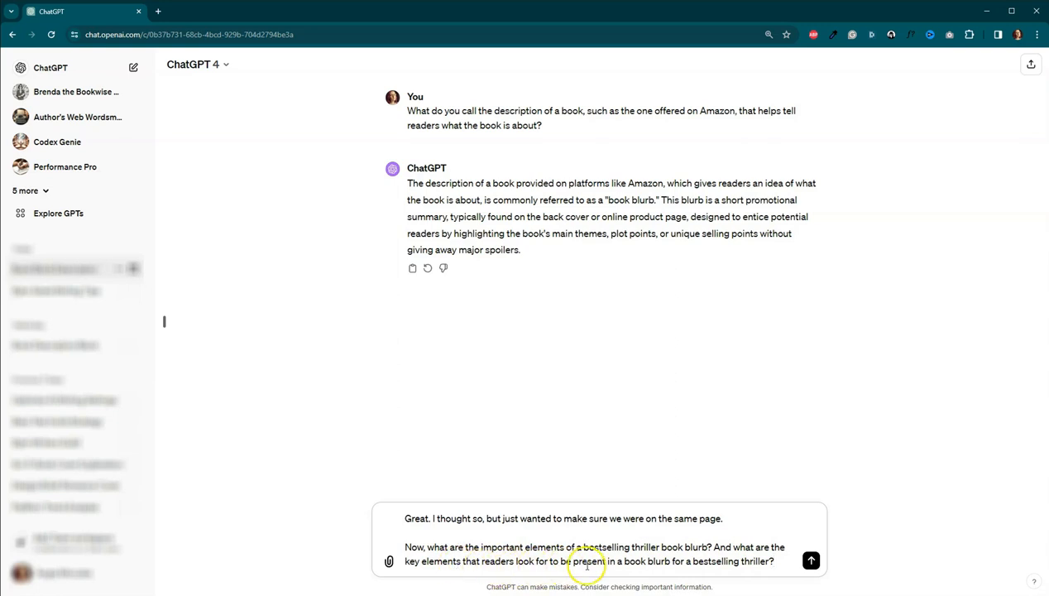
pyautogui.moveTo(695, 565)
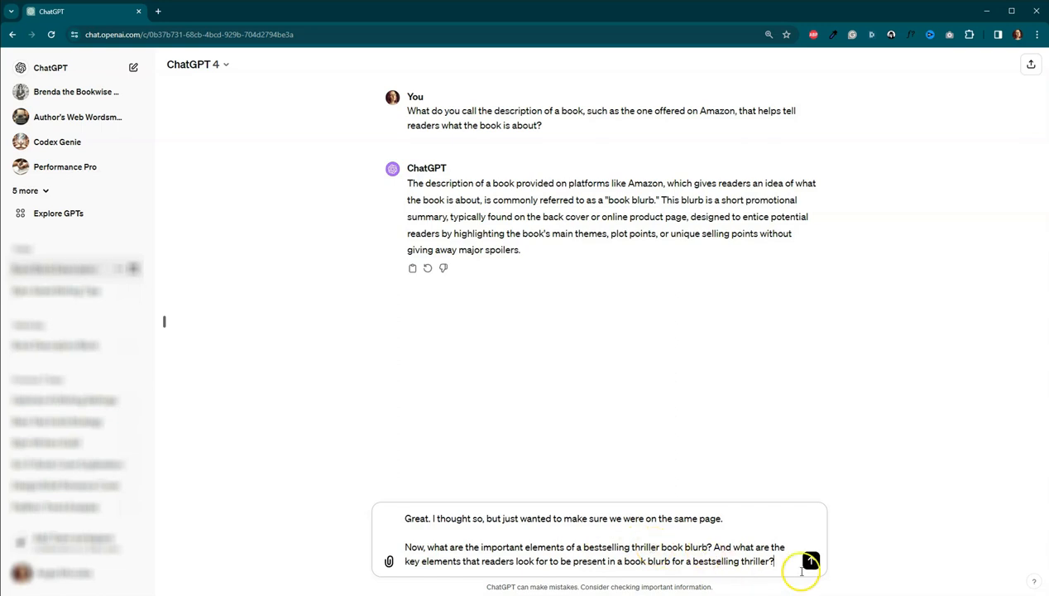
pyautogui.click(809, 561)
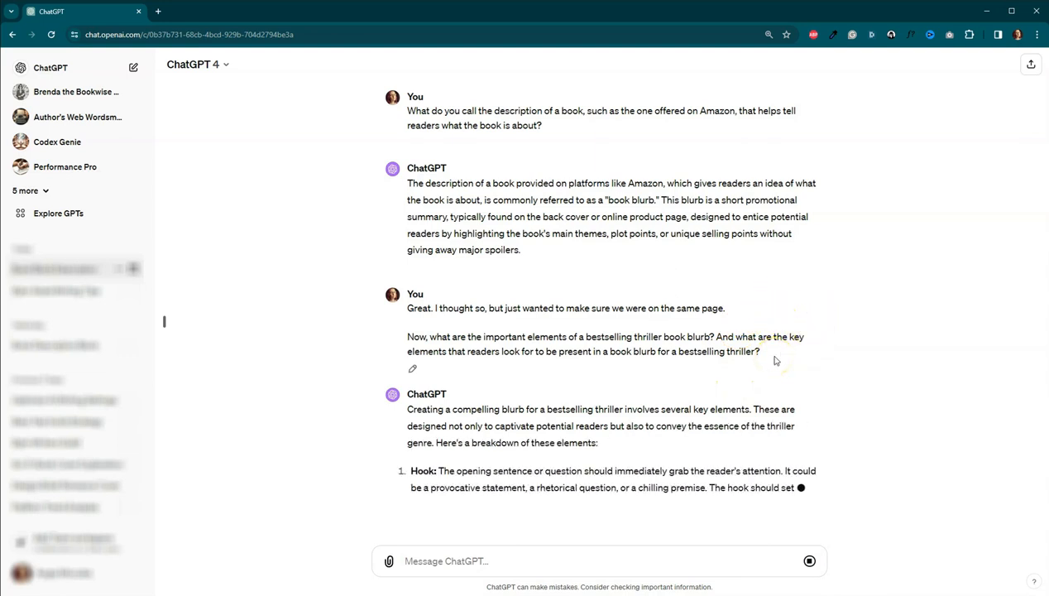
pyautogui.scroll(-3)
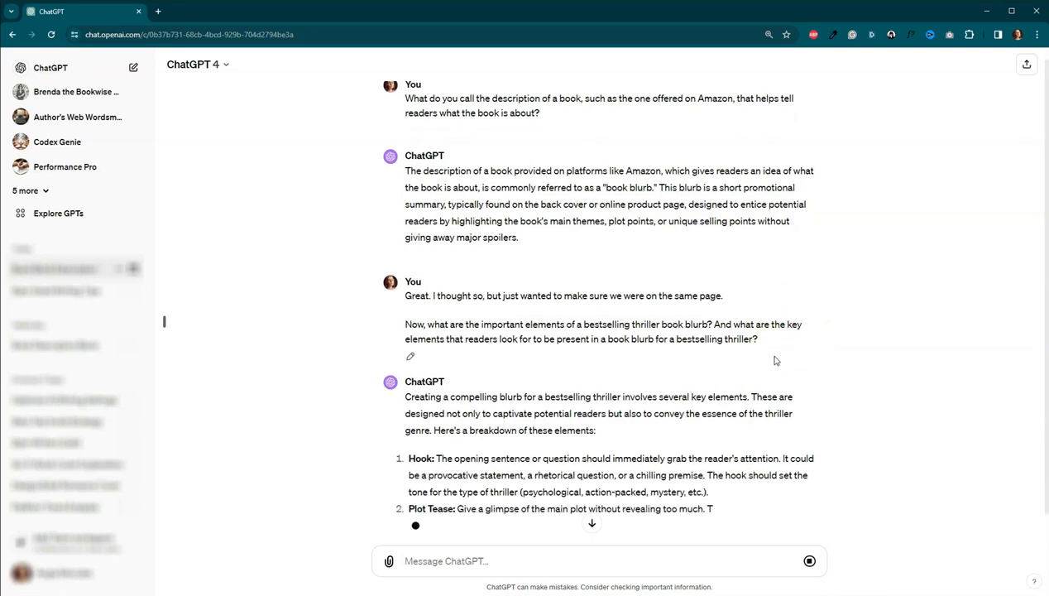
pyautogui.scroll(-3)
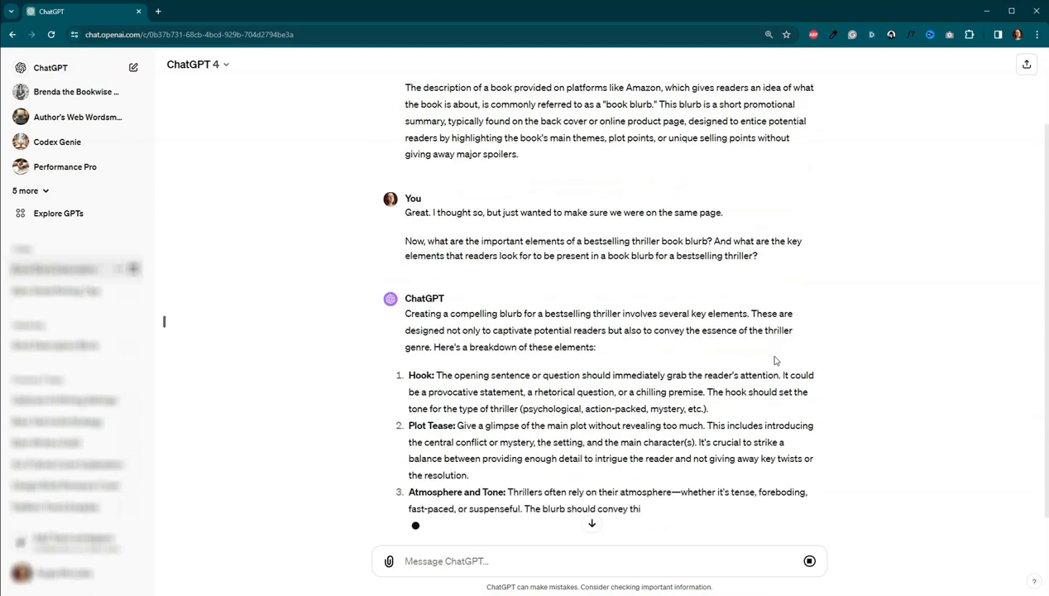
pyautogui.scroll(-3)
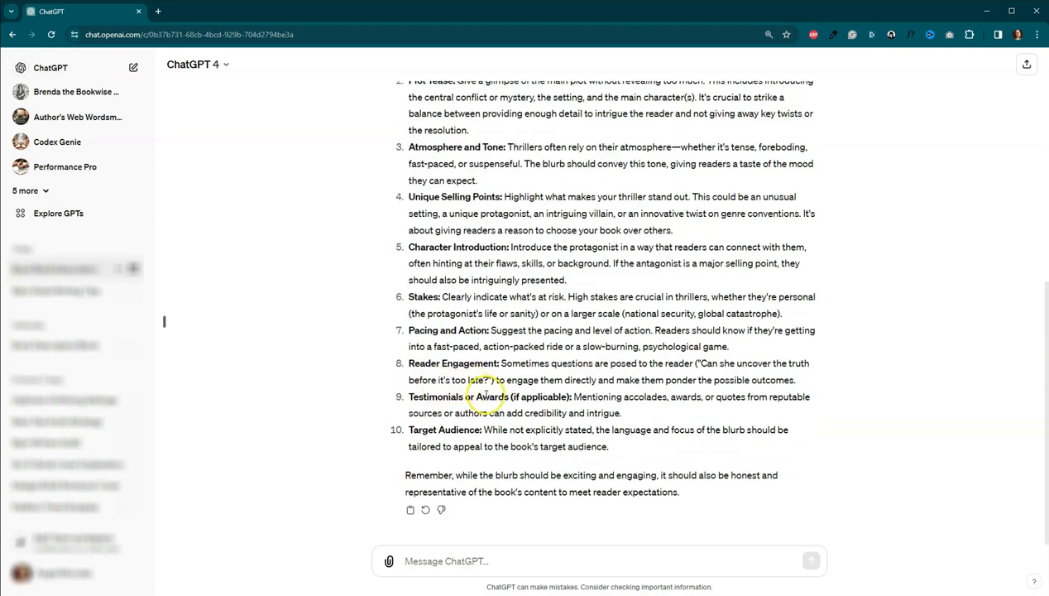
pyautogui.moveTo(581, 389)
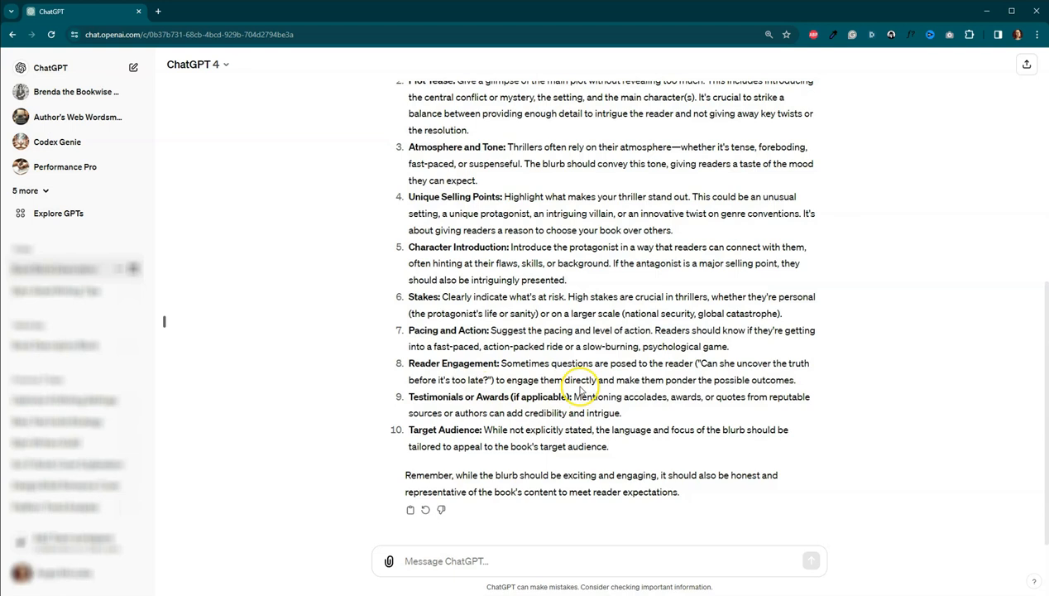
pyautogui.moveTo(563, 391)
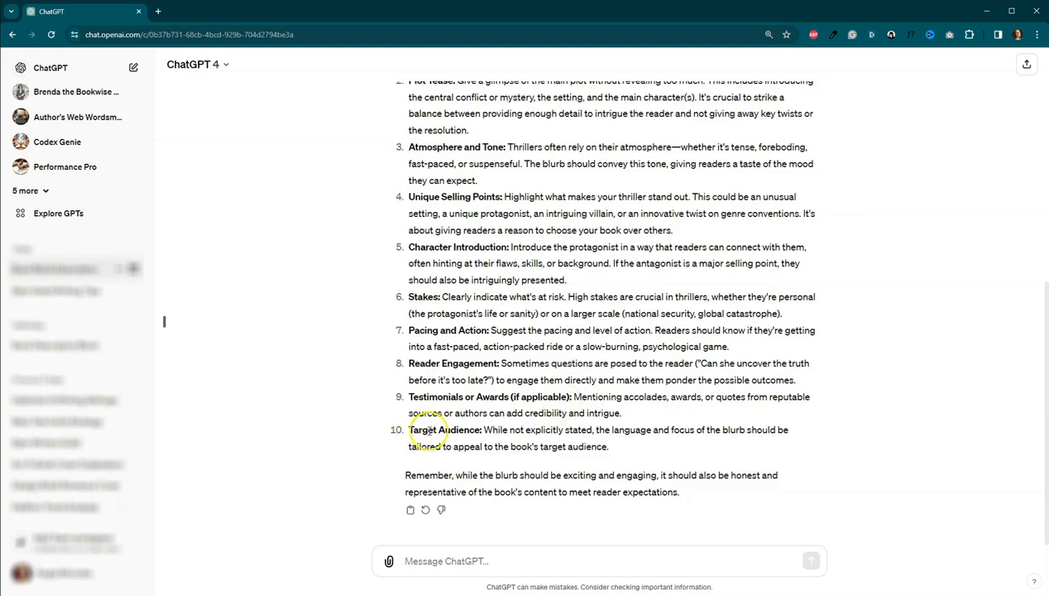
pyautogui.moveTo(982, 313)
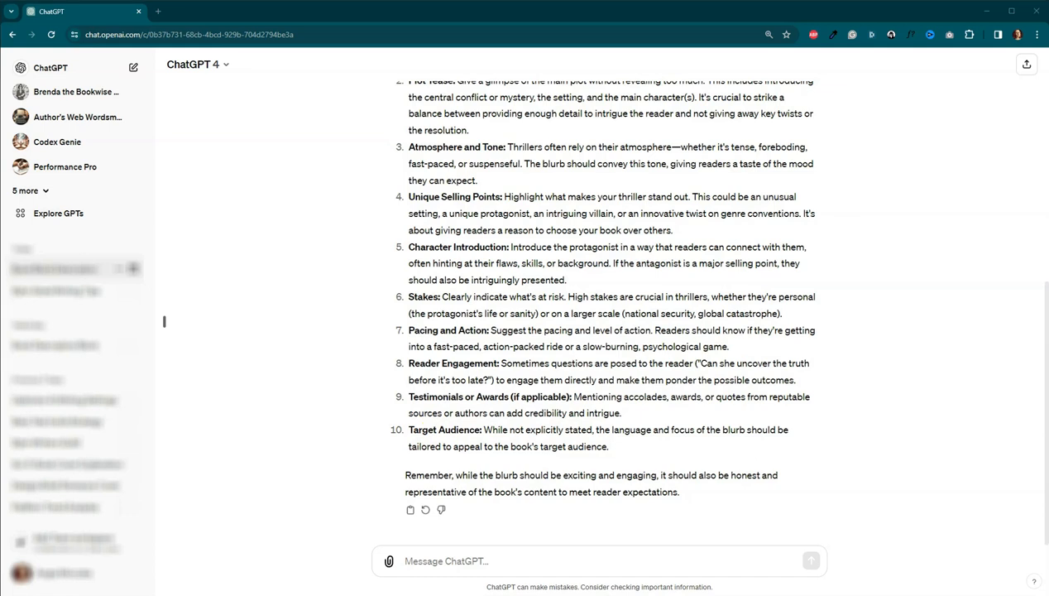
# - Ask 'Is there anything else?' and read the ten-point breakdown and five reader expectations
pyautogui.write('Is there anything else?')
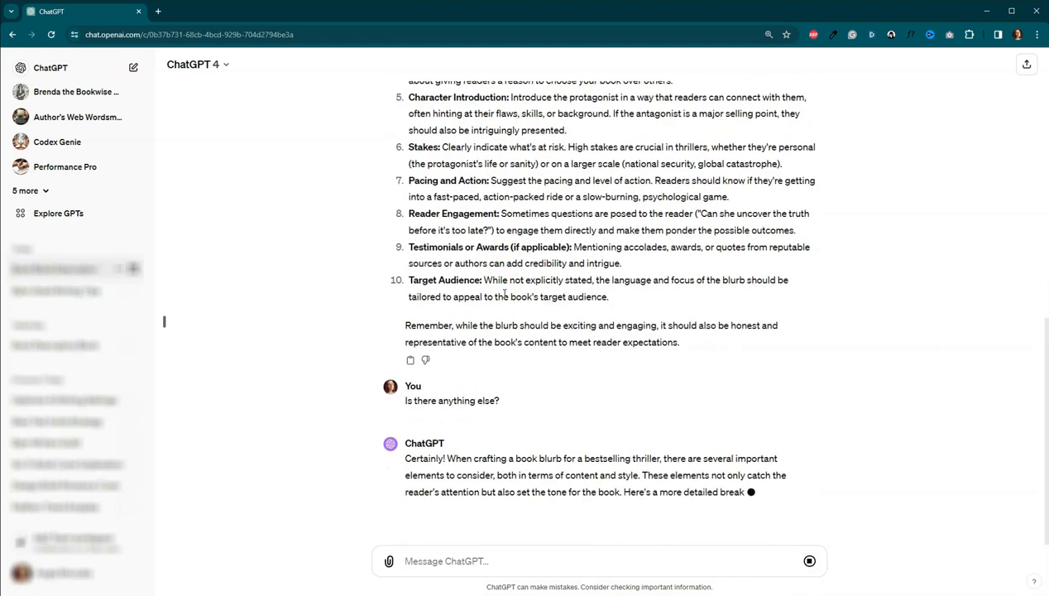
pyautogui.scroll(-3)
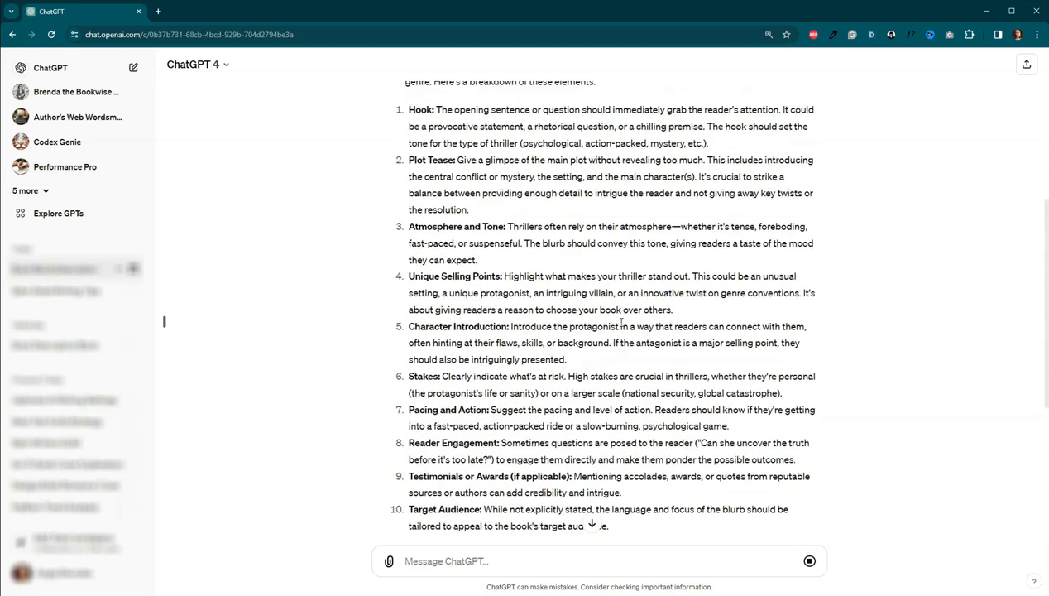
pyautogui.scroll(-3)
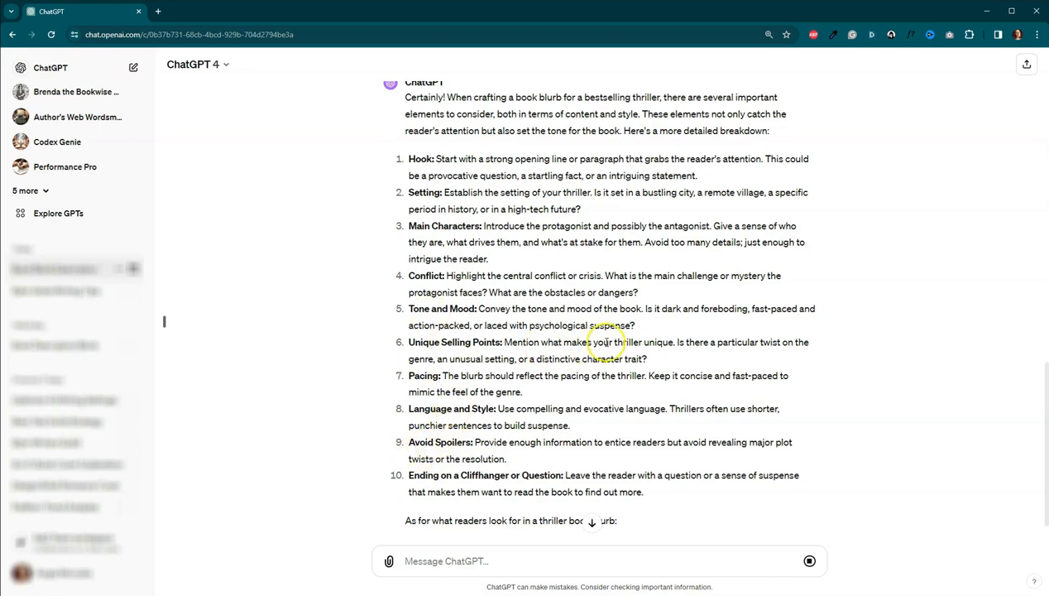
pyautogui.scroll(-3)
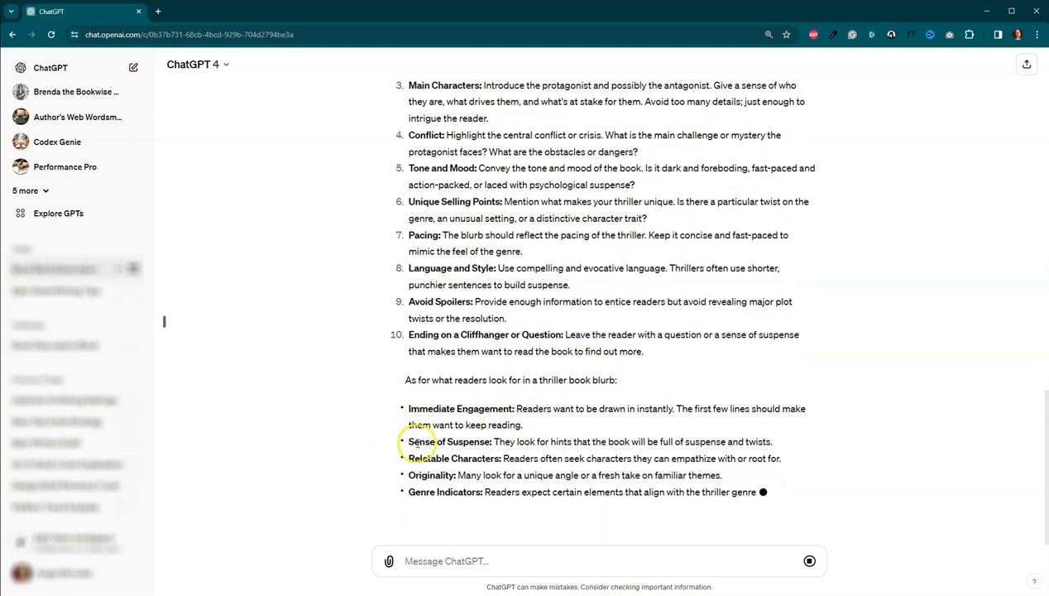
pyautogui.scroll(-3)
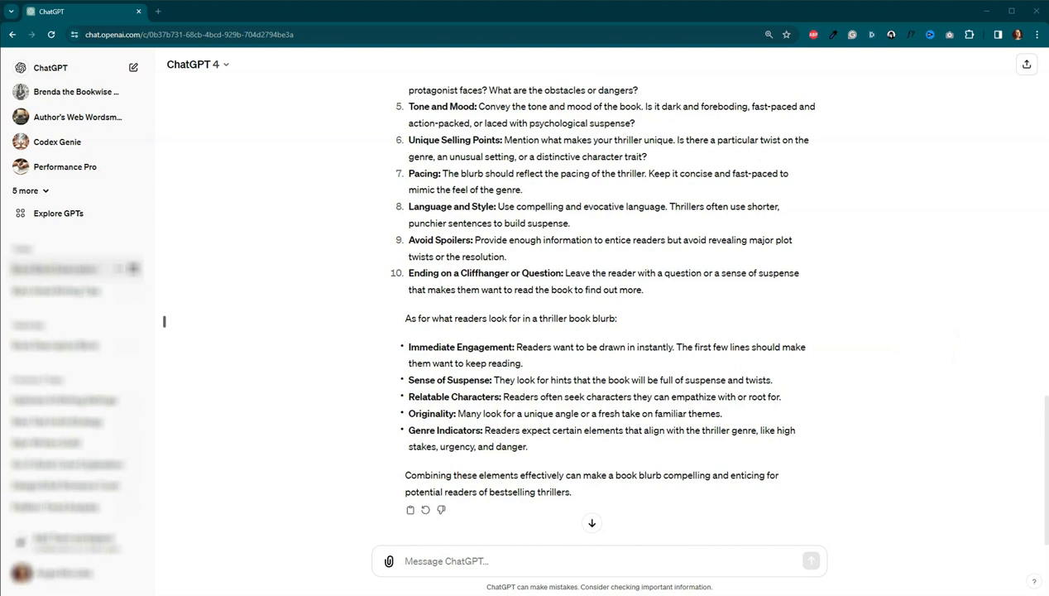
# - Ask whether a blurb should mention series order, tropes and themes, and trigger warnings, then read the advice
pyautogui.write('Should the blurb mention if the book is in a series, and if so, which book it is in the series? What about tropes and themes? And should any kind of trigger warnings be included?')
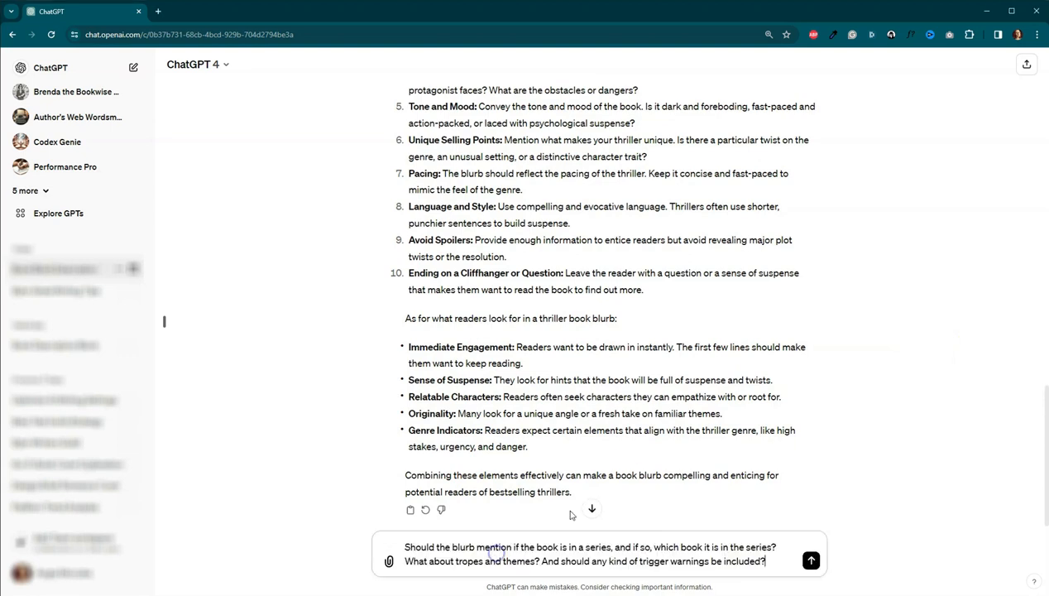
pyautogui.moveTo(637, 462)
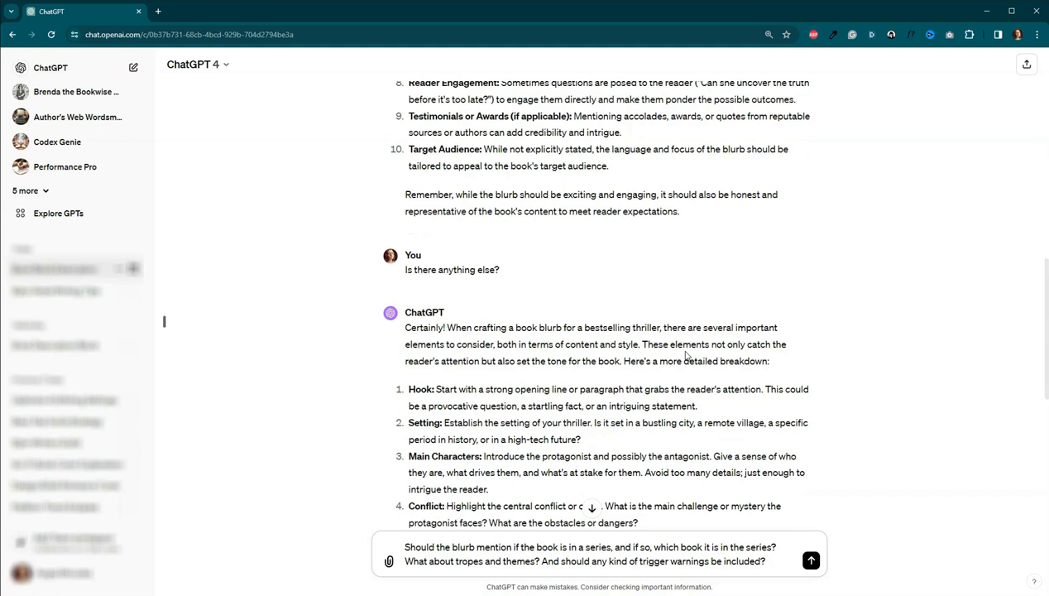
pyautogui.scroll(-3)
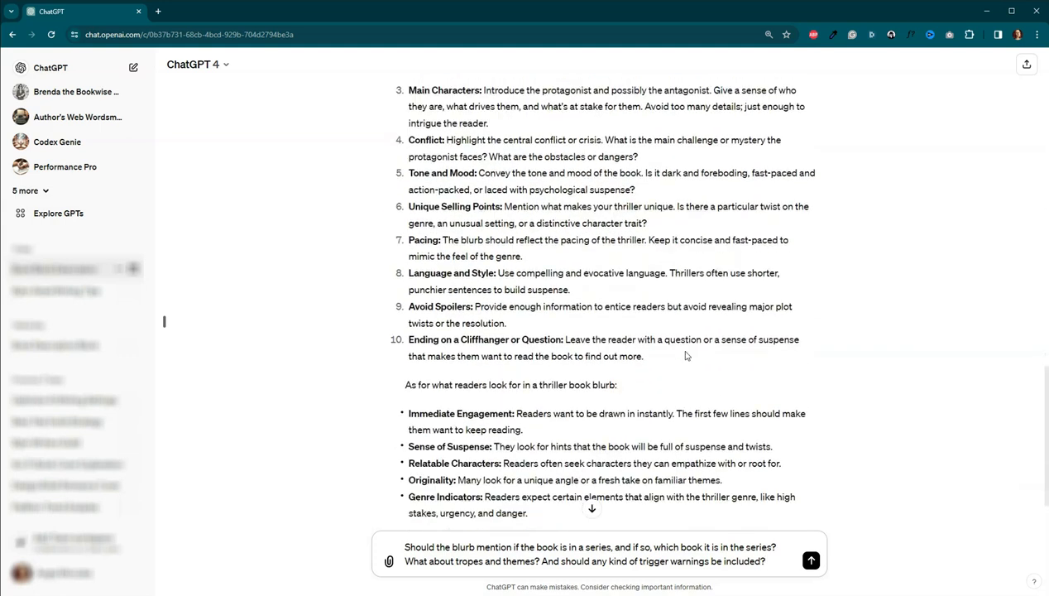
pyautogui.scroll(-3)
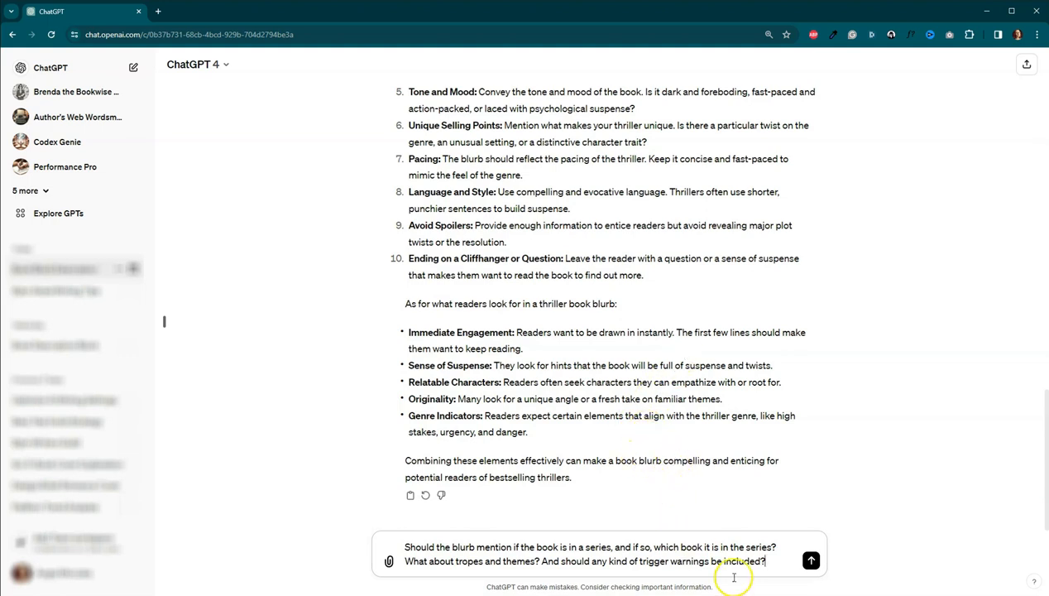
pyautogui.click(811, 561)
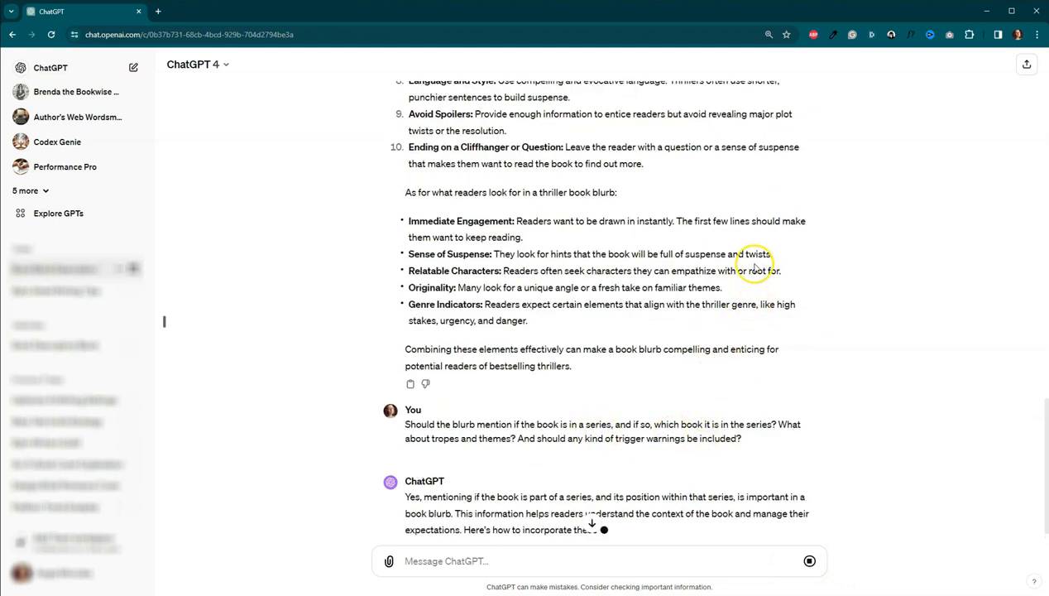
pyautogui.scroll(-3)
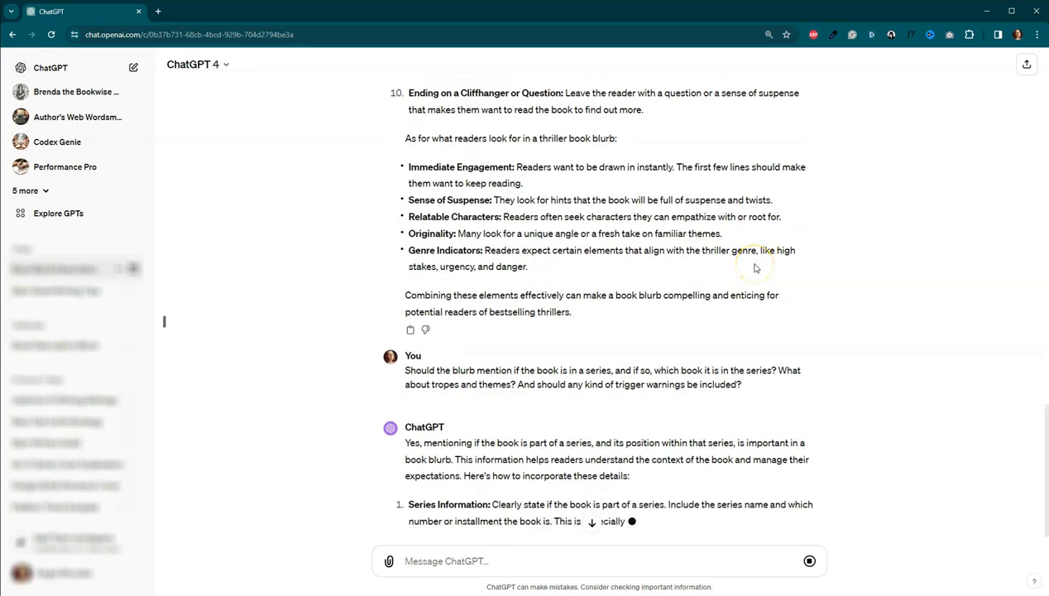
pyautogui.scroll(-3)
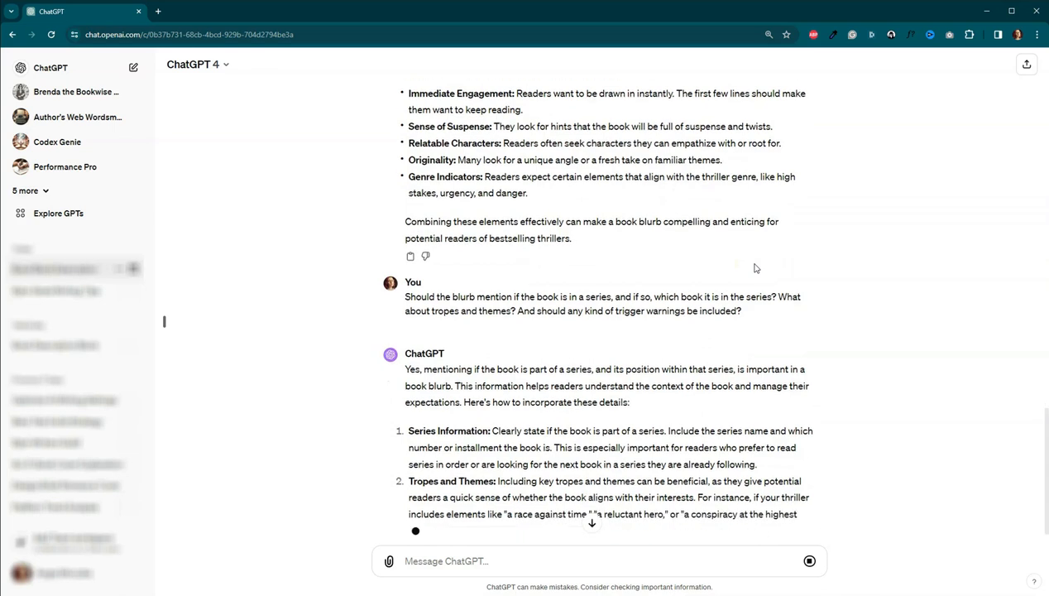
pyautogui.scroll(-3)
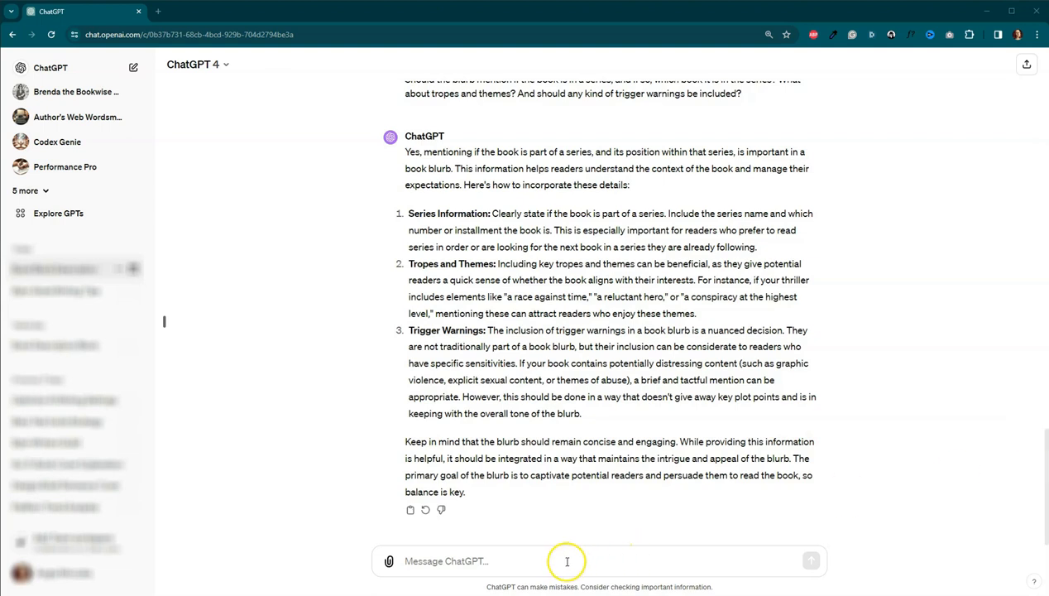
# - Request the list split into ten key blurb elements and eight reader expectations, then review it
pyautogui.write('Please split the list into key elements that go into the blurb and reader expectations or rules/guidelines for a bestselling thriller.')
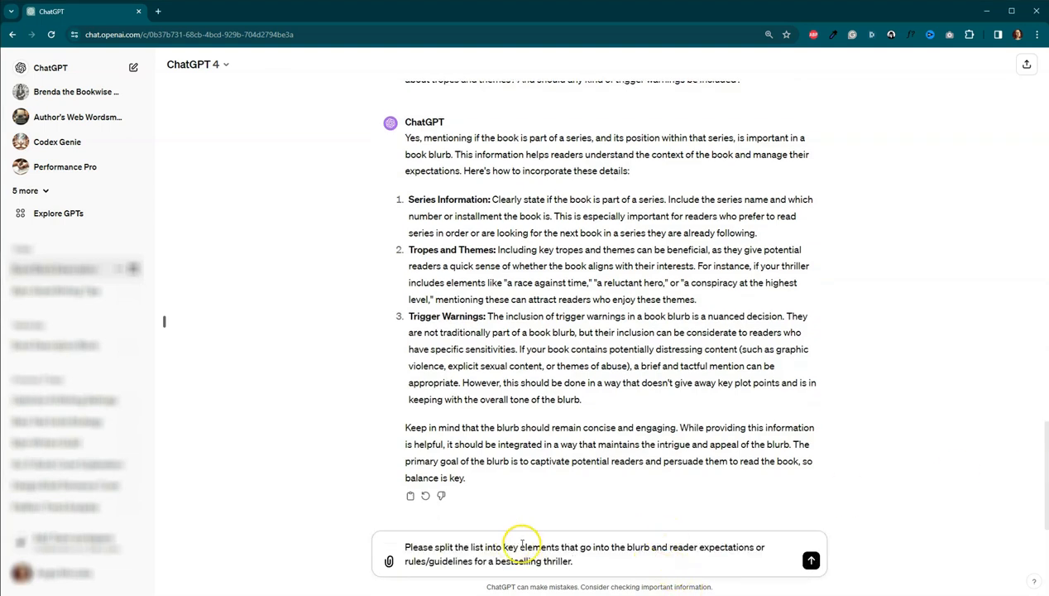
pyautogui.moveTo(700, 523)
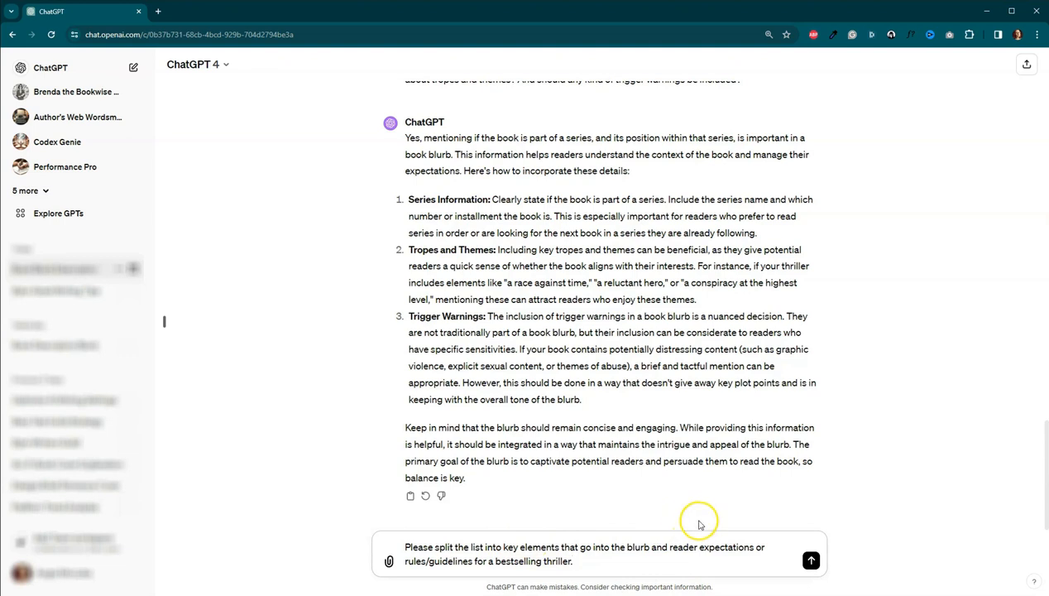
pyautogui.moveTo(744, 558)
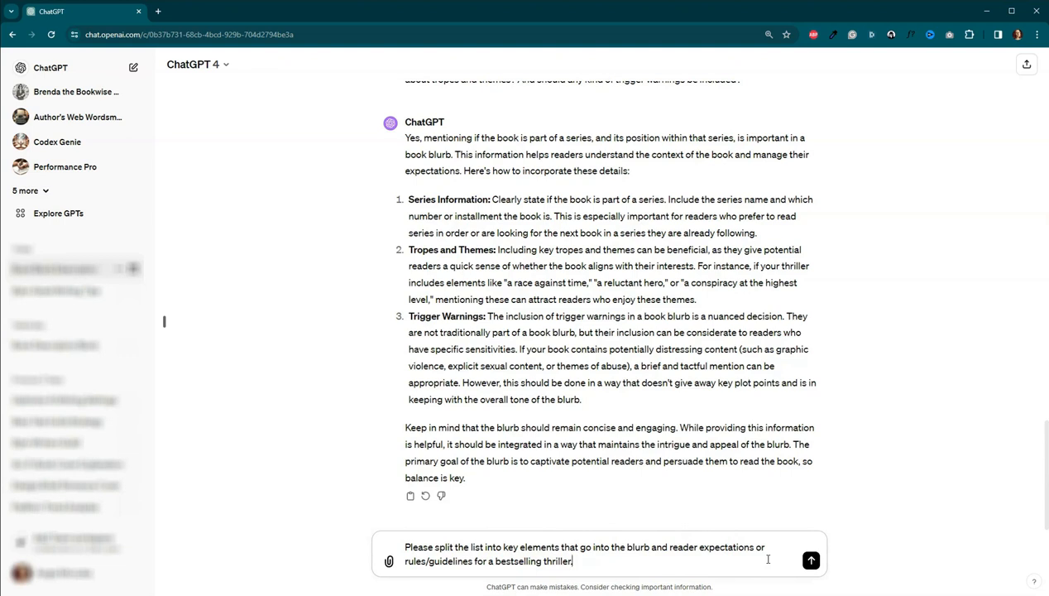
pyautogui.moveTo(811, 560)
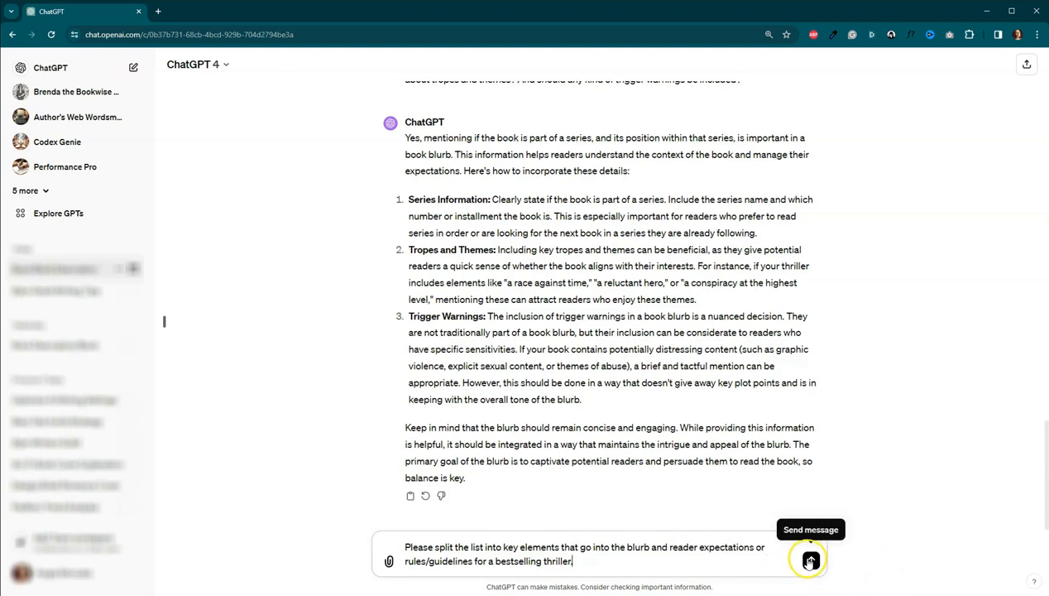
pyautogui.click(810, 561)
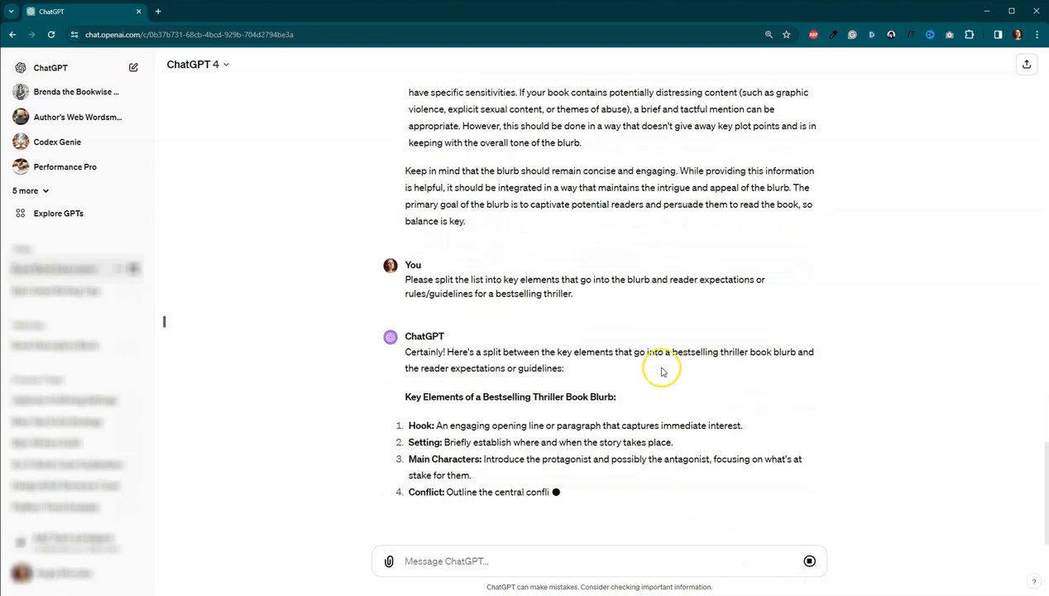
pyautogui.scroll(-3)
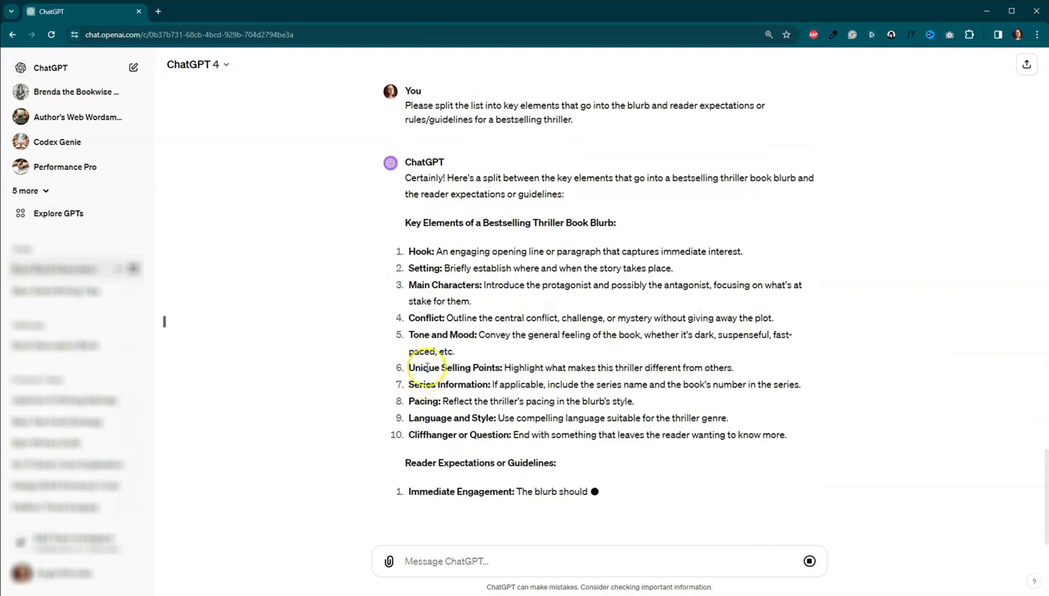
pyautogui.scroll(-3)
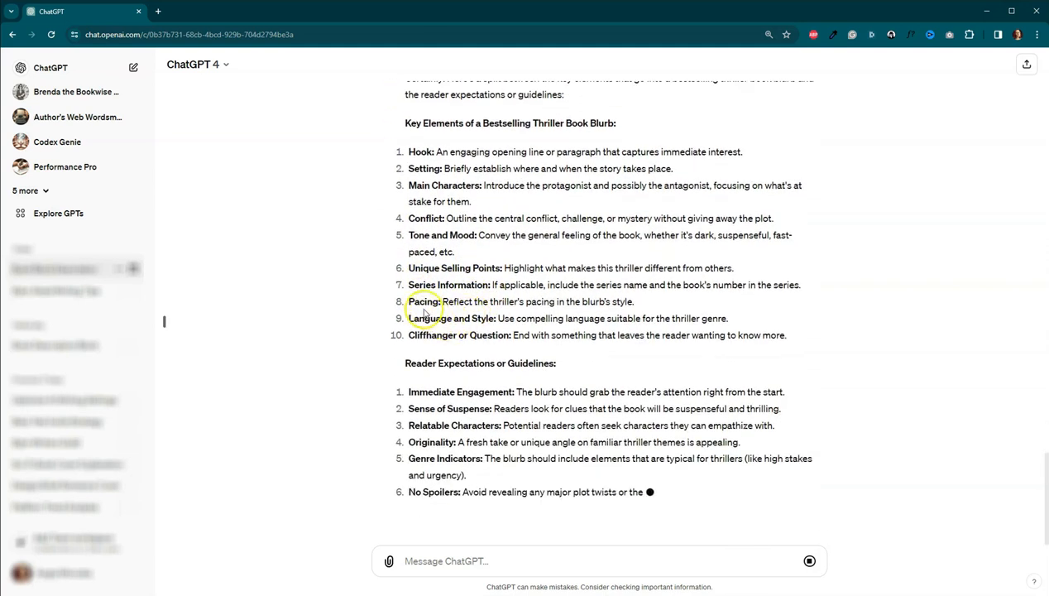
pyautogui.scroll(-3)
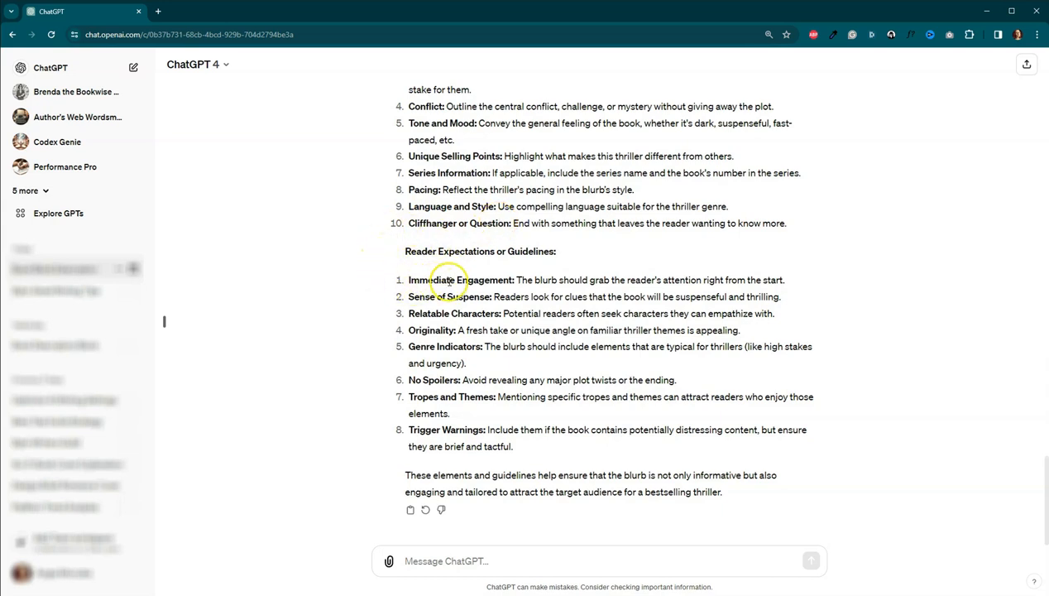
pyautogui.moveTo(453, 297)
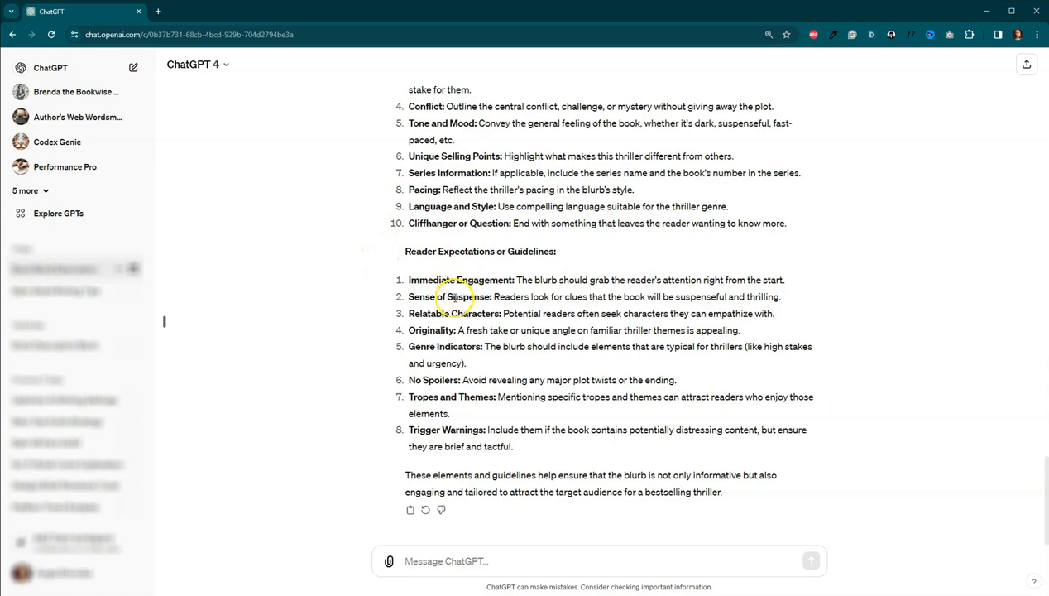
pyautogui.moveTo(447, 329)
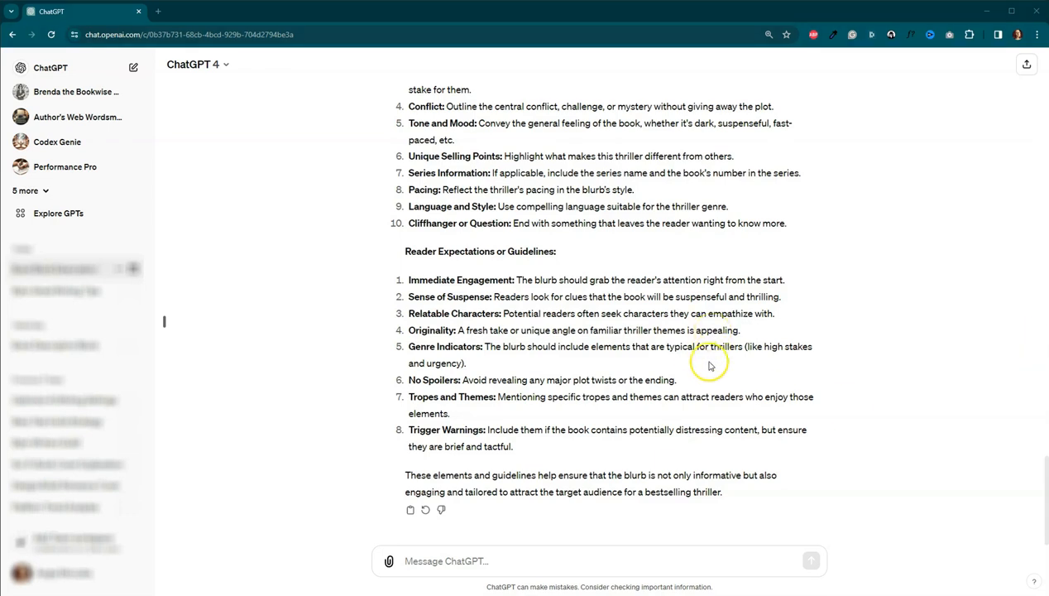
pyautogui.moveTo(709, 292)
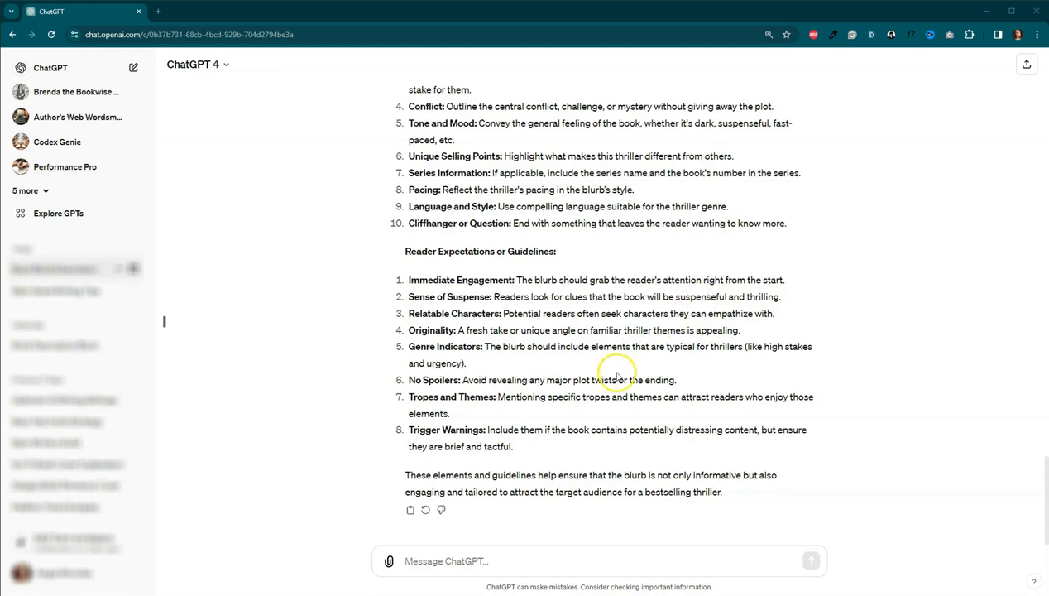
# - Ask which professionals write book blurbs and review the copywriters, editors, marketing and sales roles
pyautogui.write('Awesome! Now, what kind of professionals are typically tasked with writing book blurbs in professional publishing? For independent publishing, it is usually the author.')
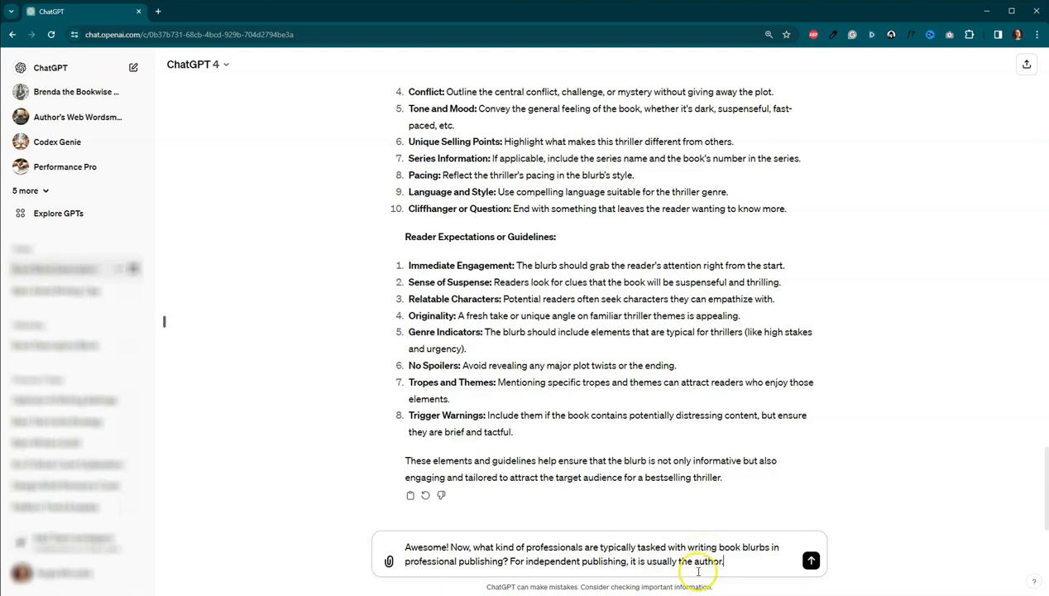
pyautogui.click(810, 560)
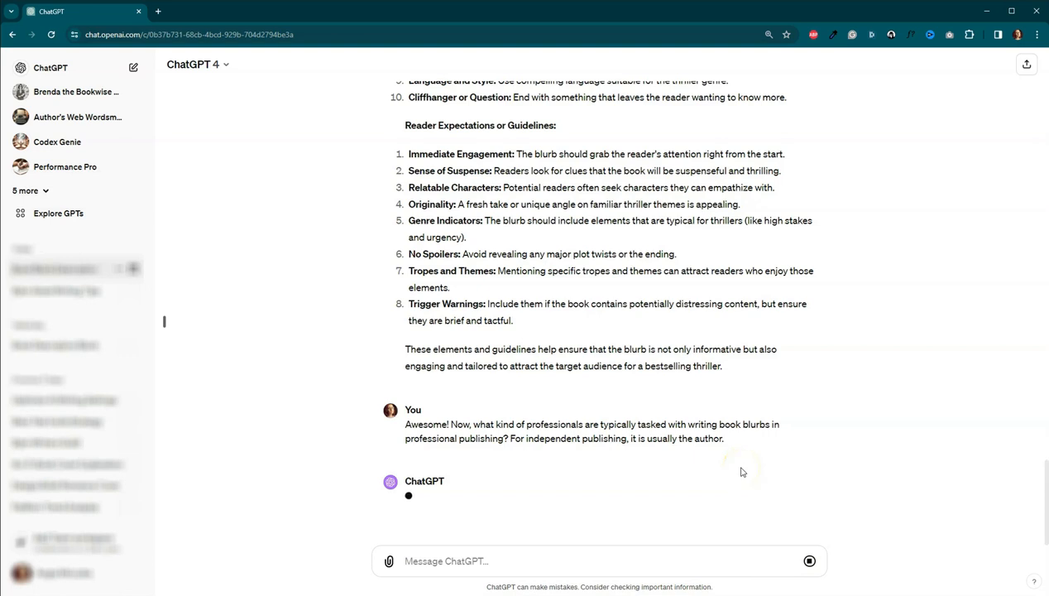
pyautogui.moveTo(768, 364)
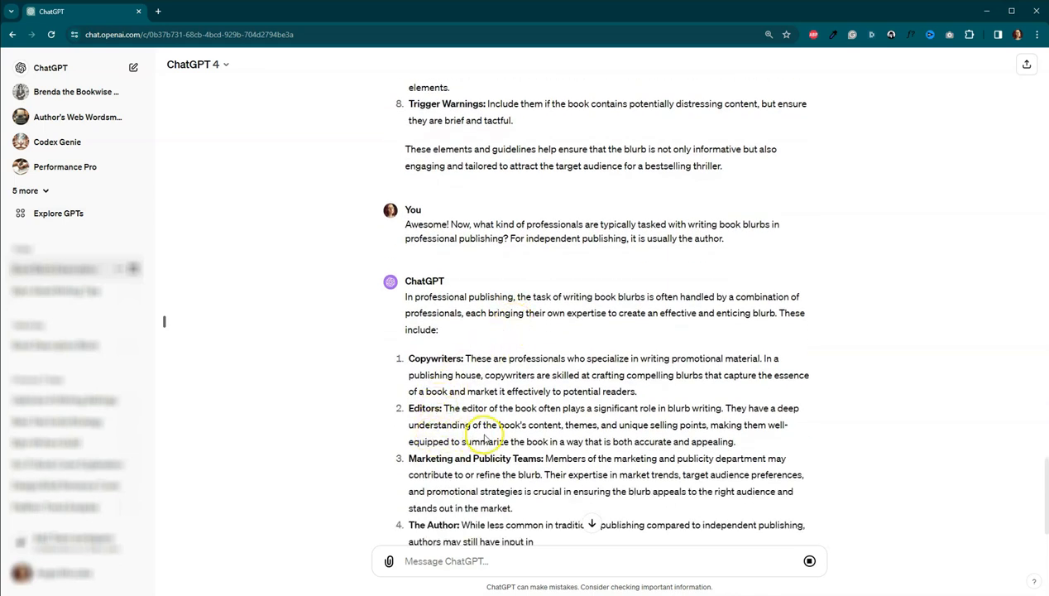
pyautogui.scroll(-3)
pyautogui.write('Besides the author, which one of these professionals would have the biggest impact on writing the finished blurb?')
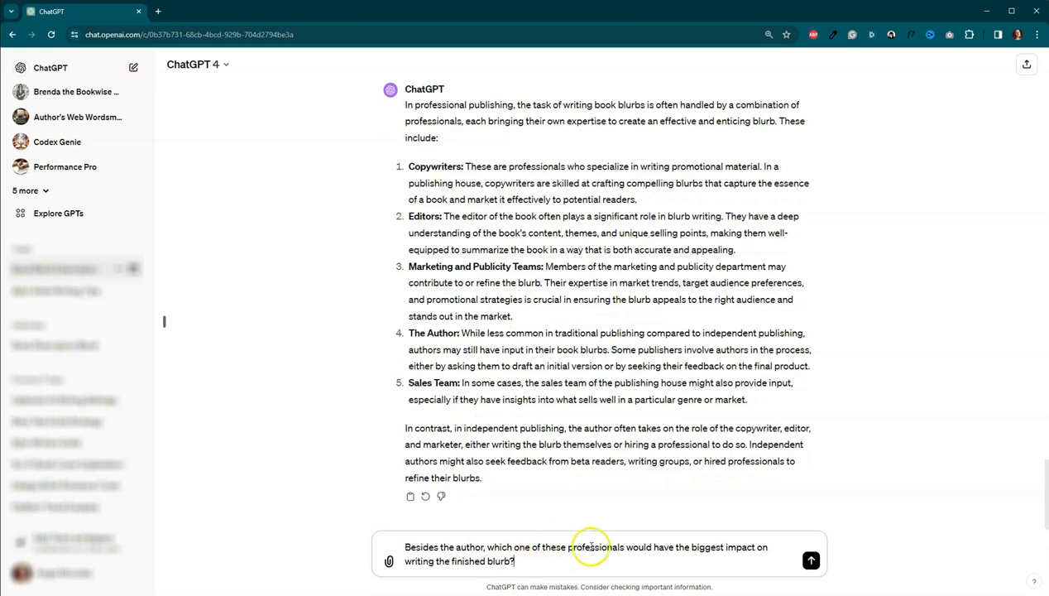
pyautogui.moveTo(613, 557)
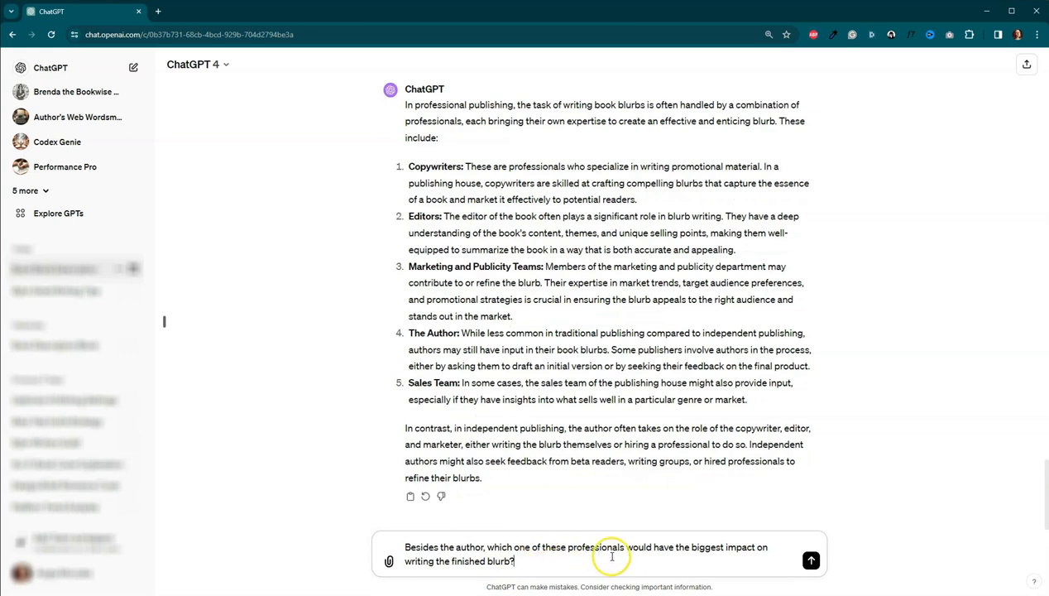
pyautogui.moveTo(810, 561)
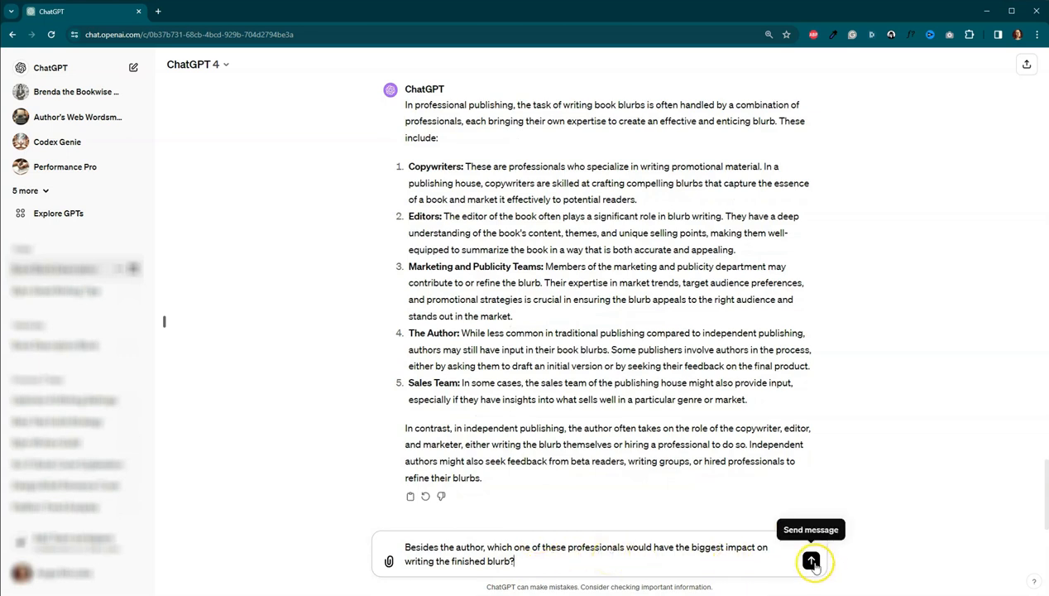
# - Send the follow-up on the most influential professional, getting the copywriter with four reasons
pyautogui.click(811, 561)
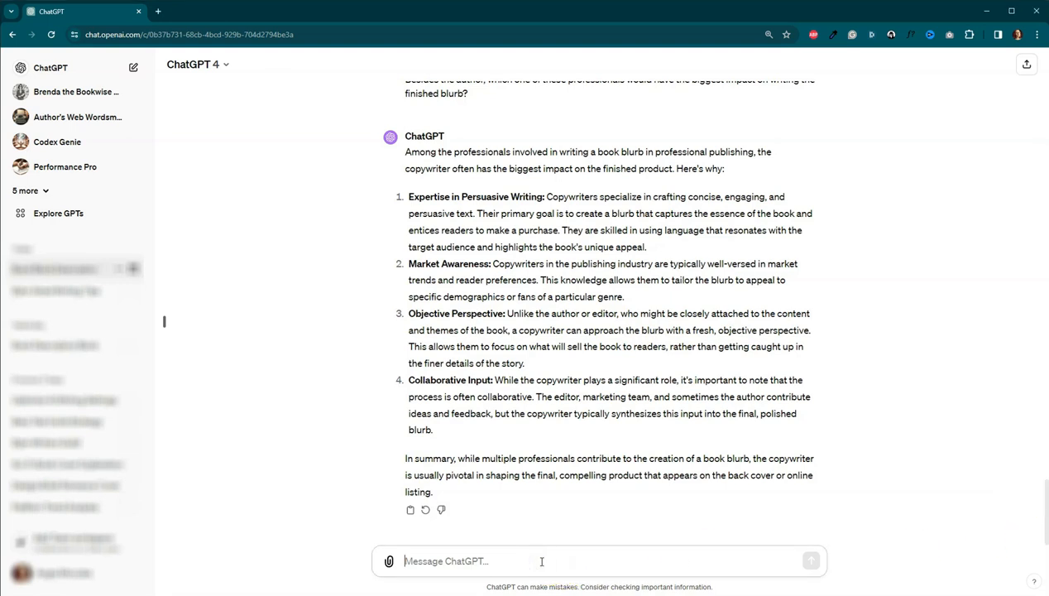
# - Request names for the Bestselling Thriller Book Blurb GPT and select 'ThrillBlurb' from fifteen suggestions
pyautogui.write("I'm going to turn this into a GPT. What are some possible names for this GPT?")
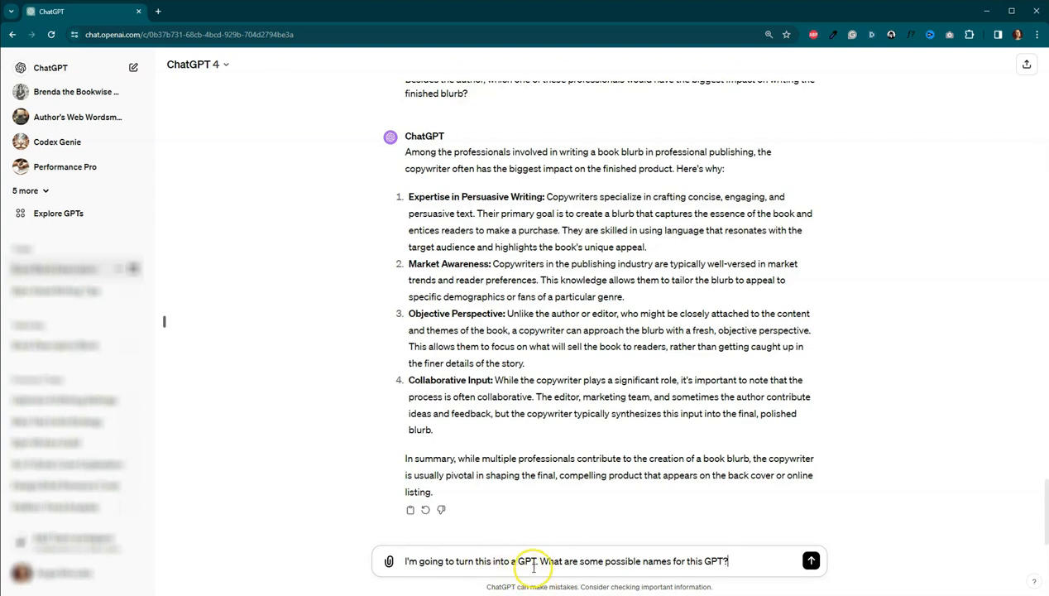
pyautogui.moveTo(707, 561)
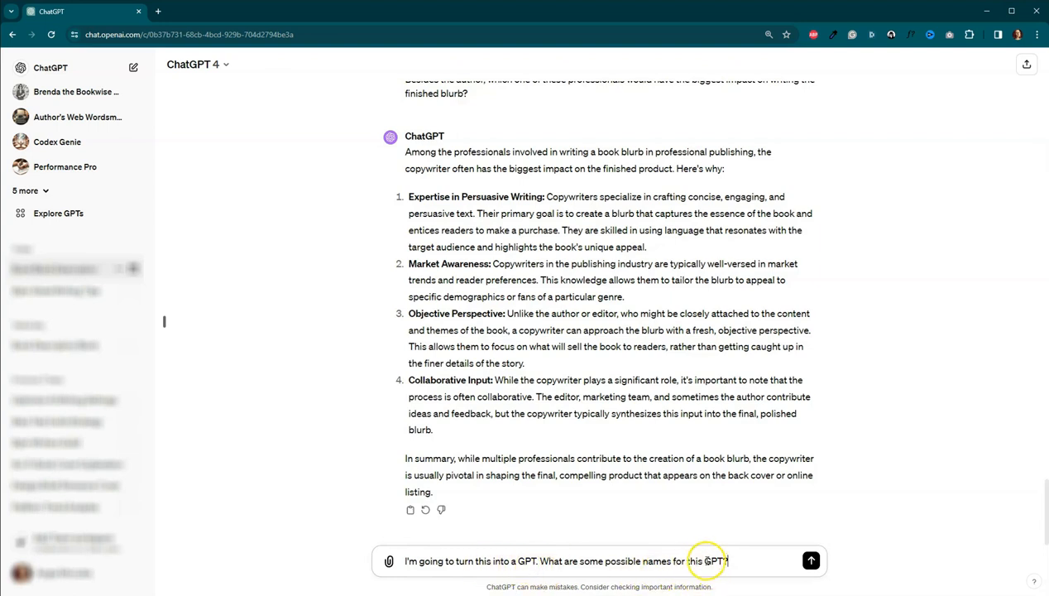
pyautogui.write('Bestselling Thriller')
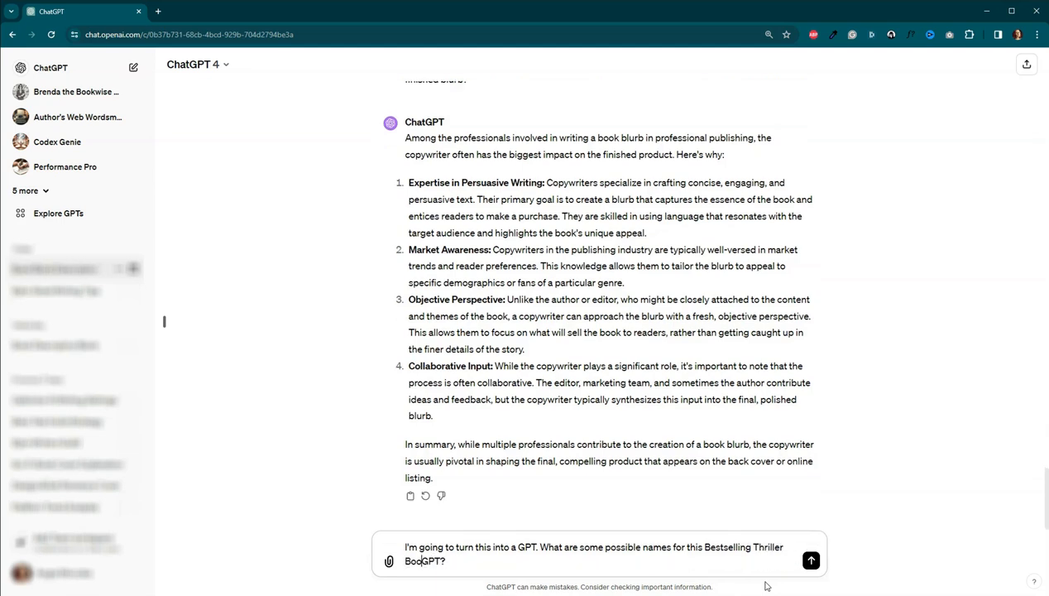
pyautogui.write('Book Blurb')
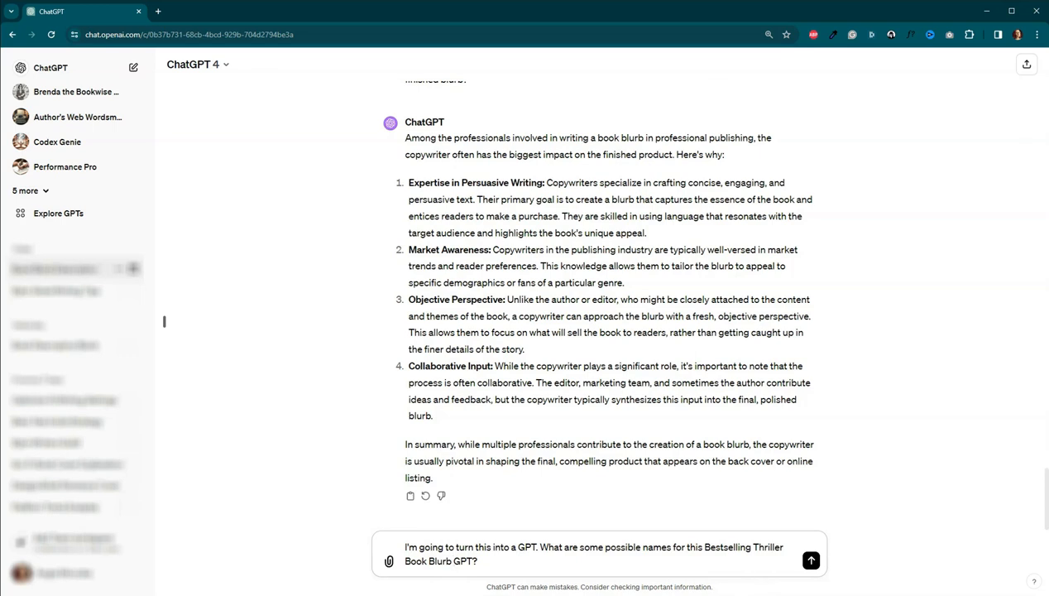
pyautogui.moveTo(626, 566)
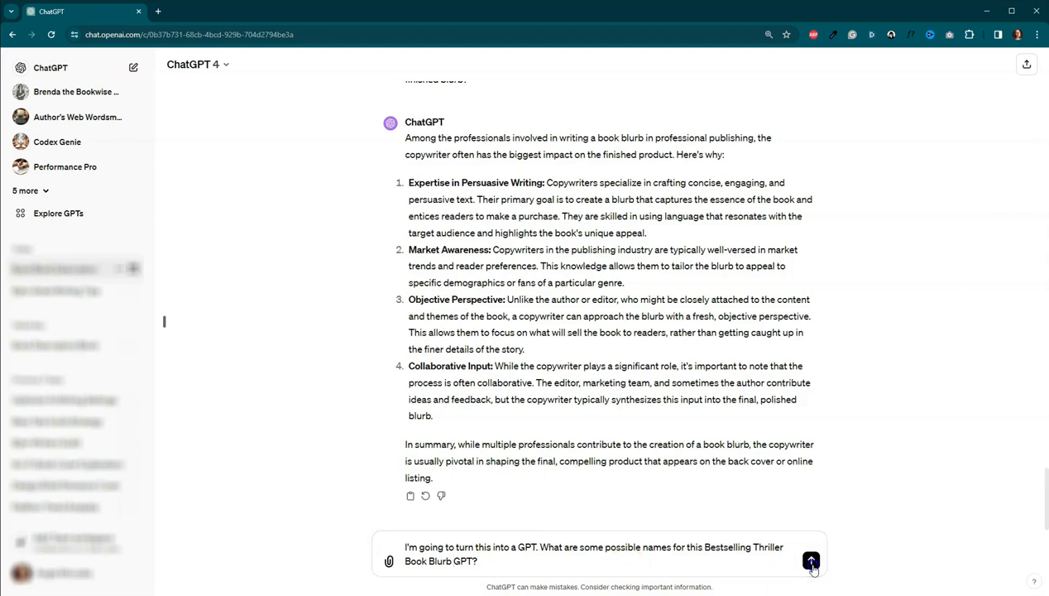
pyautogui.click(811, 561)
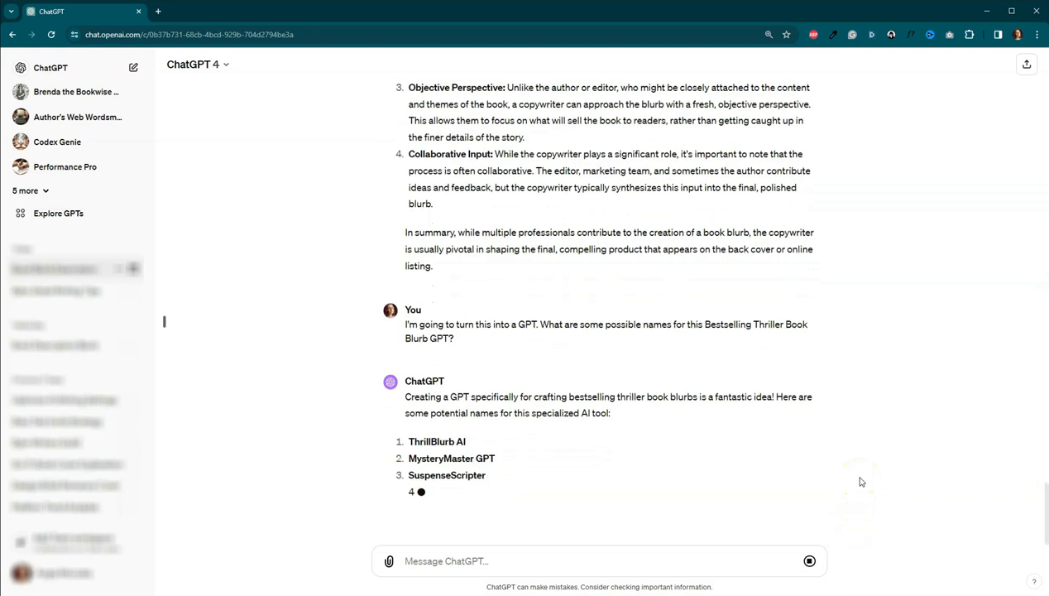
pyautogui.scroll(-3)
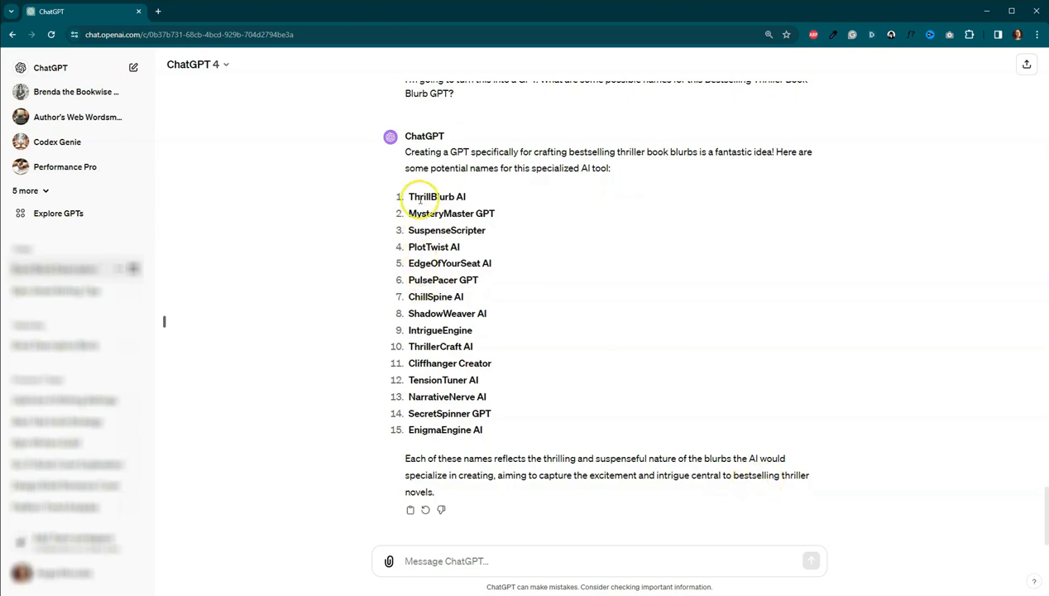
pyautogui.doubleClick(426, 196)
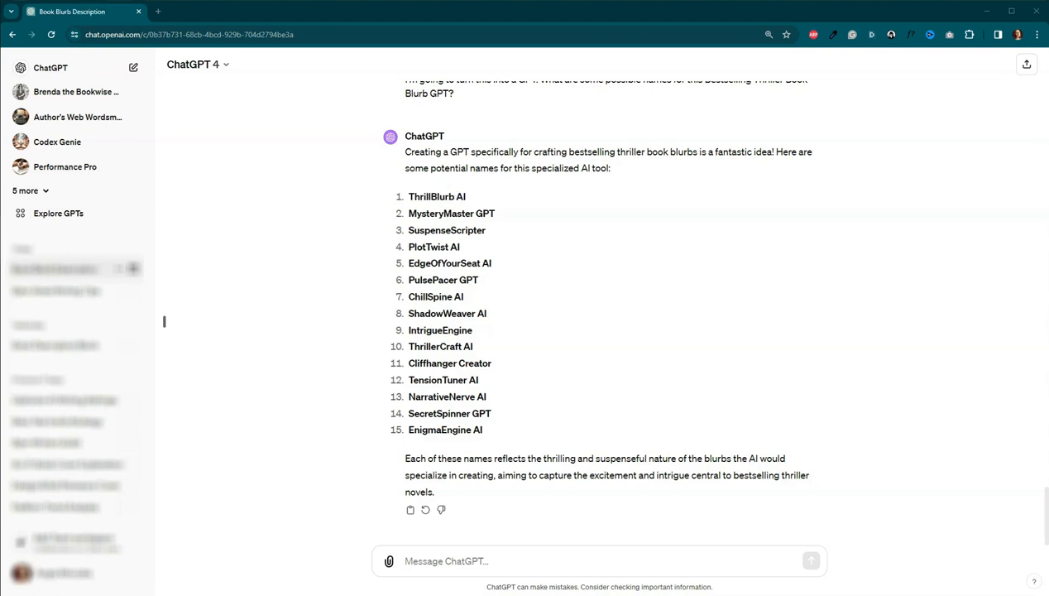
pyautogui.moveTo(537, 417)
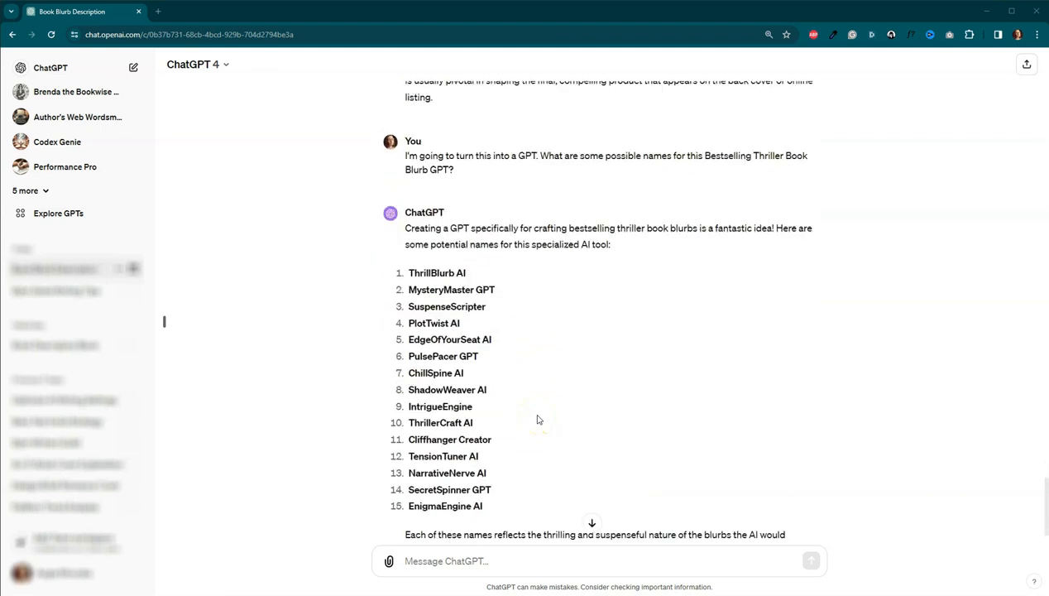
pyautogui.scroll(-3)
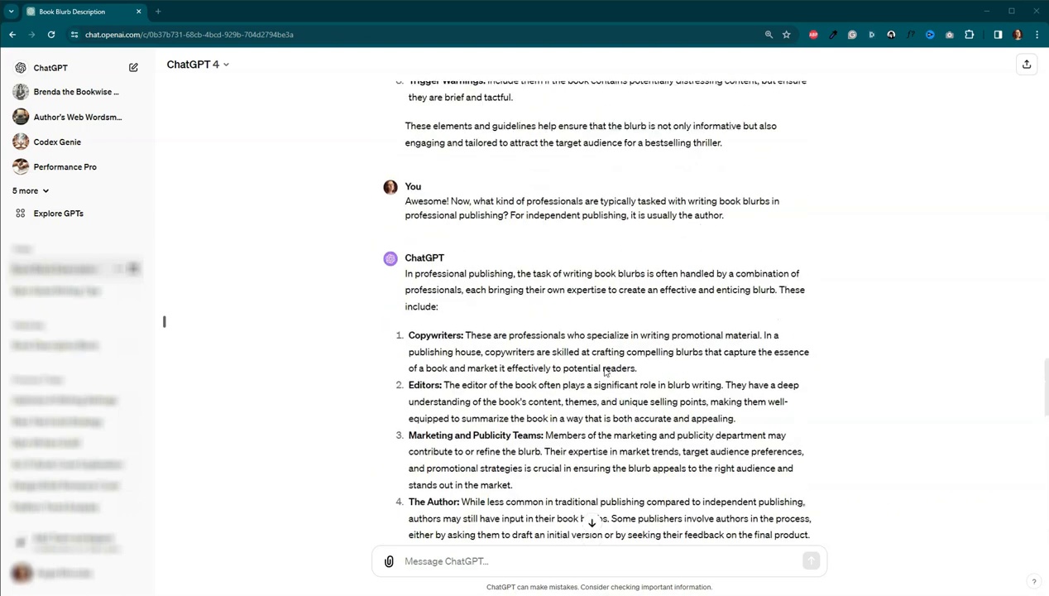
pyautogui.scroll(3)
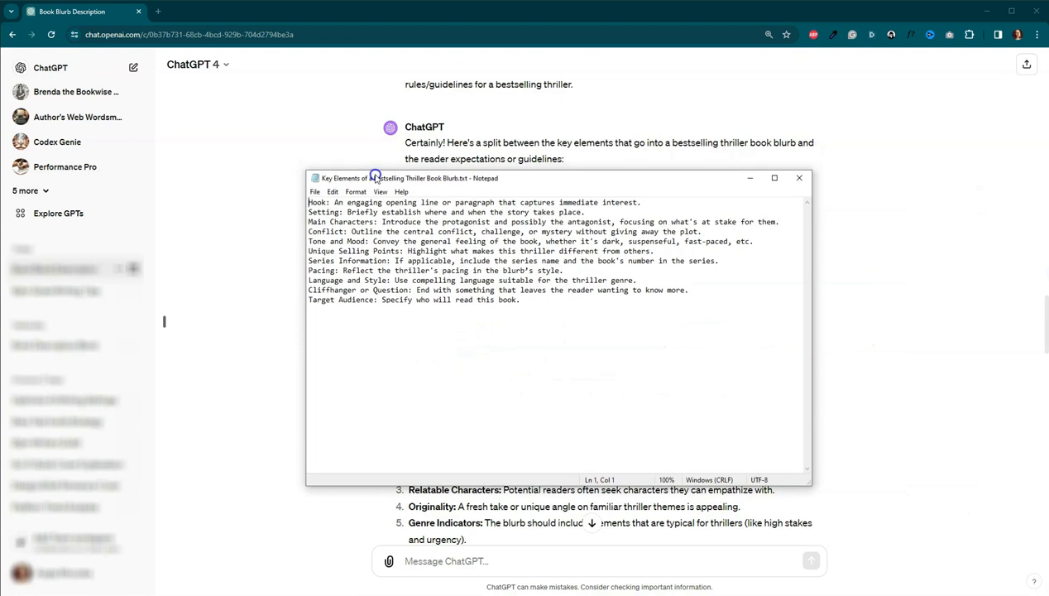
pyautogui.moveTo(368, 316)
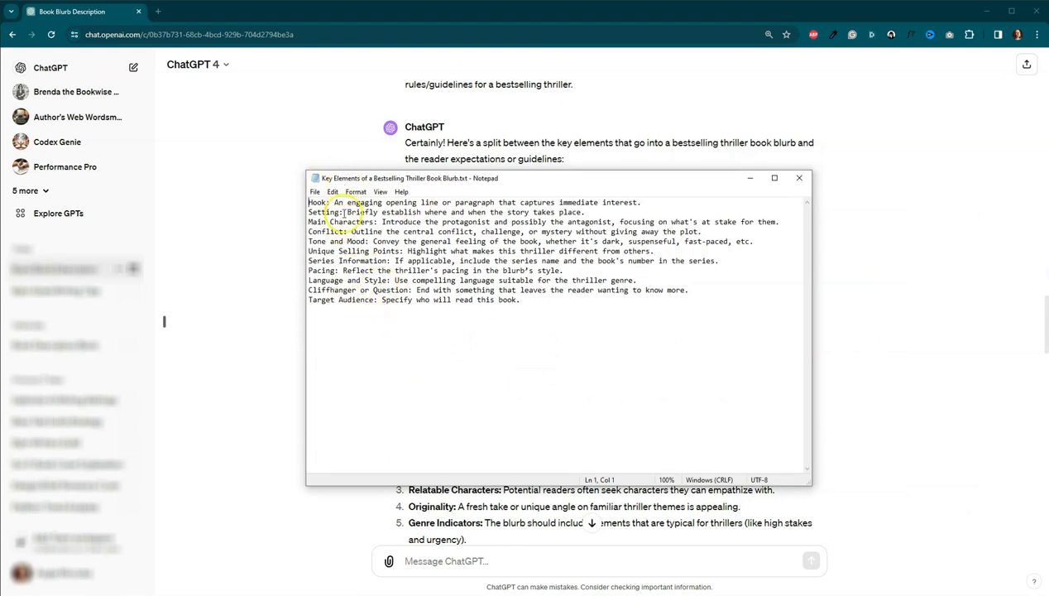
pyautogui.moveTo(383, 305)
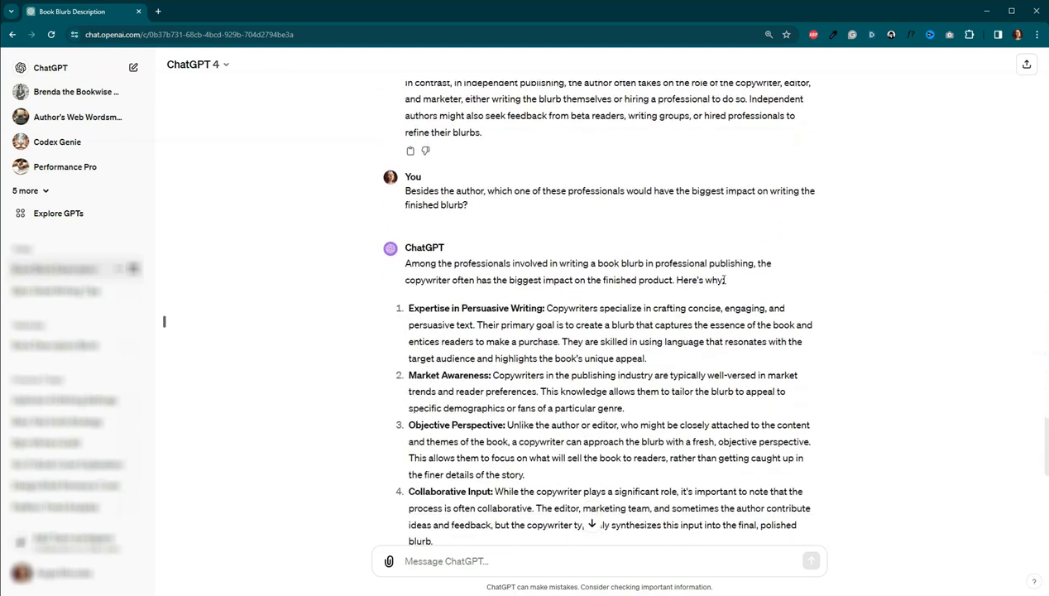
pyautogui.scroll(-3)
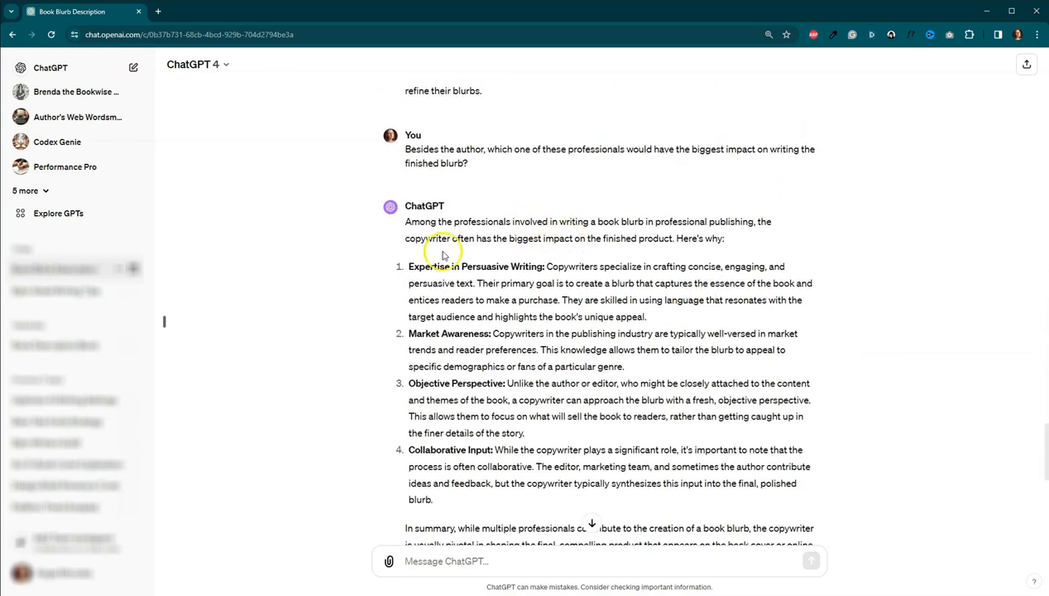
pyautogui.moveTo(488, 232)
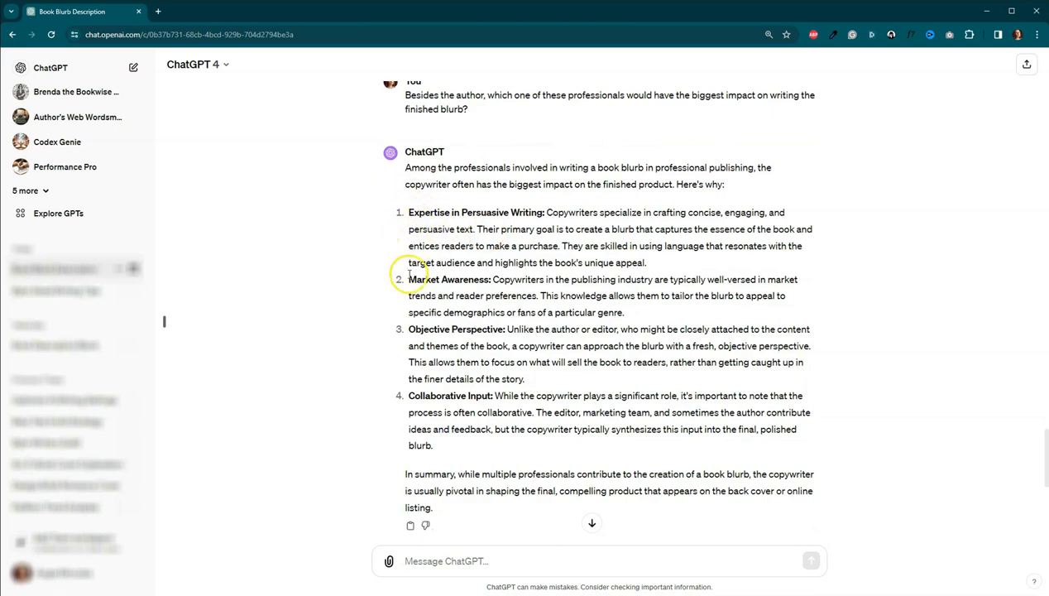
pyautogui.moveTo(414, 449)
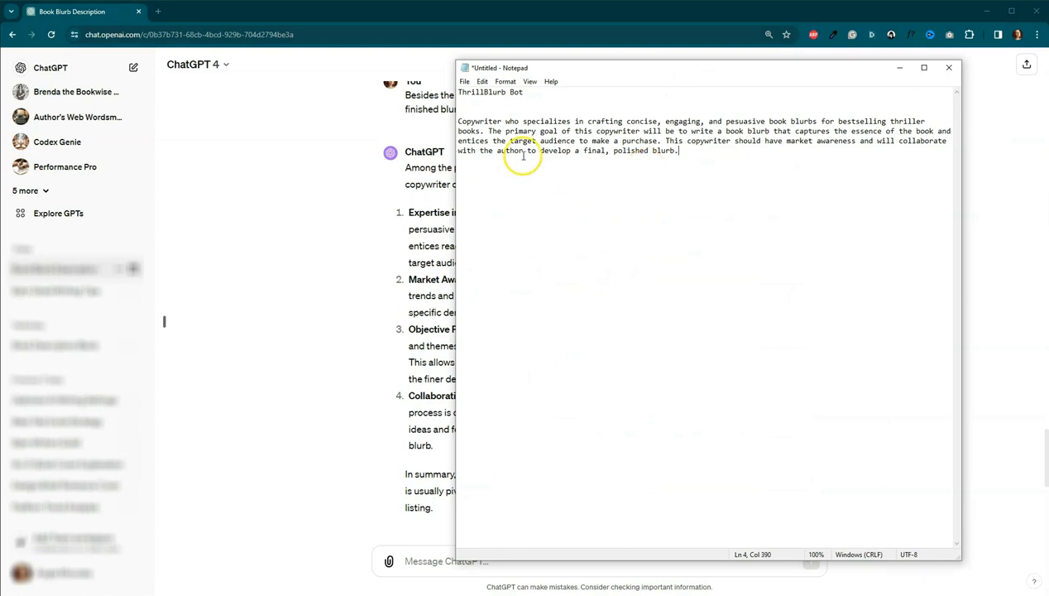
pyautogui.moveTo(556, 123)
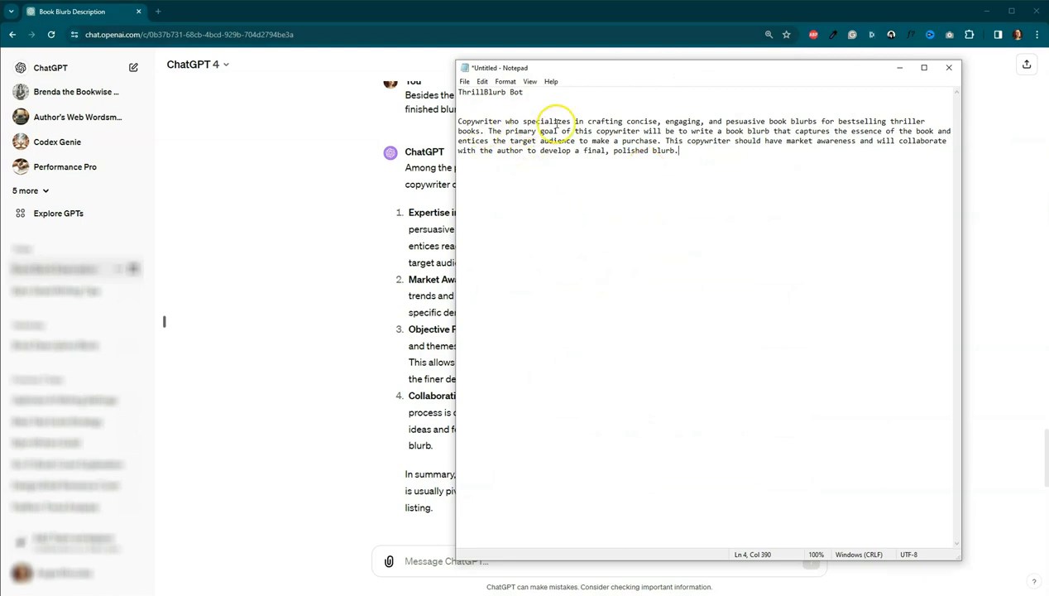
pyautogui.moveTo(596, 124)
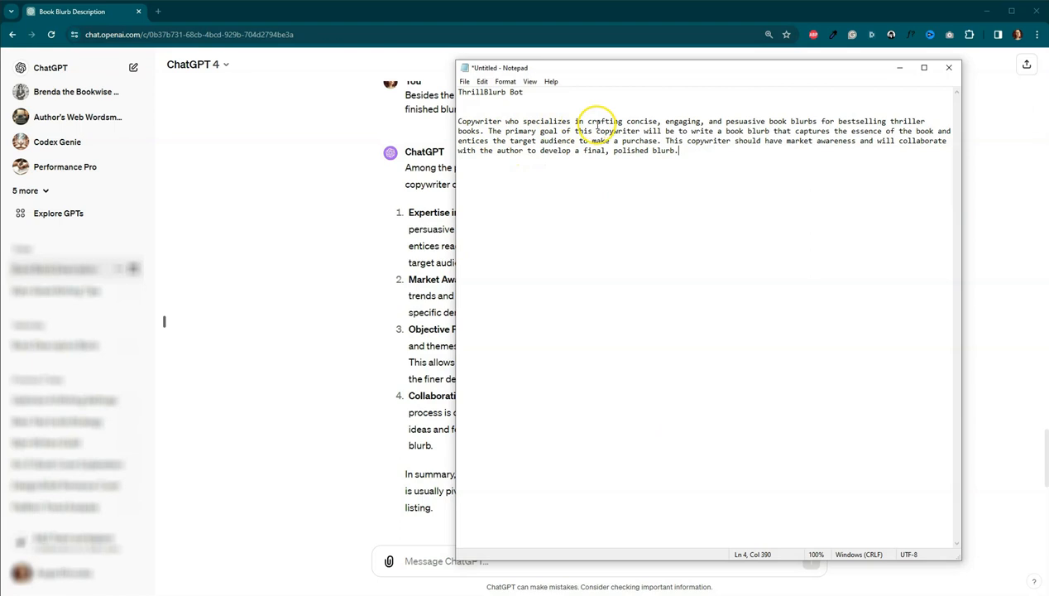
pyautogui.moveTo(761, 123)
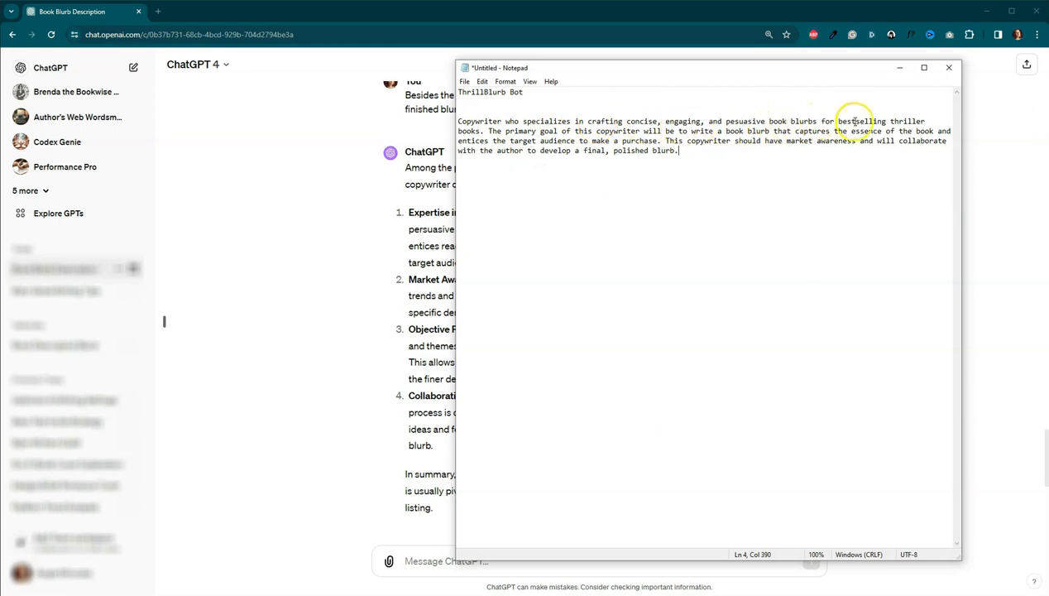
pyautogui.moveTo(559, 131)
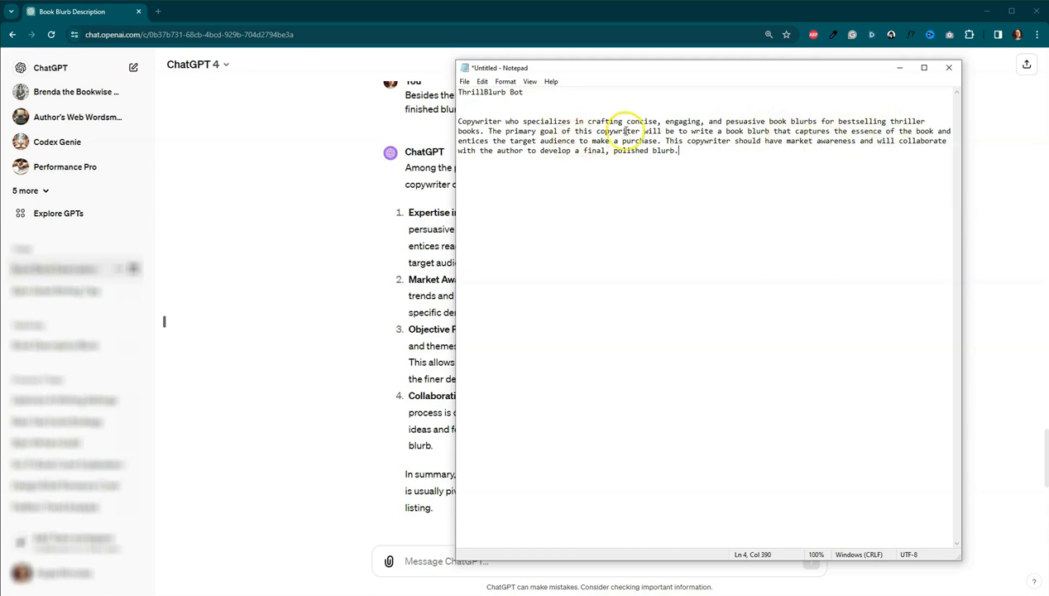
pyautogui.moveTo(764, 145)
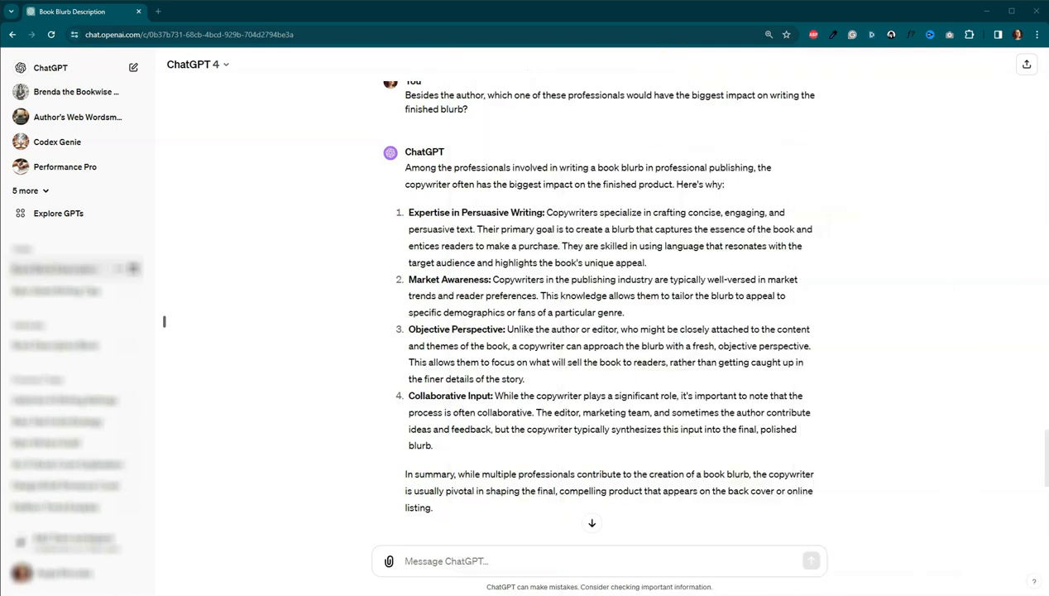
pyautogui.moveTo(138, 243)
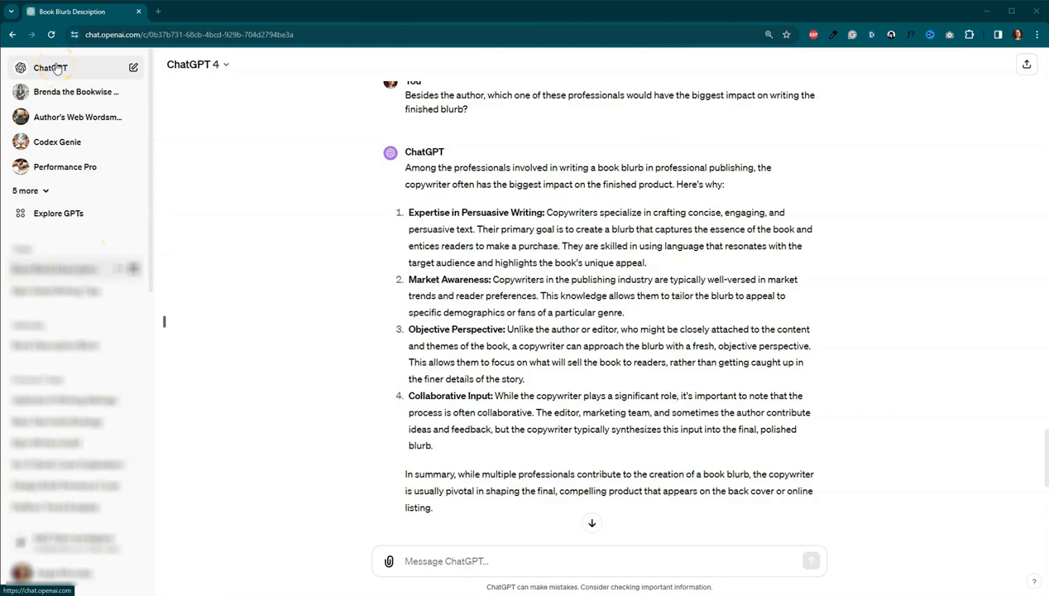
pyautogui.moveTo(58, 212)
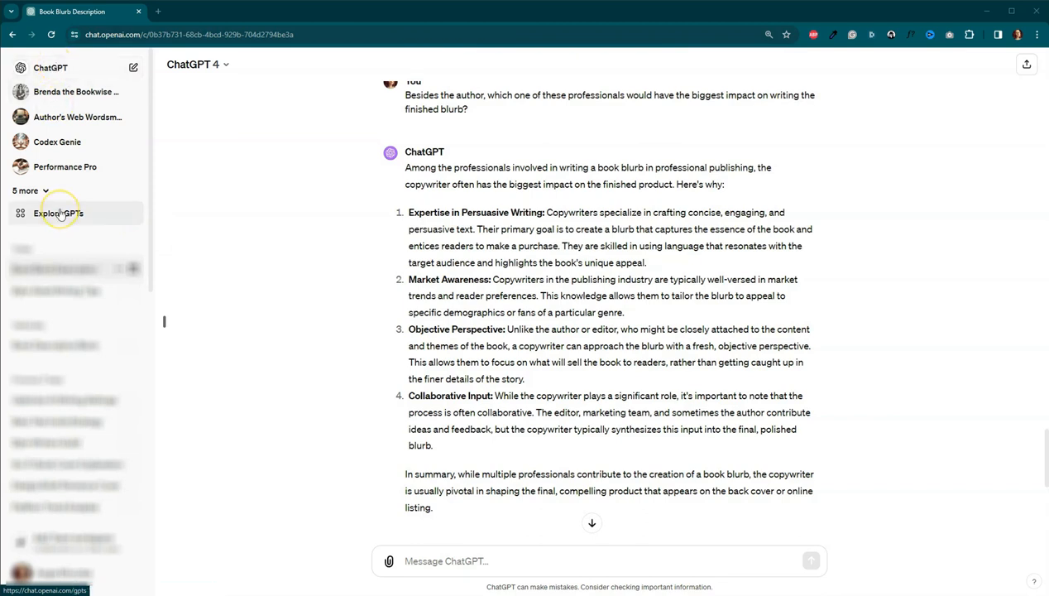
# - From Explore GPTs, start a new unnamed draft GPT with + Create
pyautogui.click(59, 213)
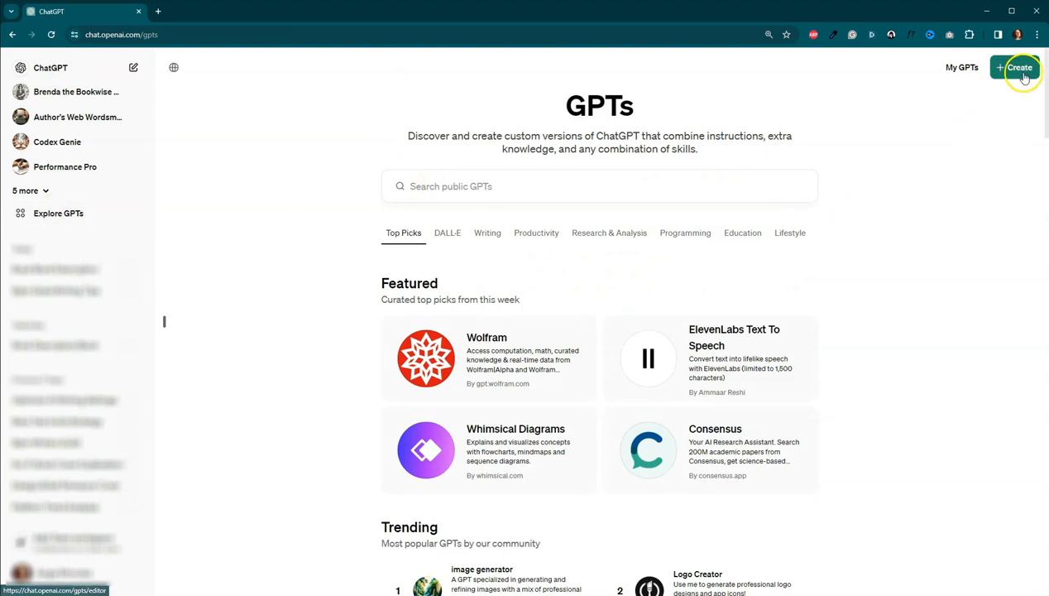
pyautogui.click(1016, 67)
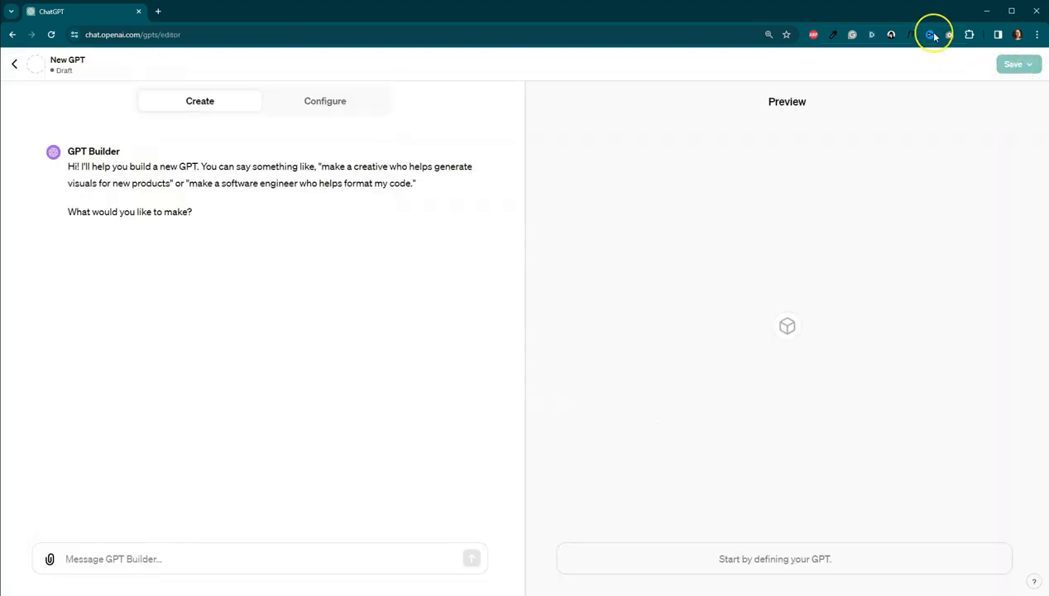
pyautogui.moveTo(108, 166)
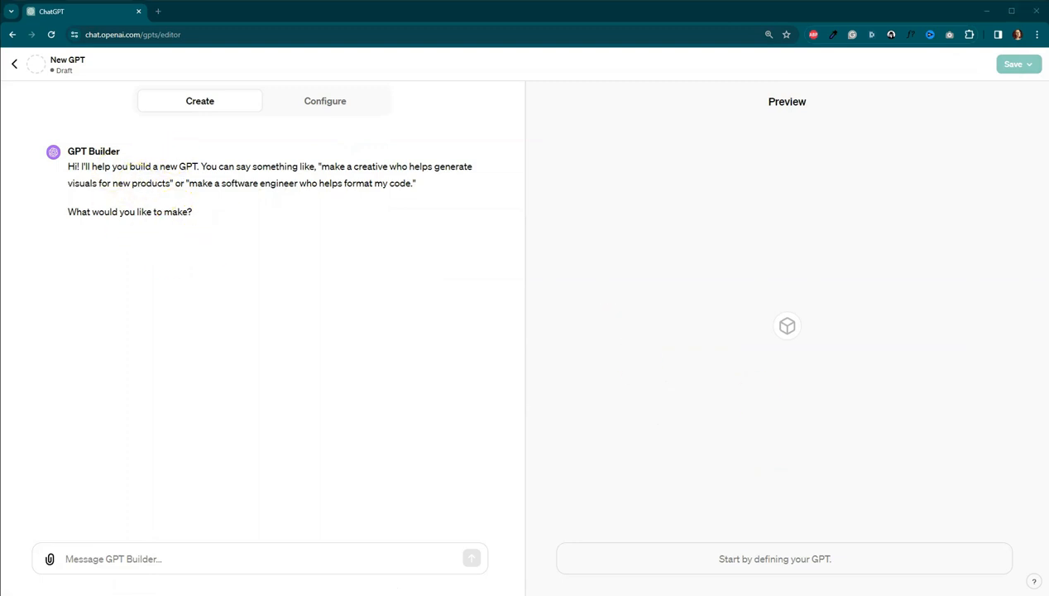
pyautogui.moveTo(163, 559)
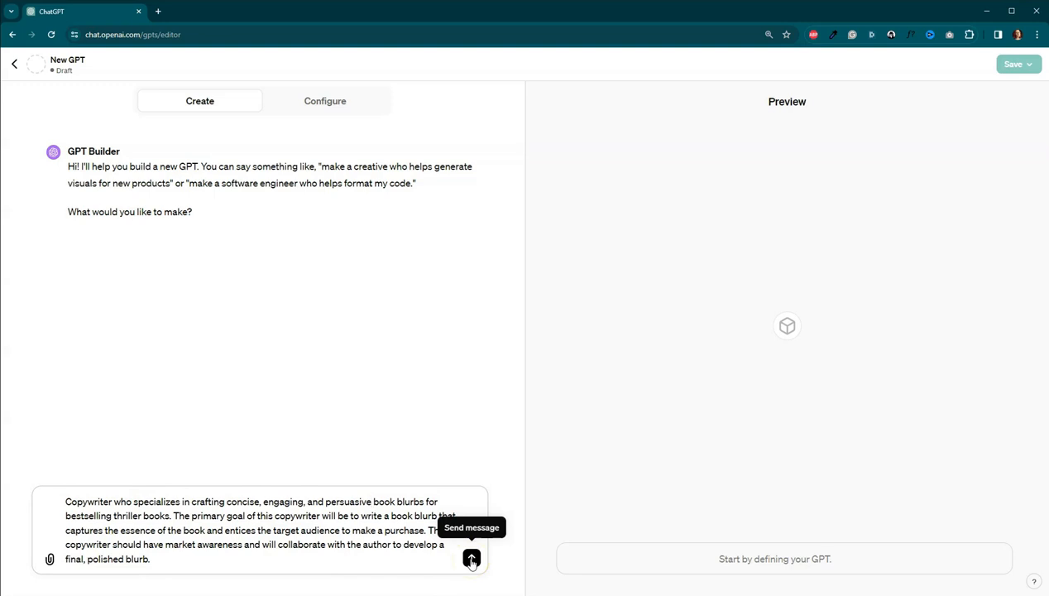
# - Send the builder a description of a copywriter of persuasive bestselling thriller blurbs
pyautogui.click(471, 559)
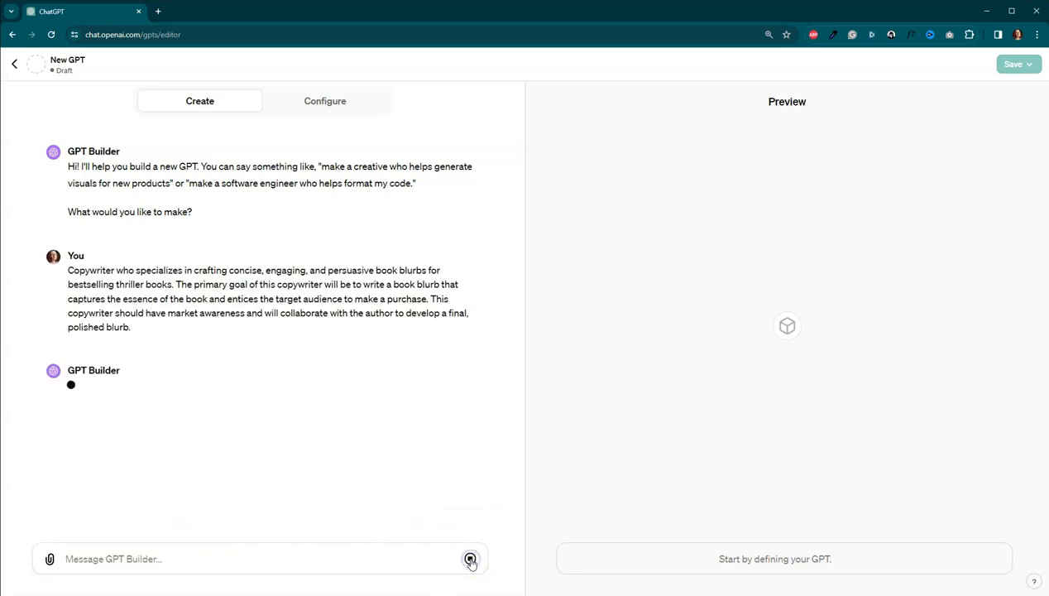
pyautogui.click(469, 558)
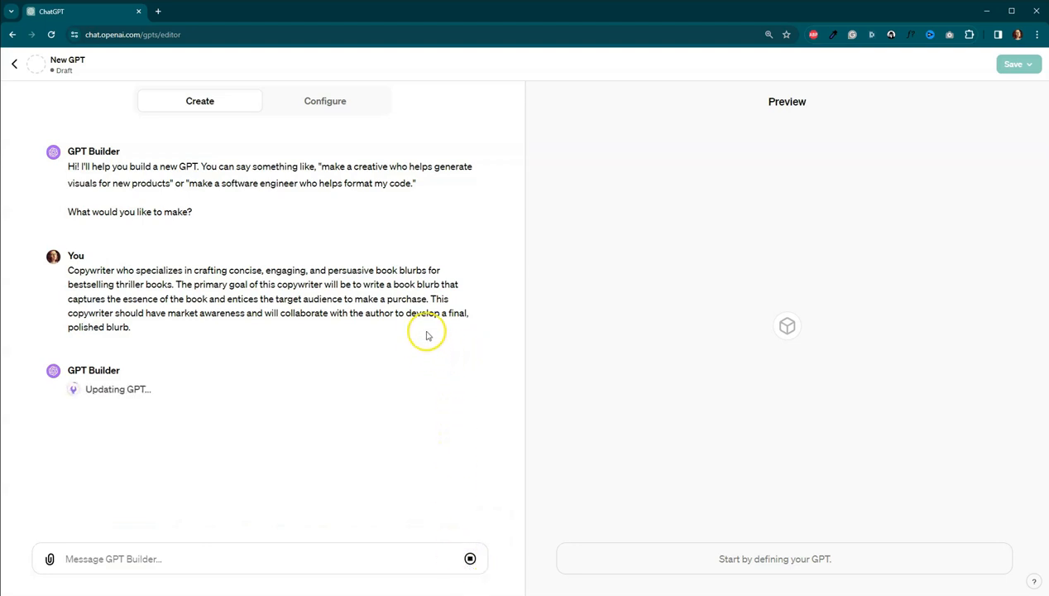
pyautogui.moveTo(429, 335)
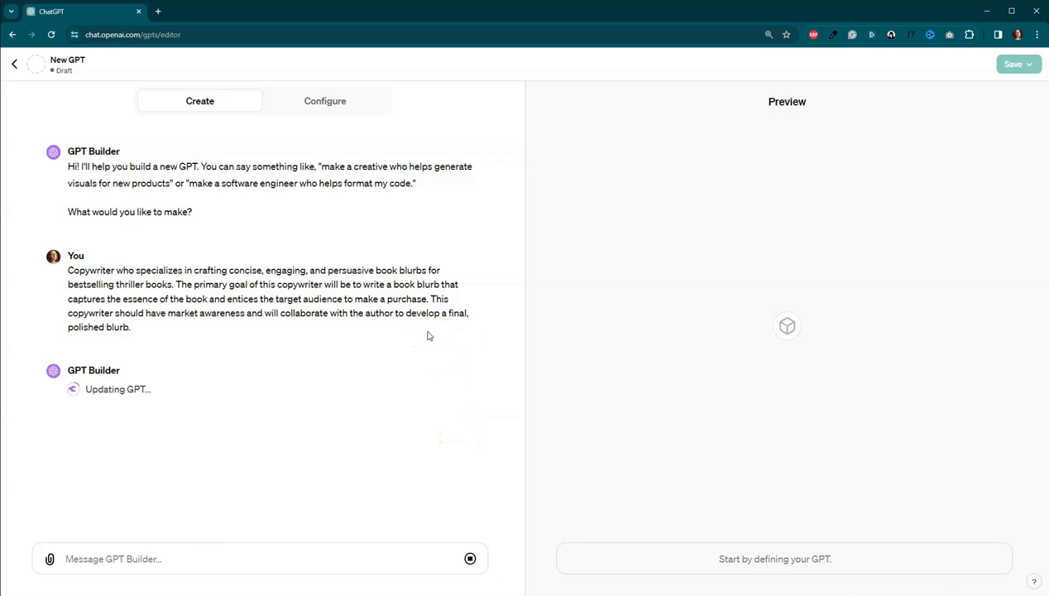
pyautogui.moveTo(418, 341)
pyautogui.write('L')
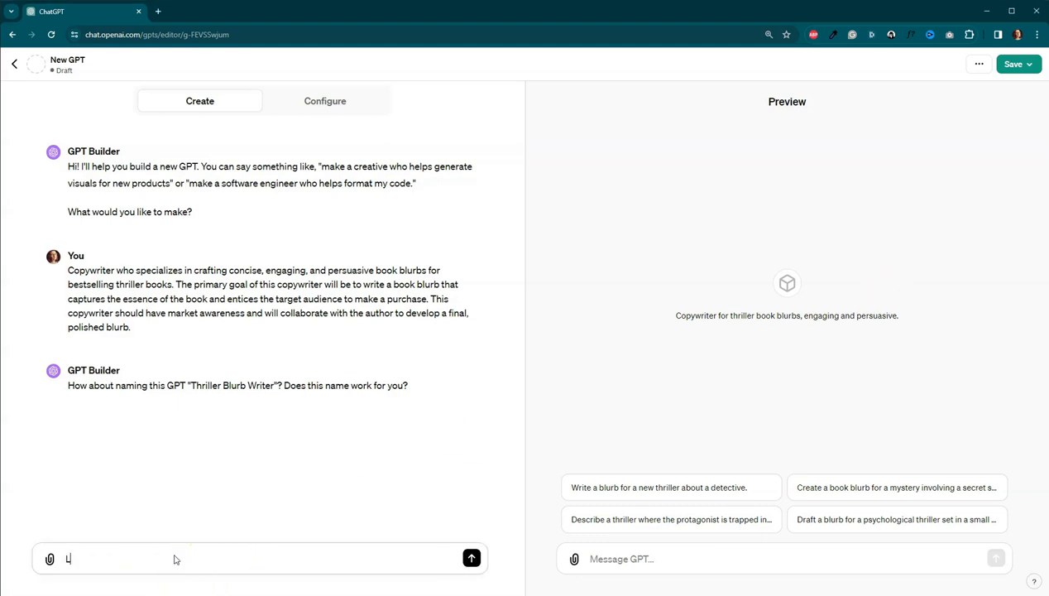
# - Reply "Let's go with ThrillBlurb Bot." to name the GPT
pyautogui.write("et's go with ThrillBlurb Bot")
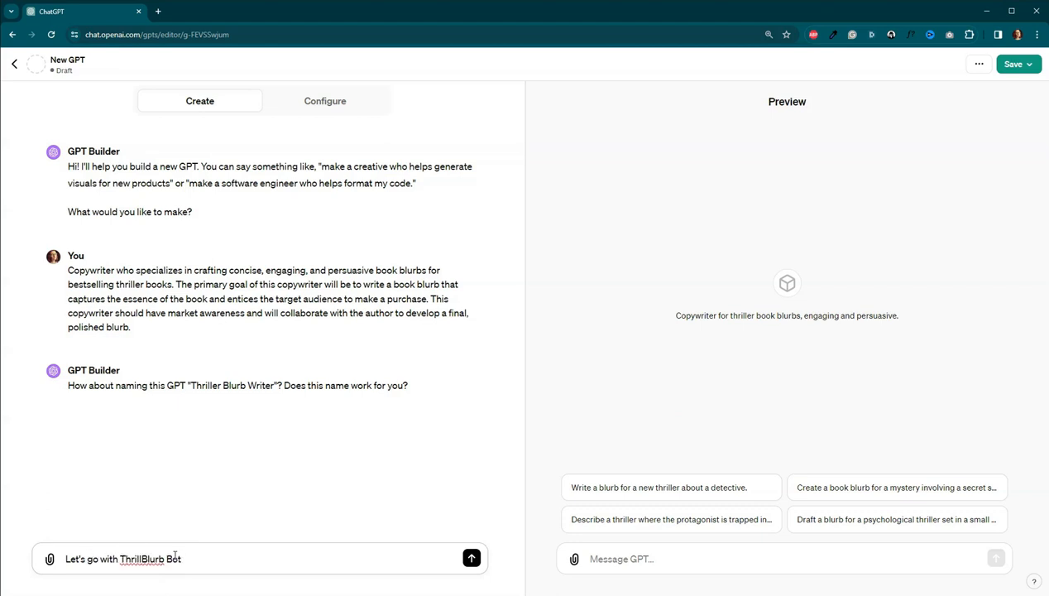
pyautogui.write('.')
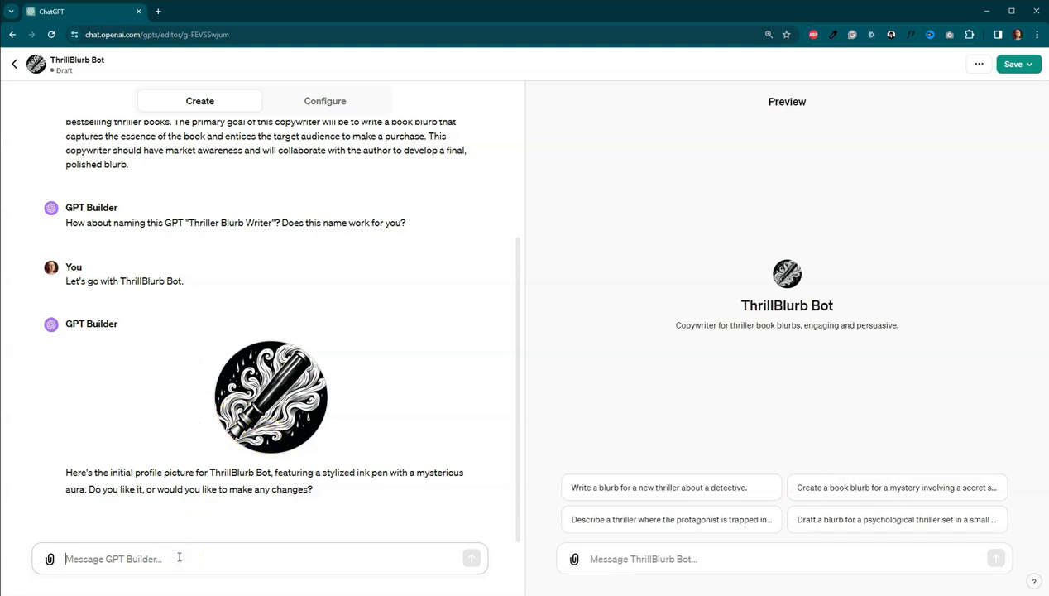
# - Ask the builder to try again with a sleek, modern robot picture
pyautogui.write("Please try again. I'd like a sleek,")
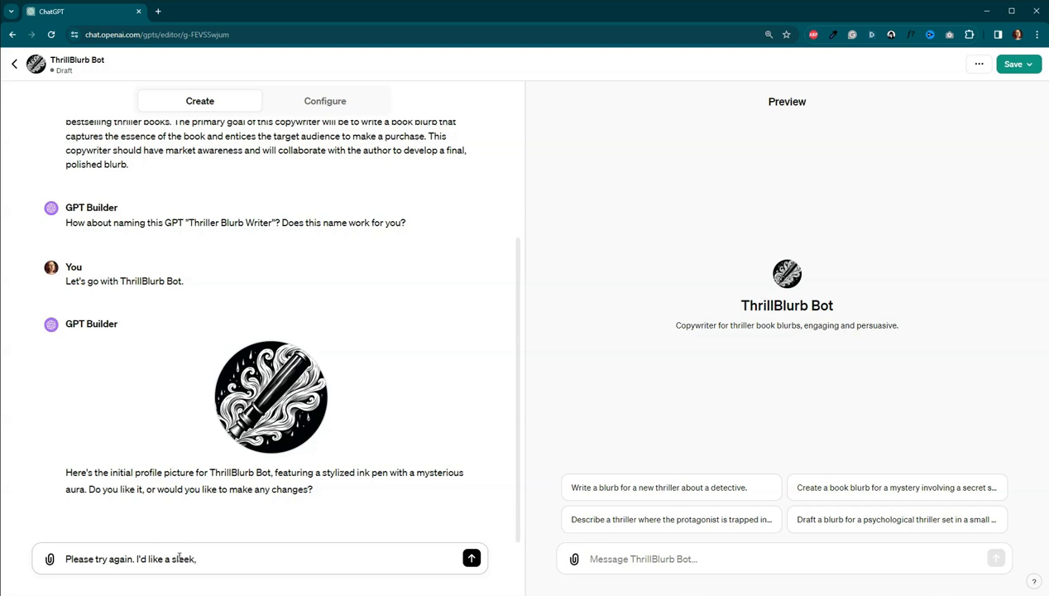
pyautogui.write('modern')
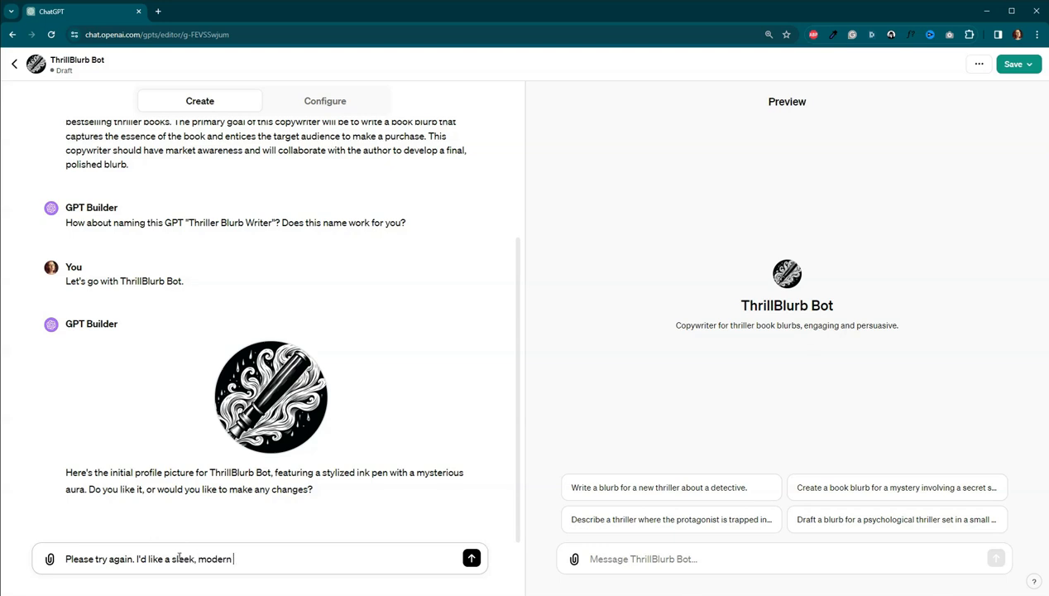
pyautogui.click(471, 558)
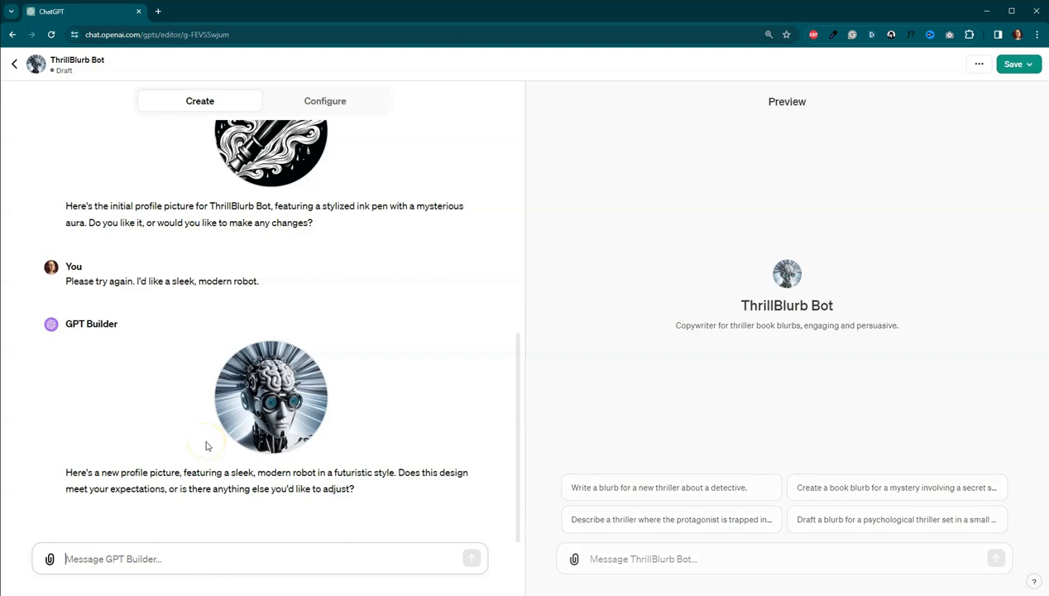
# - Accept the robot picture by replying "That's fine for now."
pyautogui.write('Le')
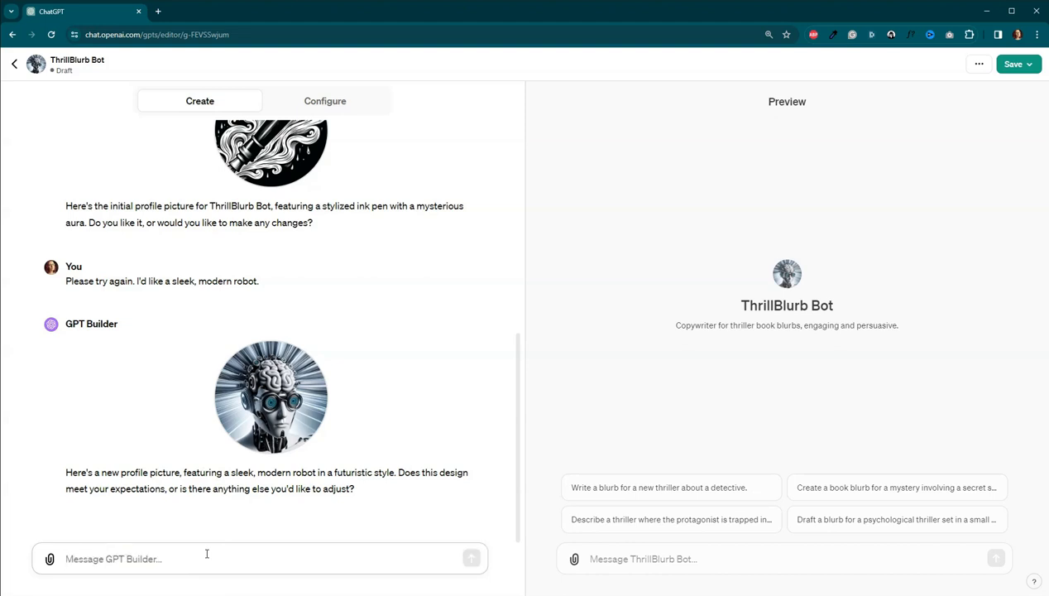
pyautogui.write("That's fine for now.")
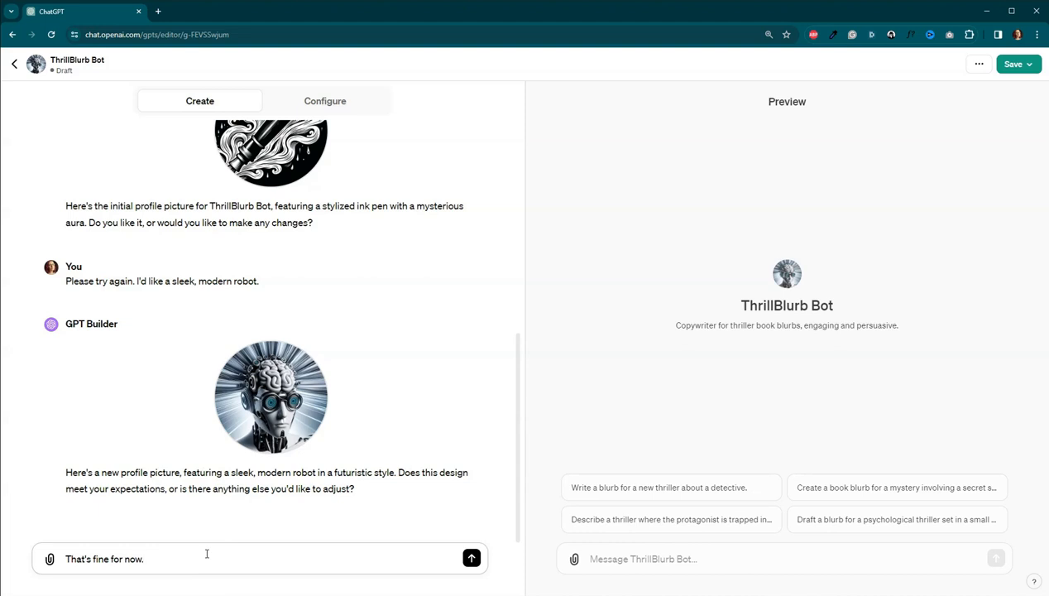
pyautogui.click(472, 558)
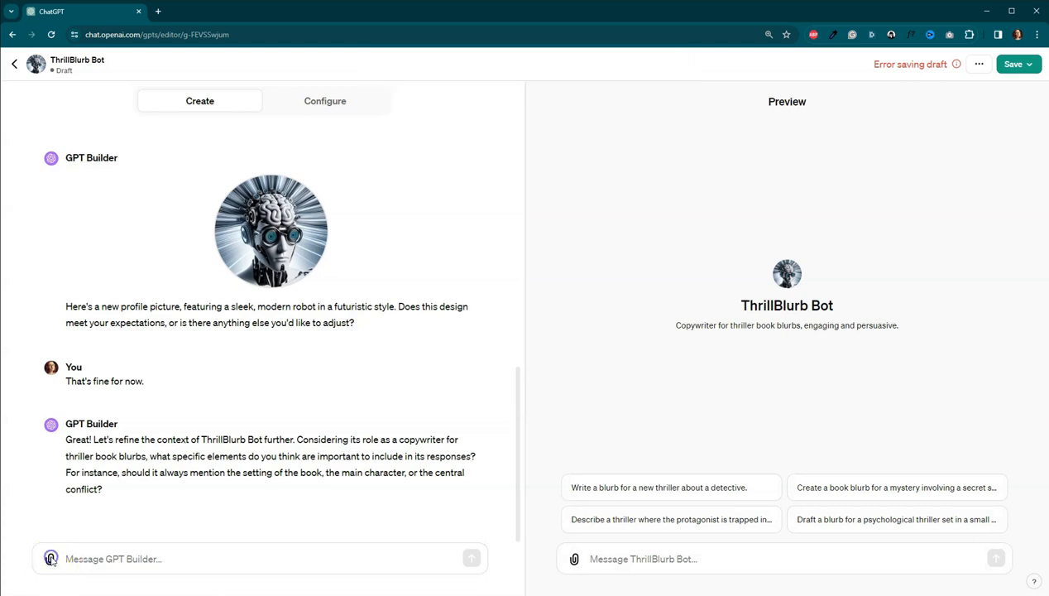
# - Attach the two thriller .txt files: blurb key elements and reader expectations
pyautogui.click(50, 558)
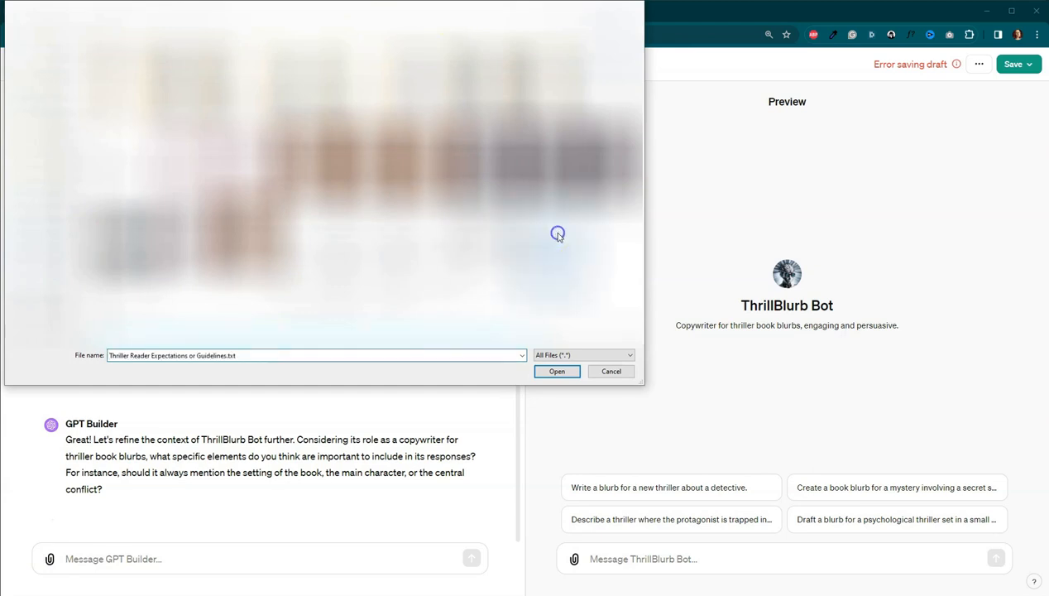
pyautogui.moveTo(443, 263)
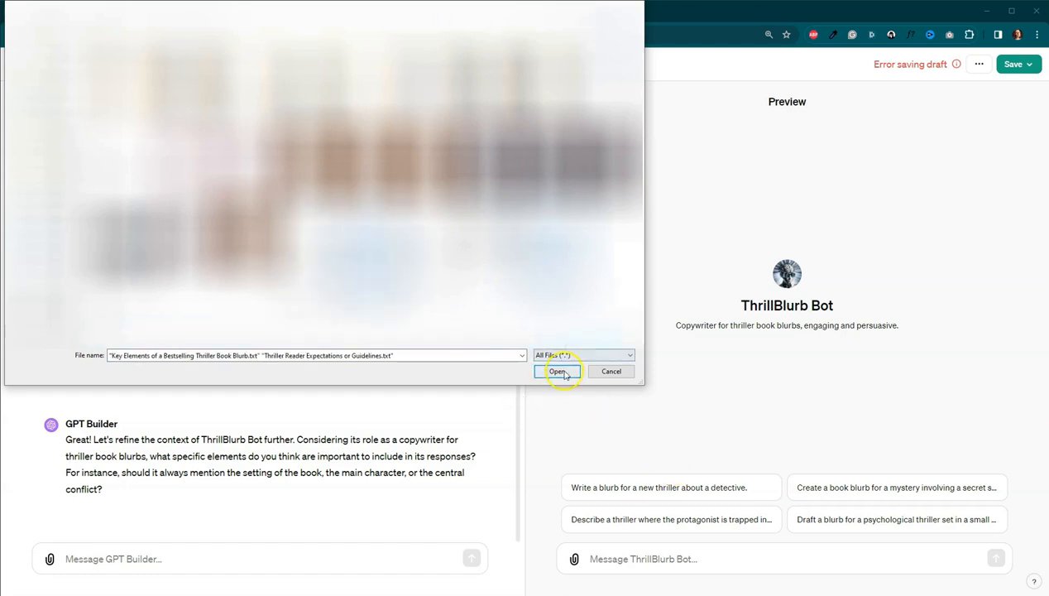
pyautogui.click(558, 370)
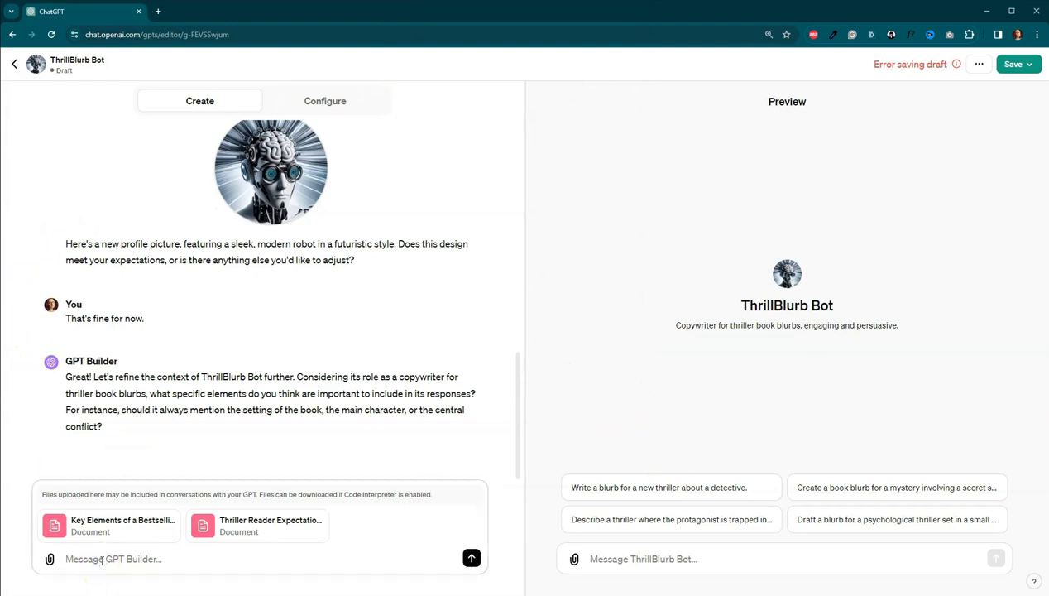
# - Send a note that the attached files determine what to ask the author for the blurb
pyautogui.write("I've attached some files to help you")
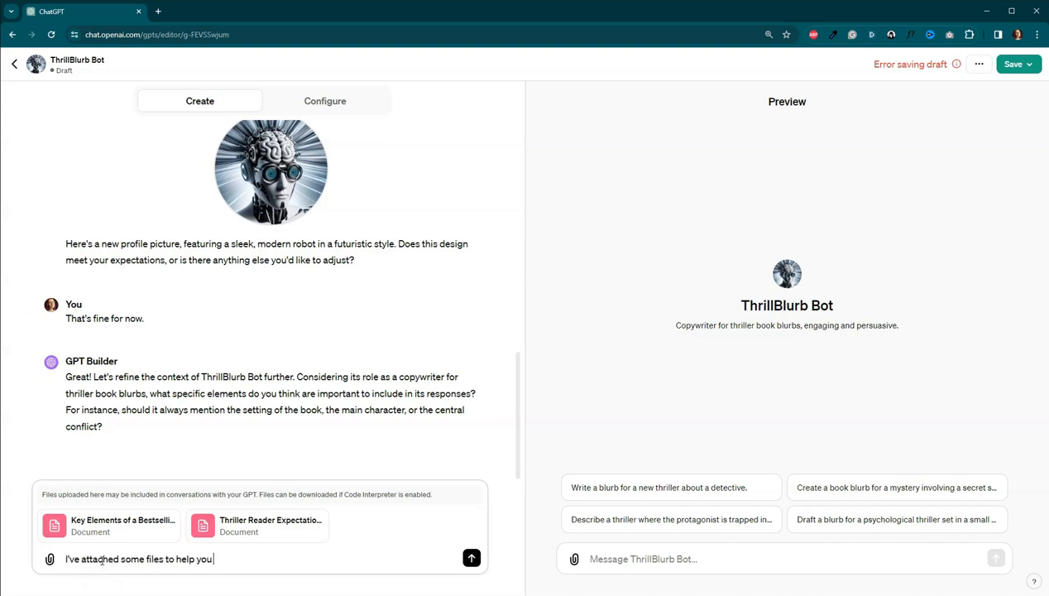
pyautogui.write('determine the information needed from the')
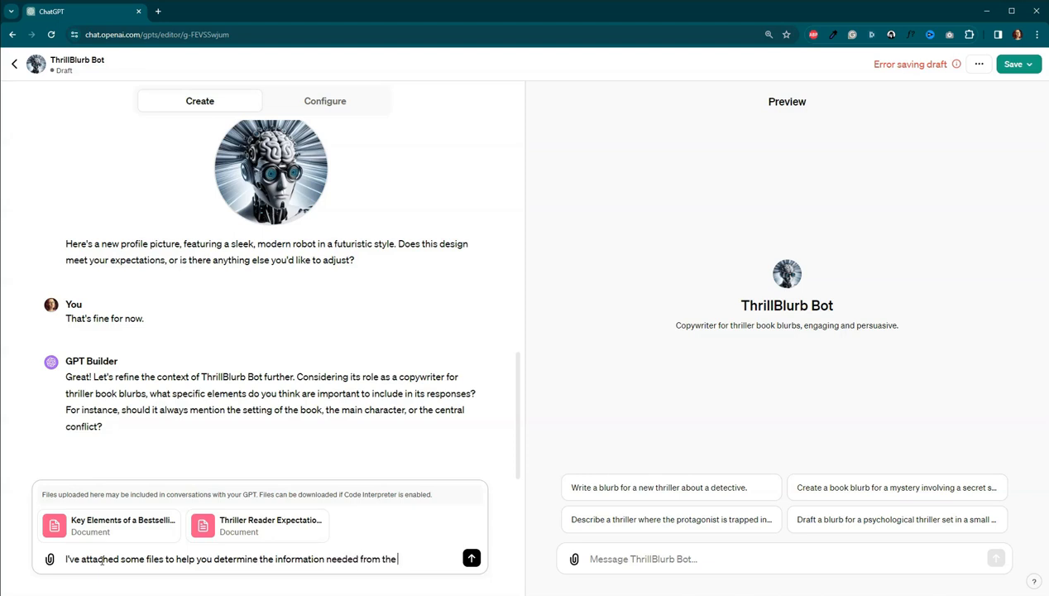
pyautogui.write('author')
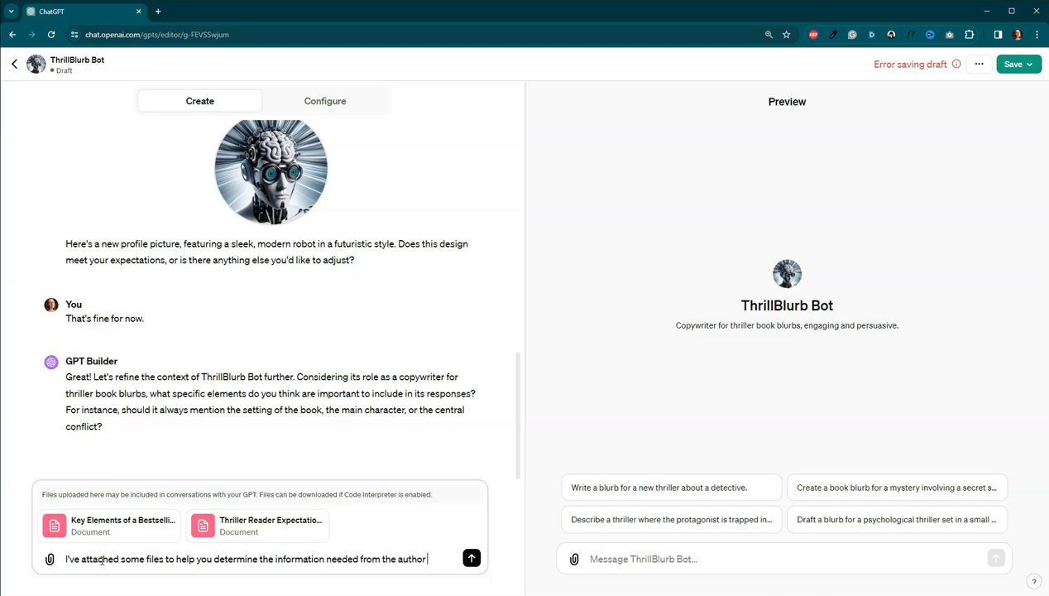
pyautogui.write('to create')
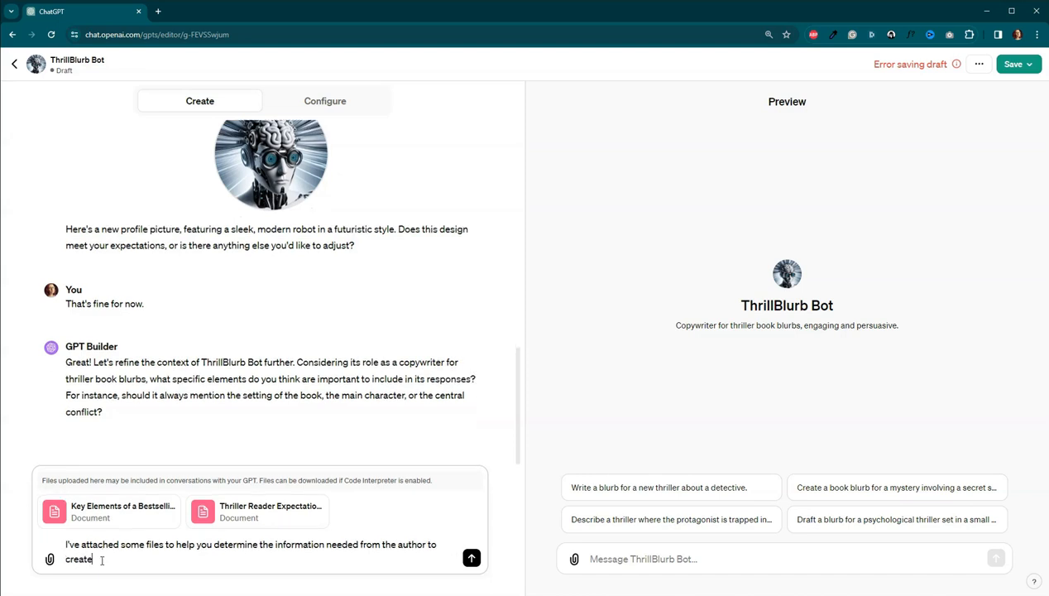
pyautogui.write('the')
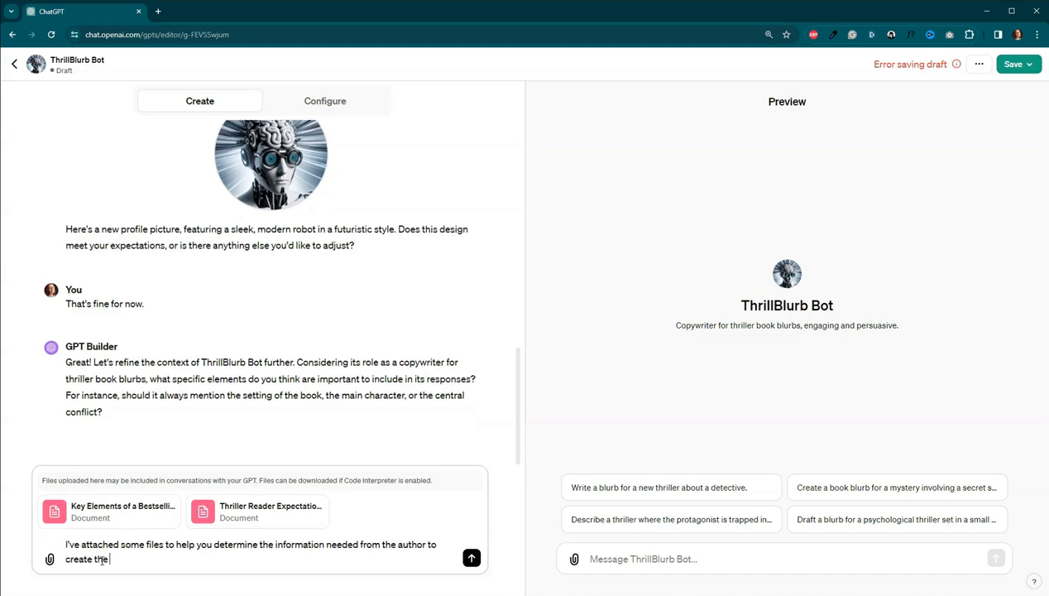
pyautogui.write('thriller book')
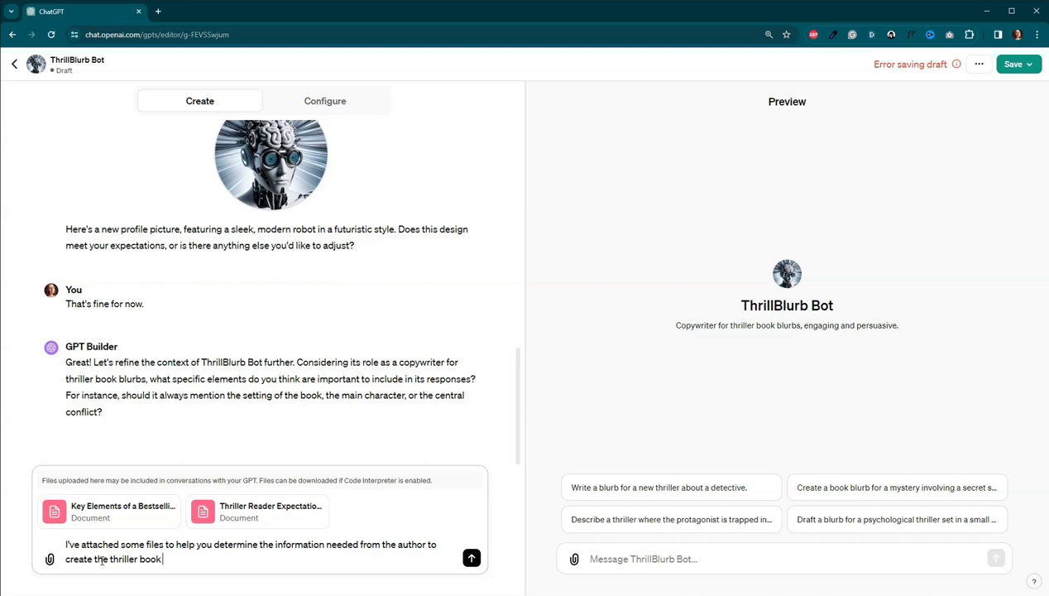
pyautogui.write('blurb.')
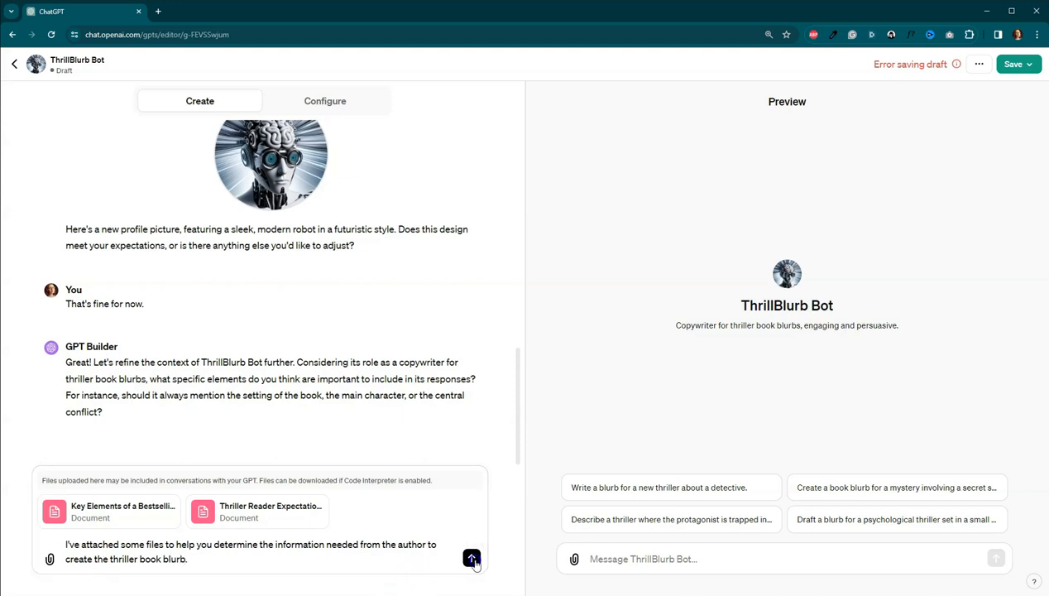
pyautogui.click(471, 557)
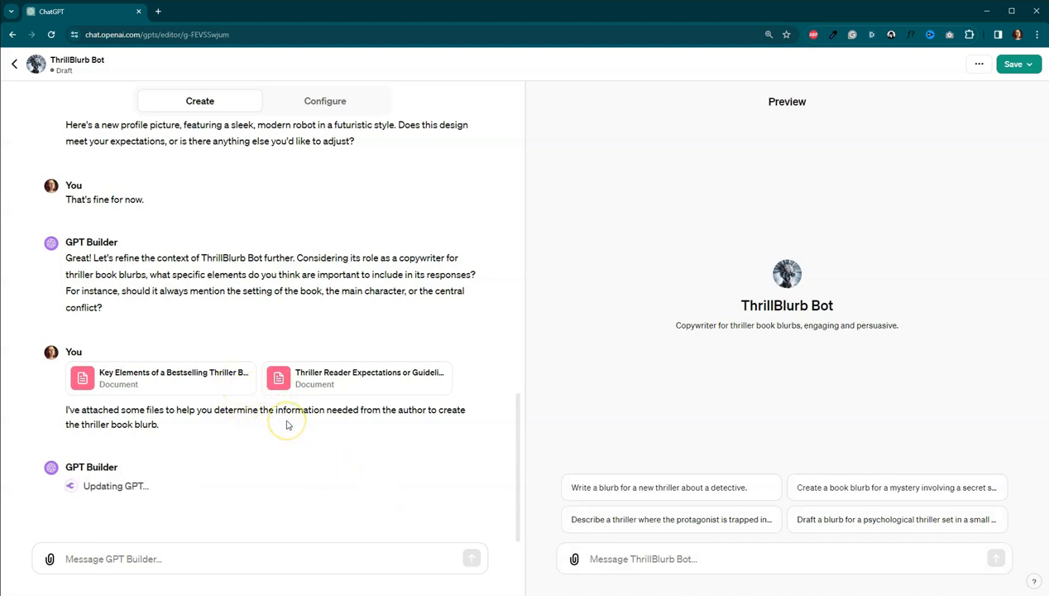
pyautogui.moveTo(288, 441)
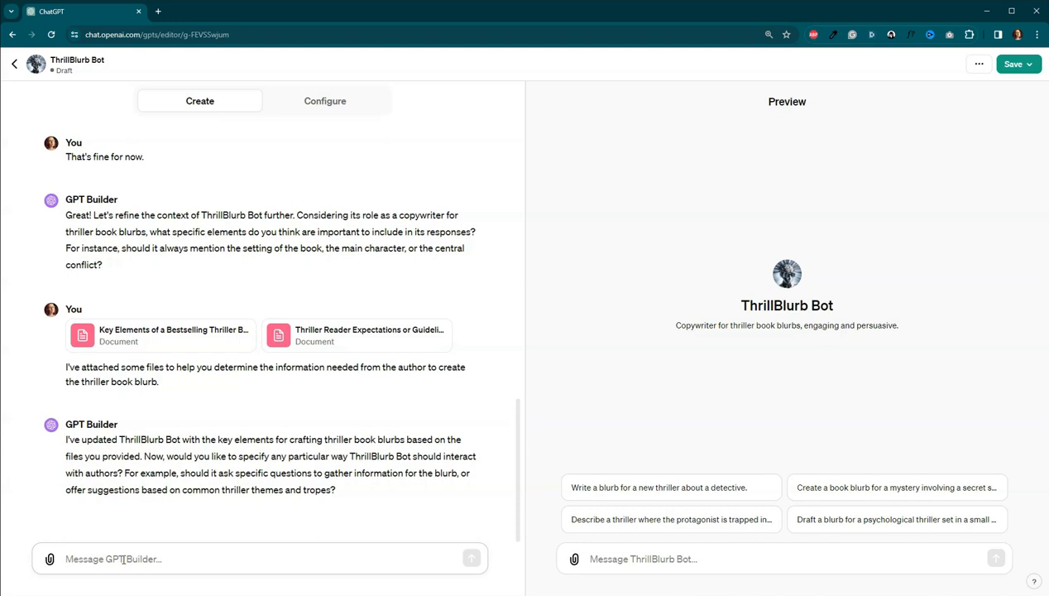
# - Reply that the bot should interview the author with questions that help craft the blurb
pyautogui.click(113, 559)
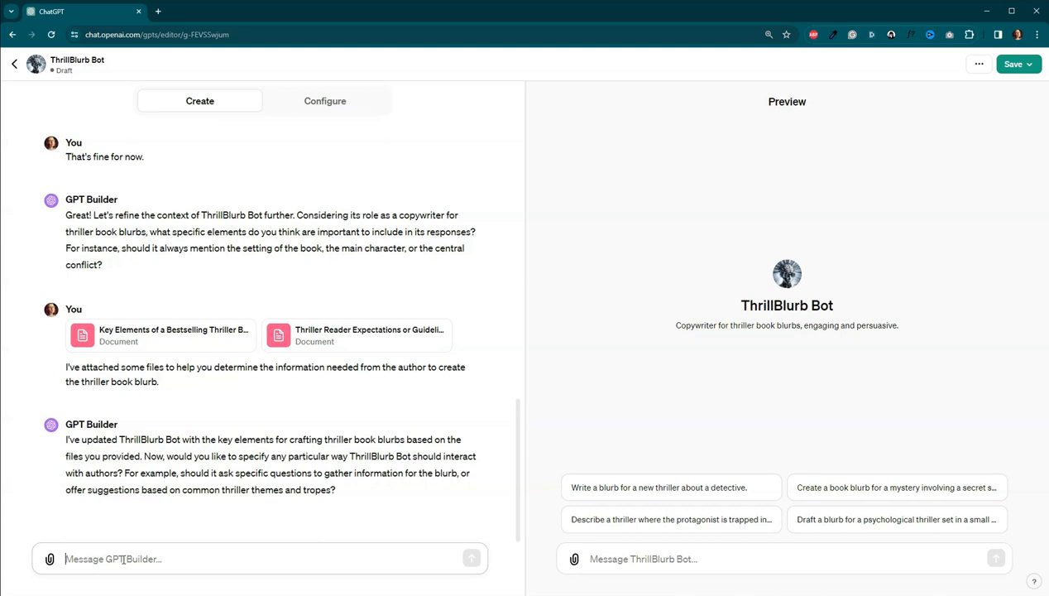
pyautogui.write('I think')
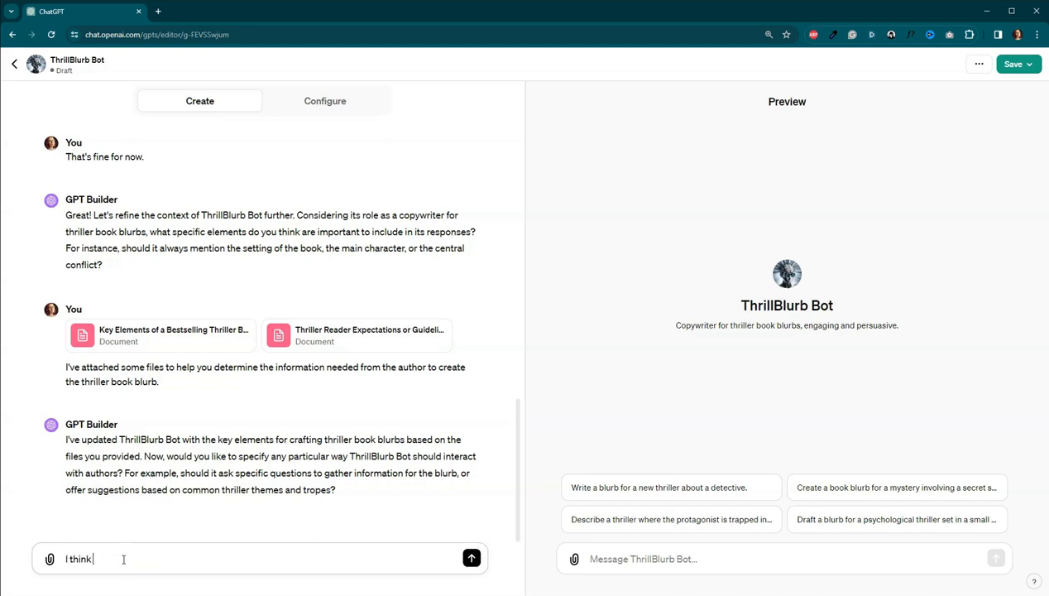
pyautogui.write('it should ask th')
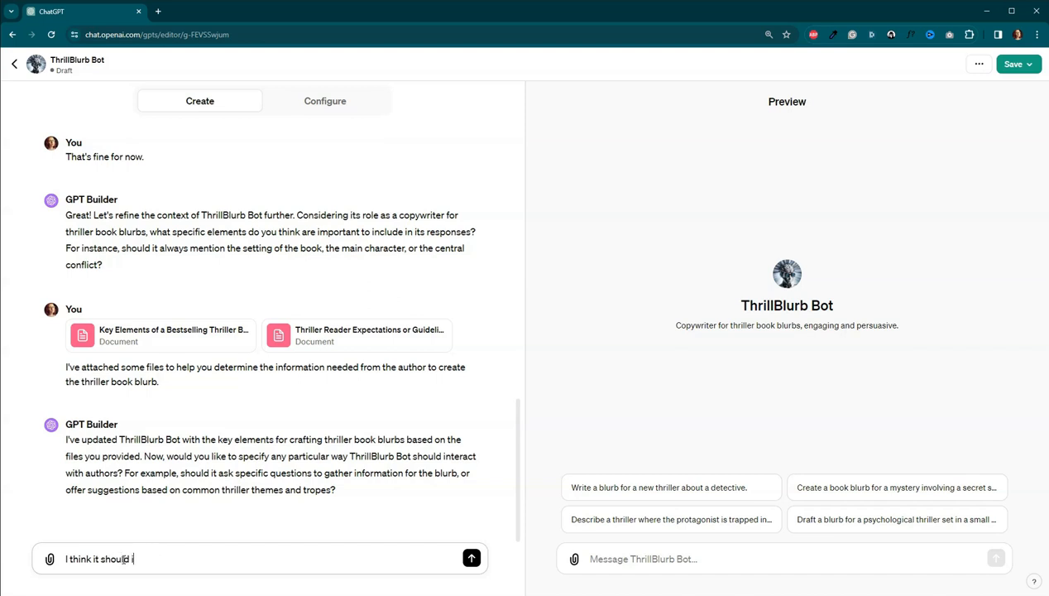
pyautogui.write('interview')
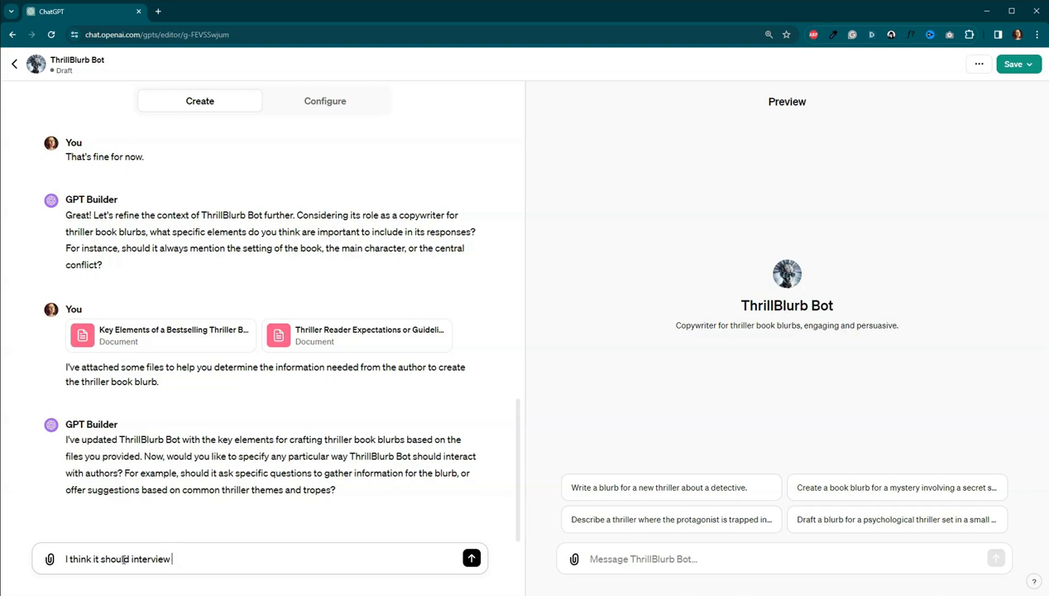
pyautogui.write('the author')
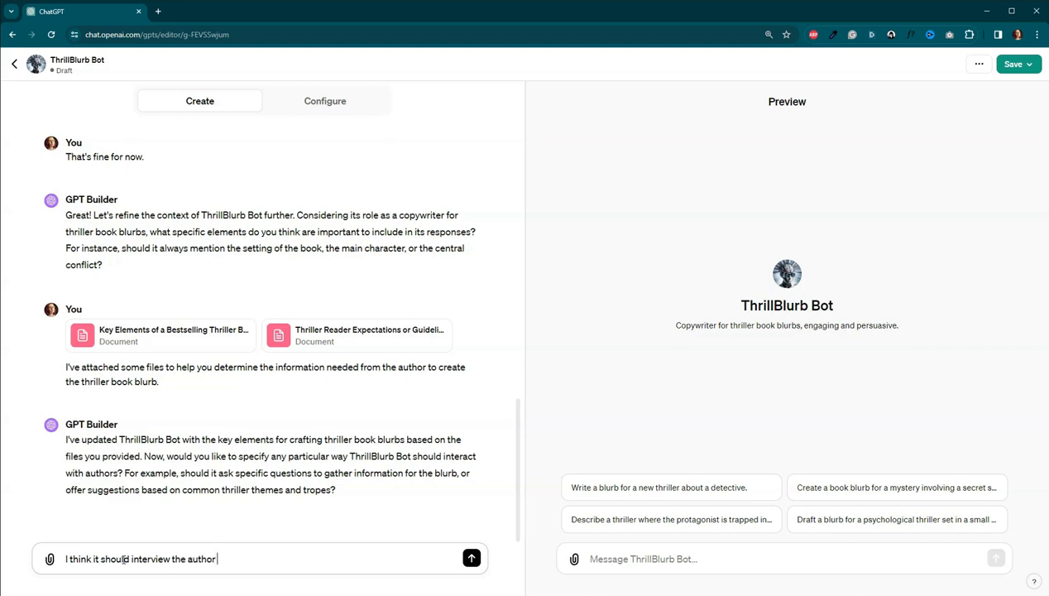
pyautogui.write(', asking')
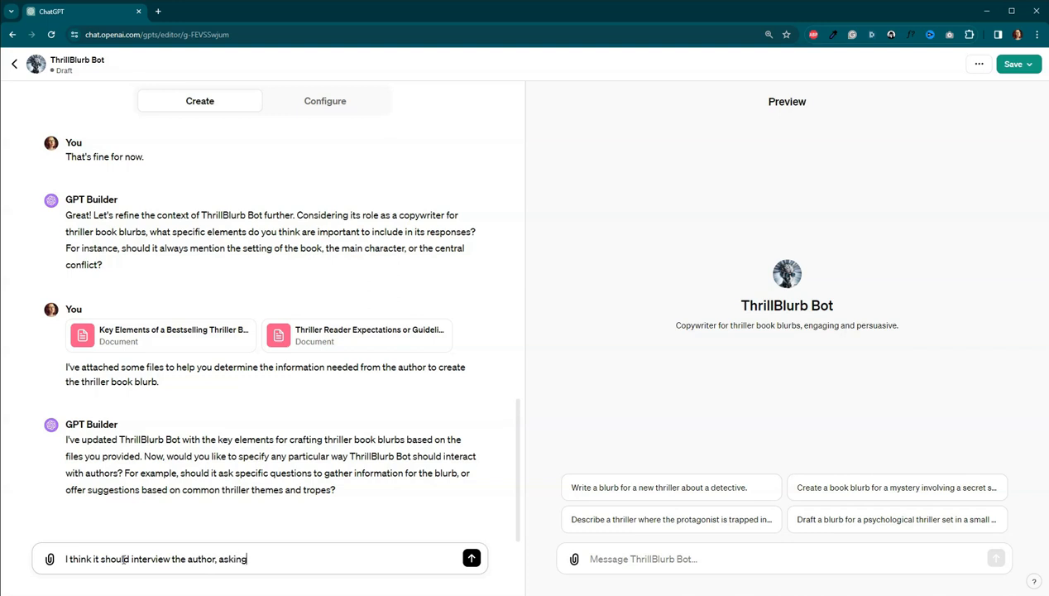
pyautogui.write('questions')
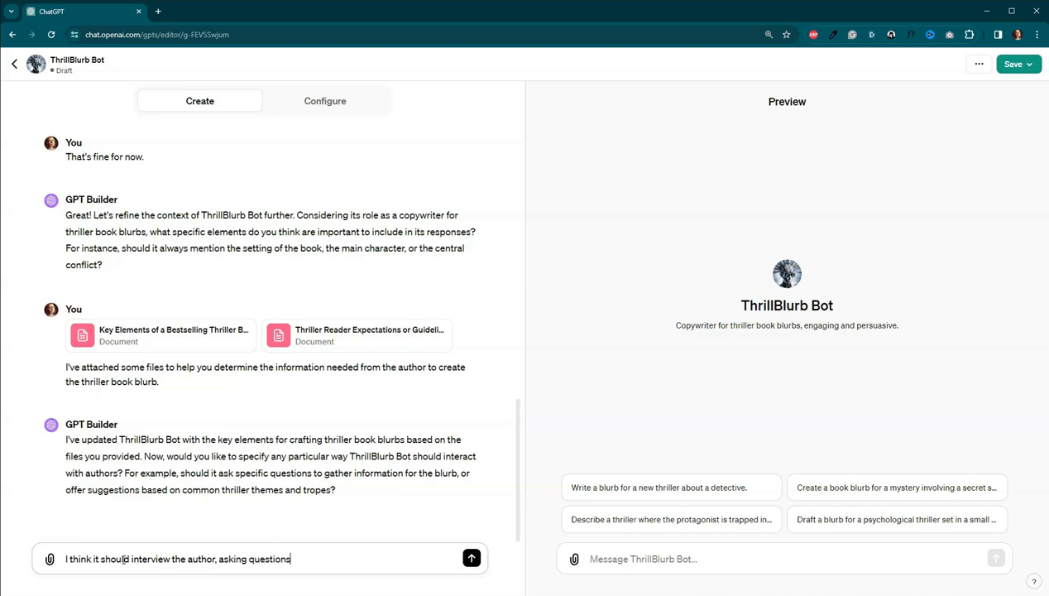
pyautogui.write('that will help')
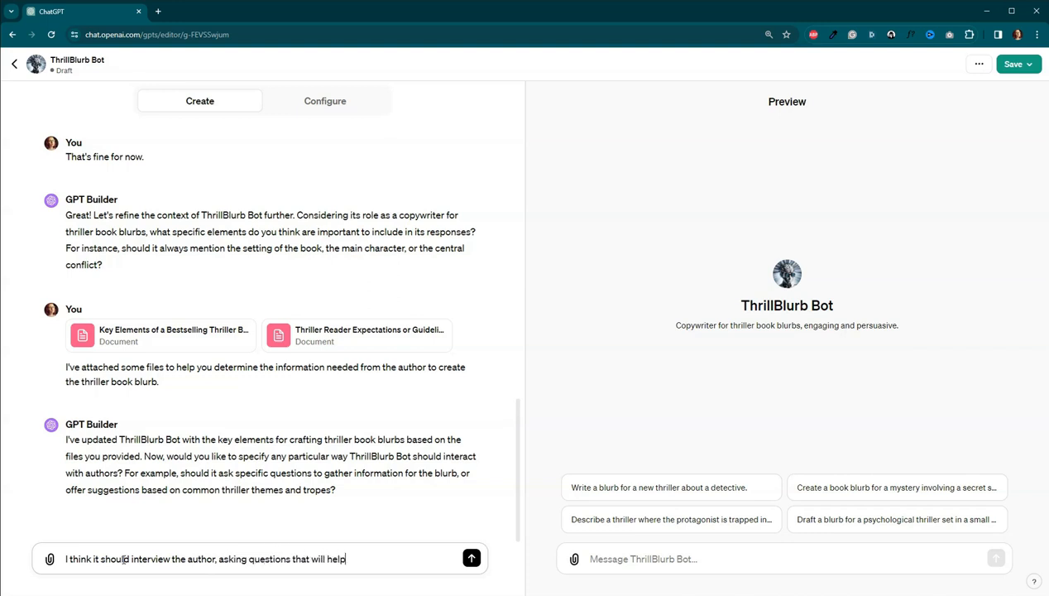
pyautogui.write('craft the')
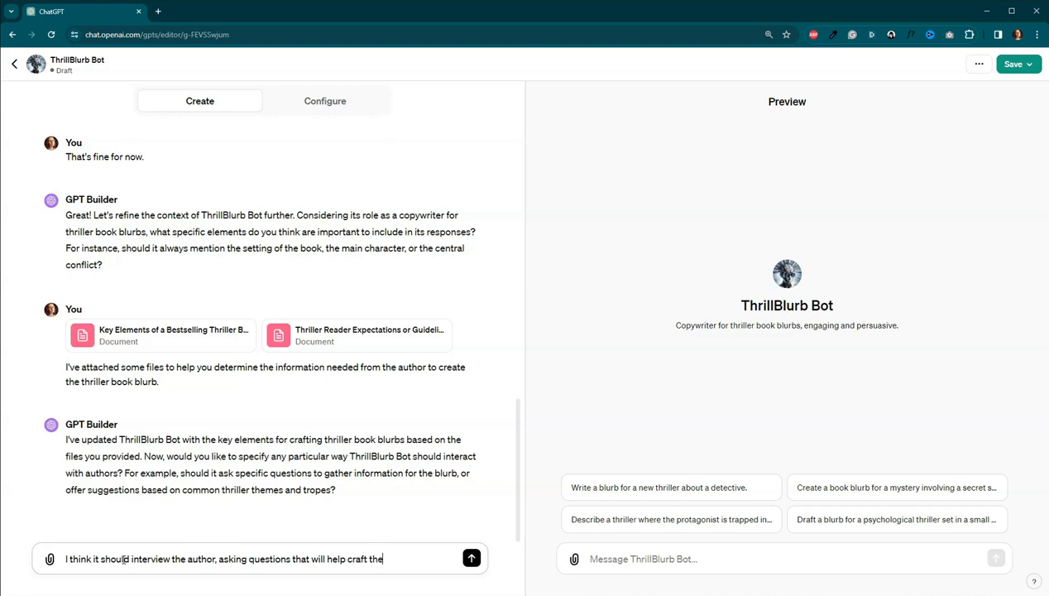
pyautogui.write('blurb.')
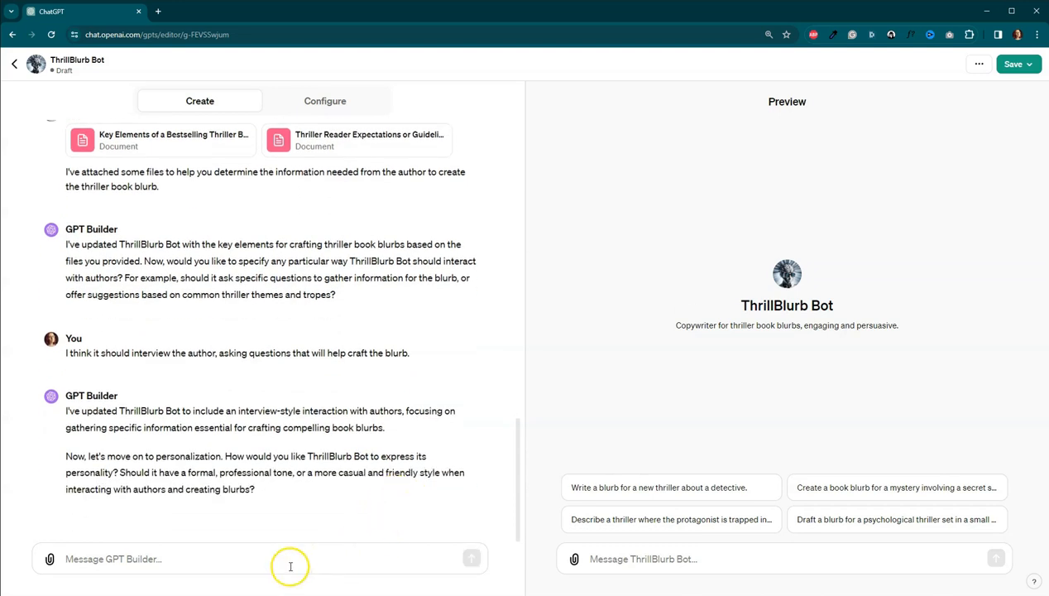
# - Answer "Casual and friendly. Collaborative." and regenerate the builder's failed reply
pyautogui.click(265, 559)
pyautogui.write('Casual and friendly. Collaborative.')
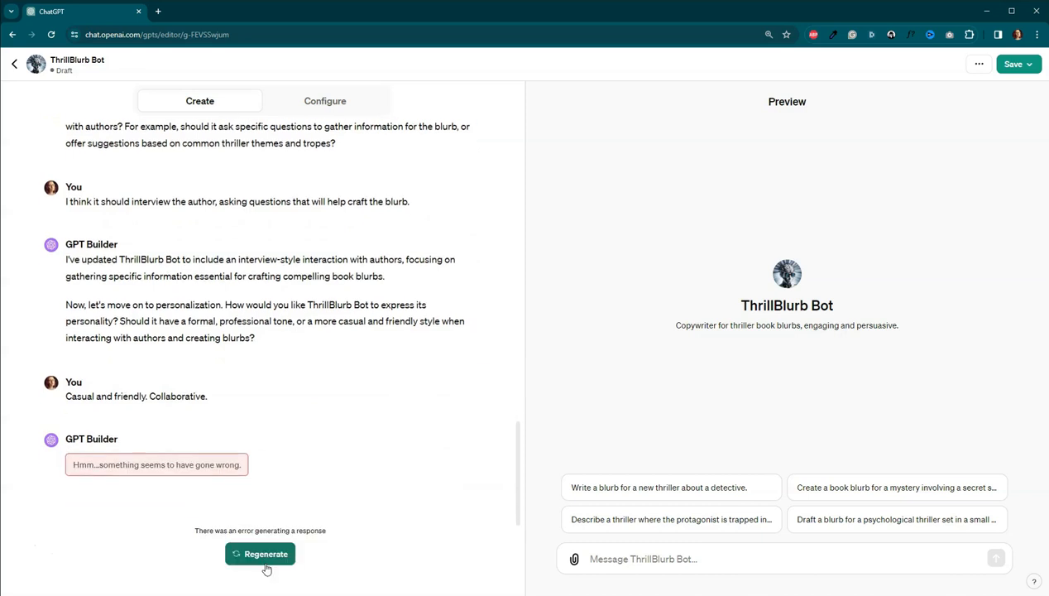
pyautogui.moveTo(156, 553)
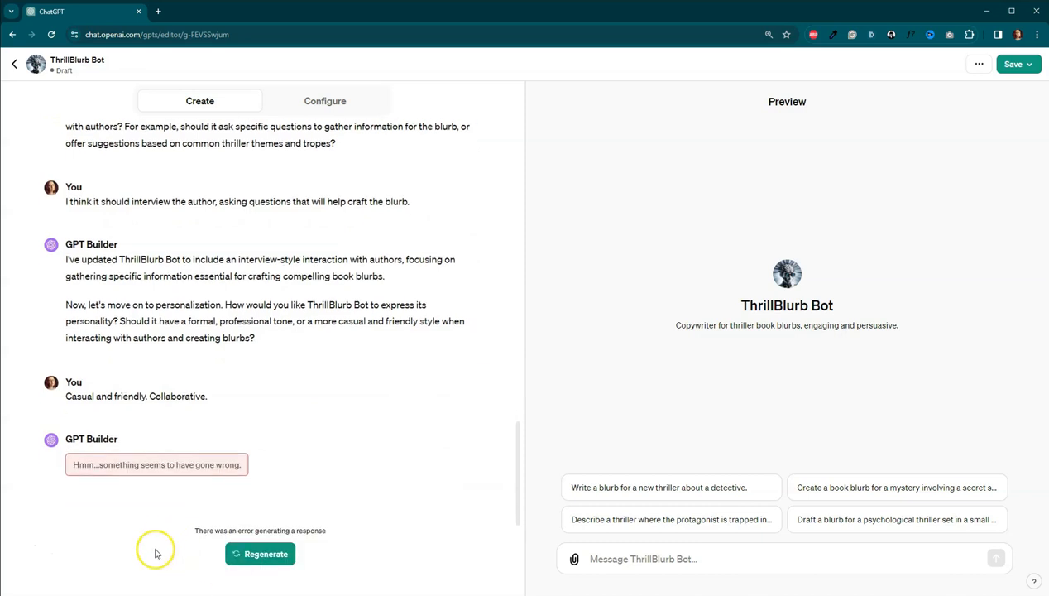
pyautogui.click(260, 553)
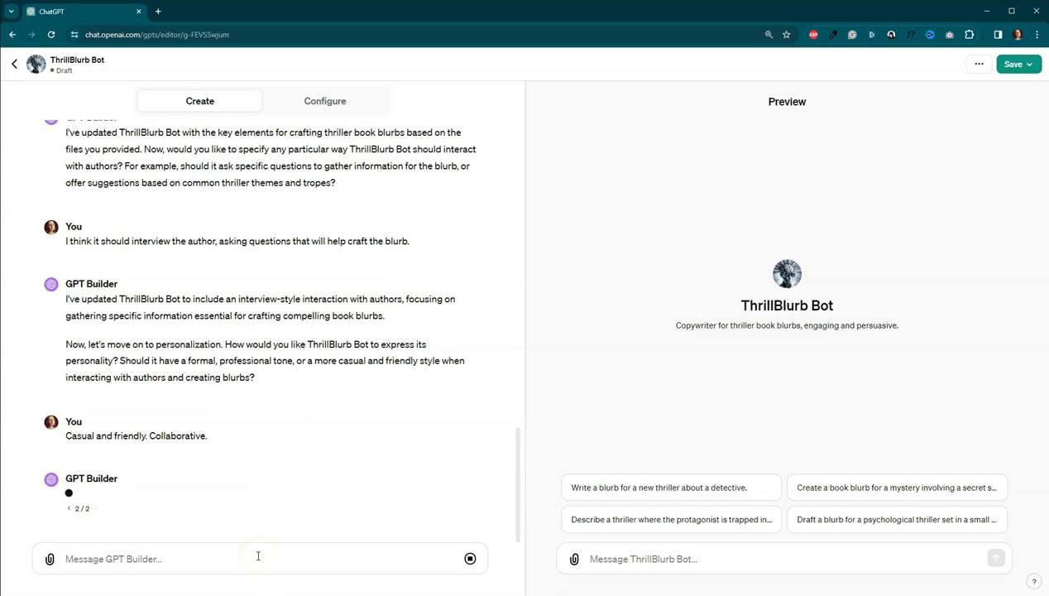
pyautogui.moveTo(261, 523)
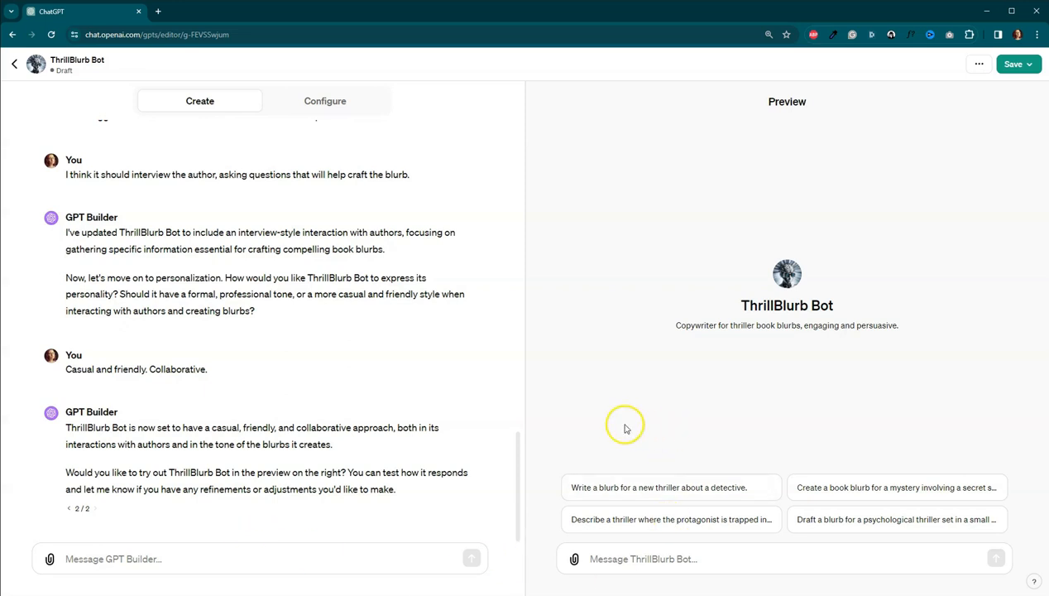
pyautogui.moveTo(770, 543)
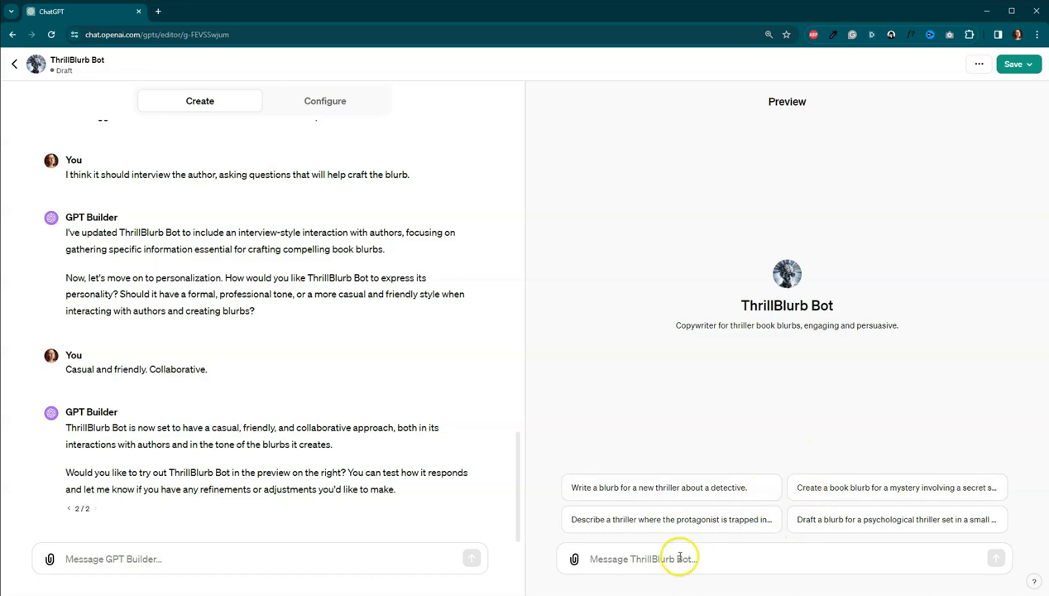
# - Try the "Write a blurb for a new thriller about a detective." starter in Preview
pyautogui.click(660, 487)
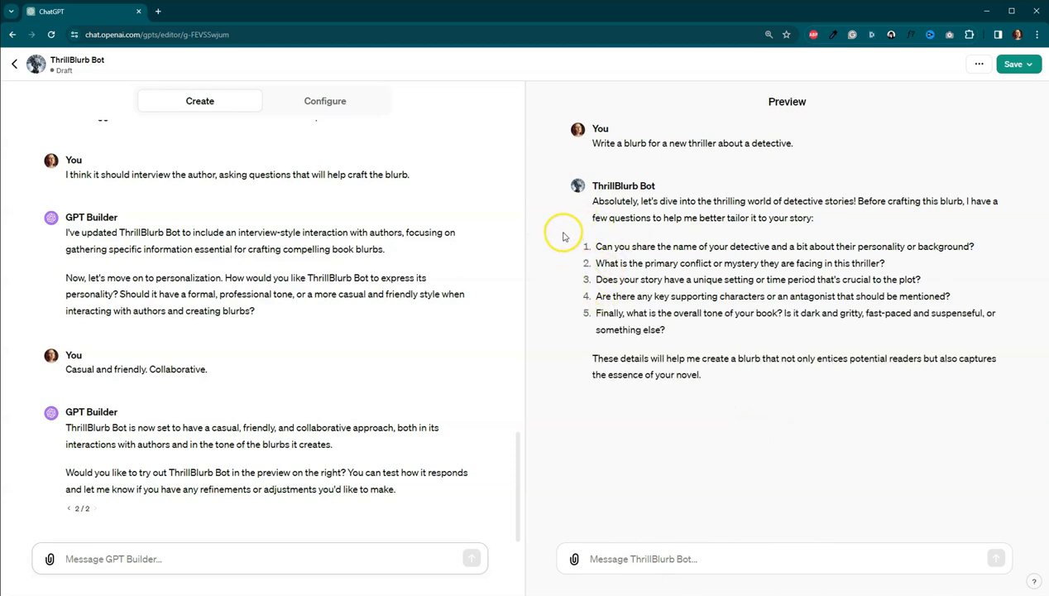
pyautogui.moveTo(609, 268)
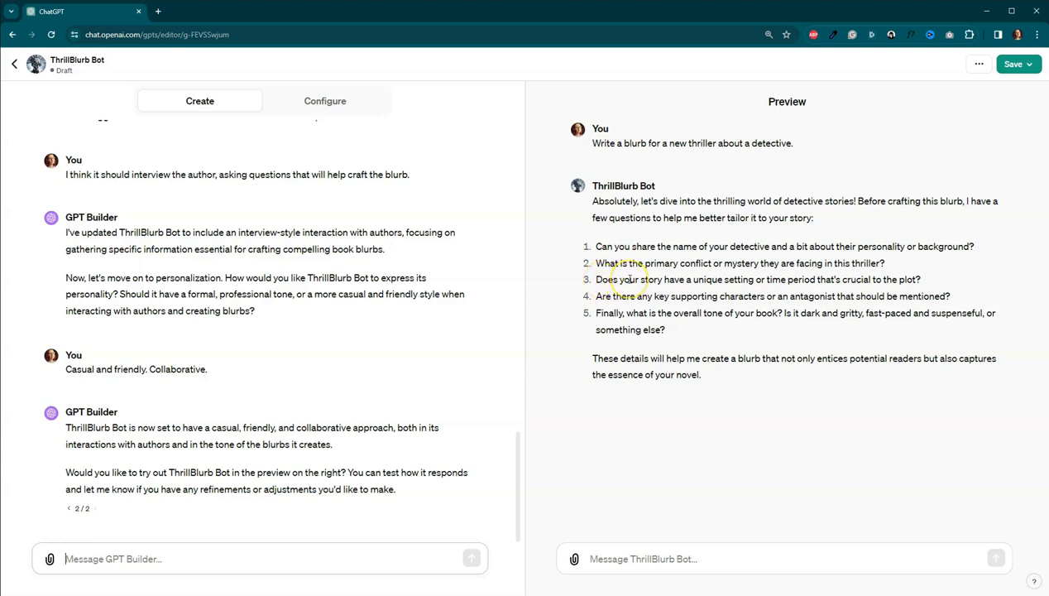
pyautogui.moveTo(457, 337)
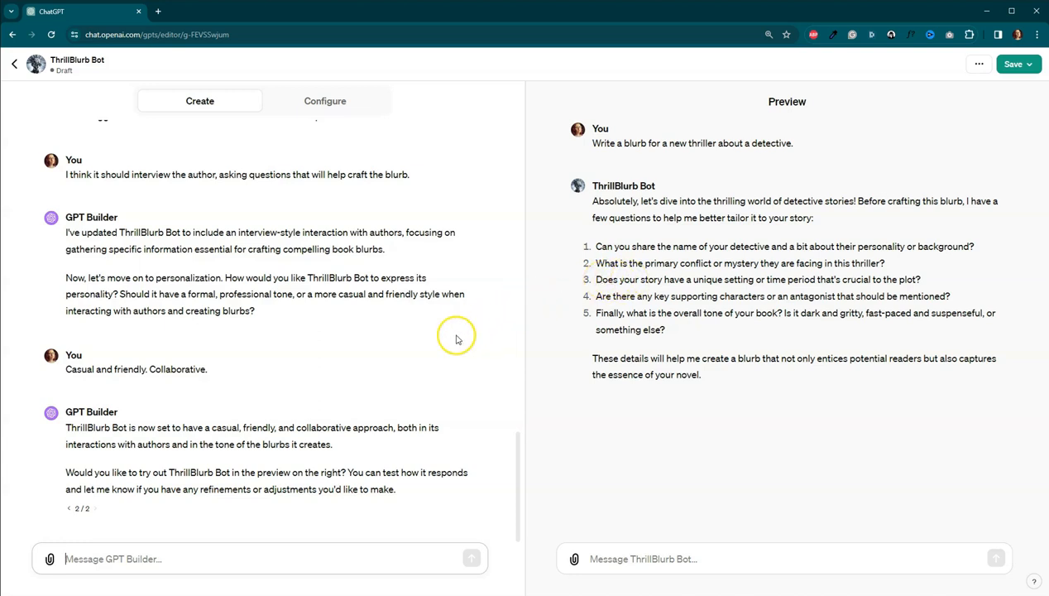
pyautogui.moveTo(371, 444)
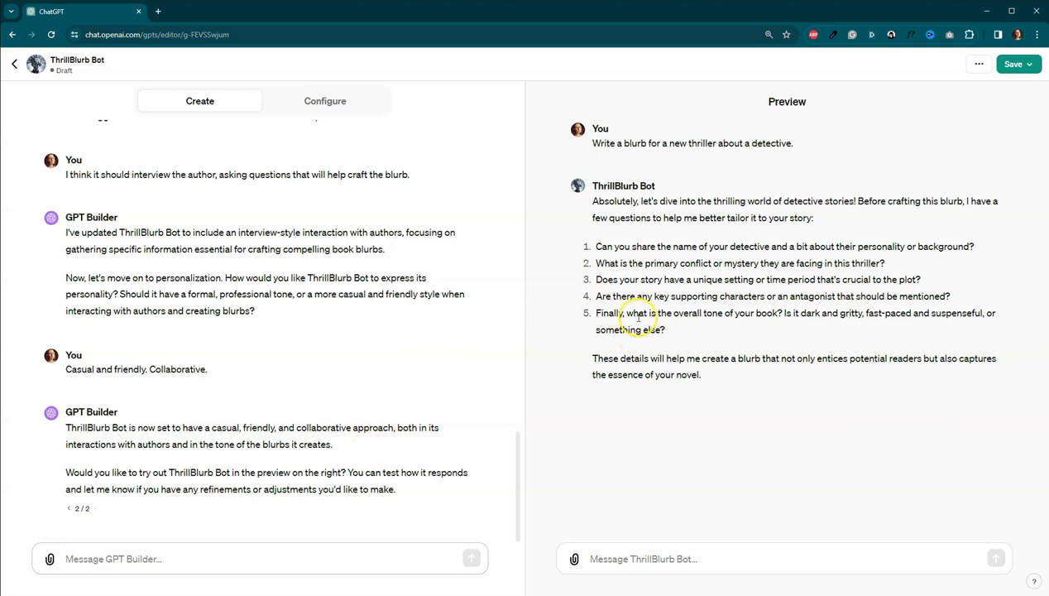
pyautogui.click(1013, 64)
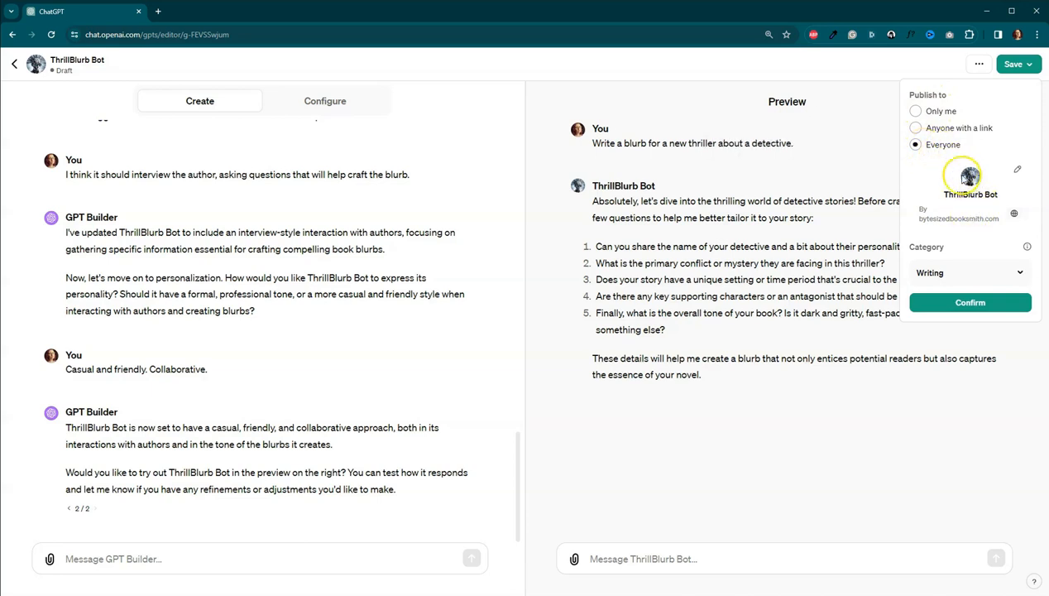
pyautogui.moveTo(942, 329)
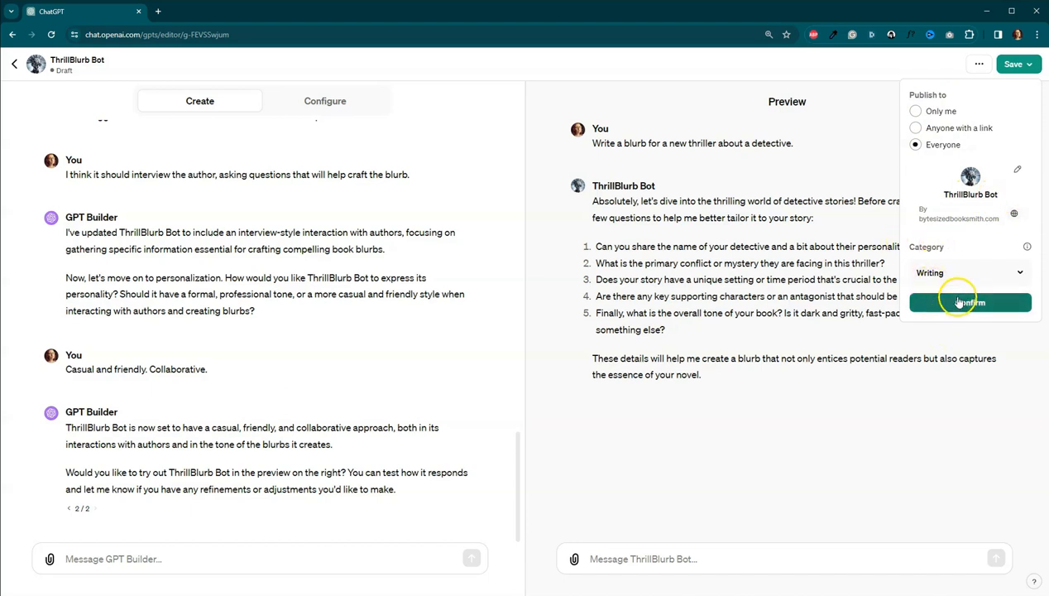
# - Publish ThrillBlurb Bot to Everyone under Writing and open its chat page
pyautogui.click(969, 302)
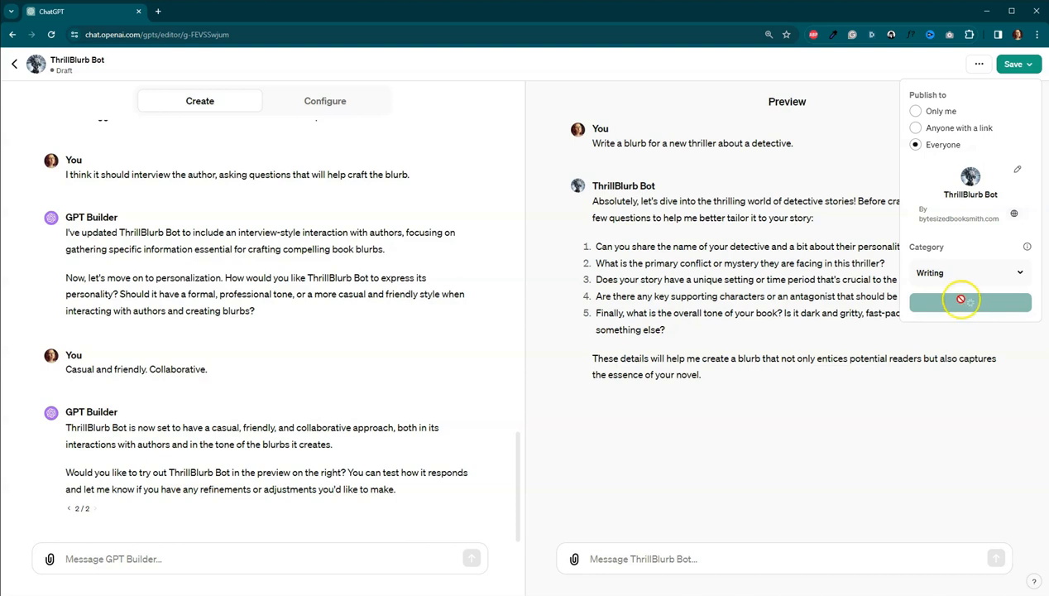
pyautogui.click(970, 302)
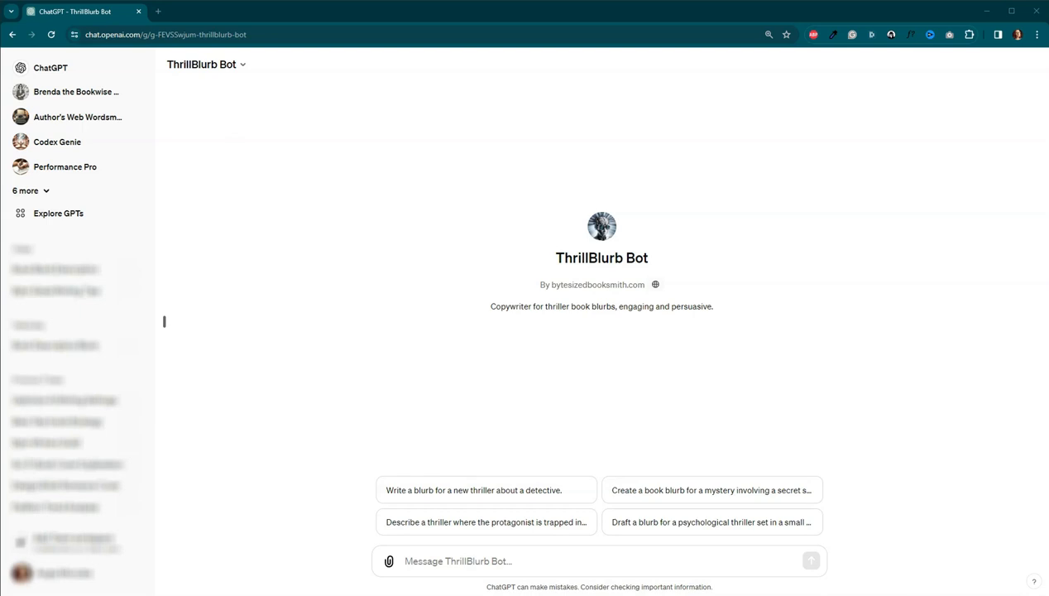
pyautogui.moveTo(310, 480)
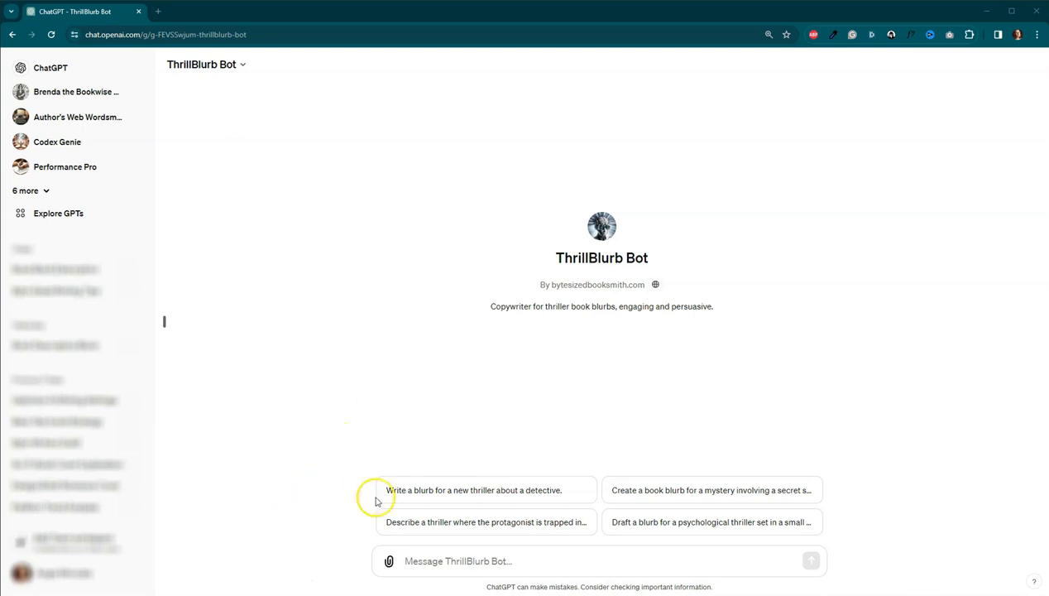
# - Ask ThrillBlurb Bot: "Can you help me write a blurb for my psychological thriller?"
pyautogui.click(462, 561)
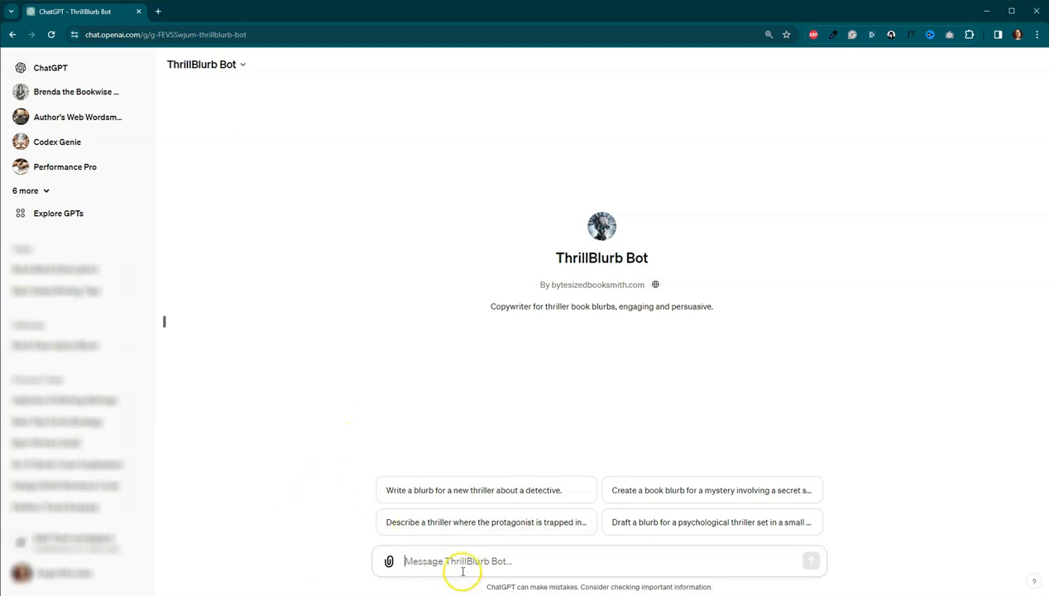
pyautogui.write('C')
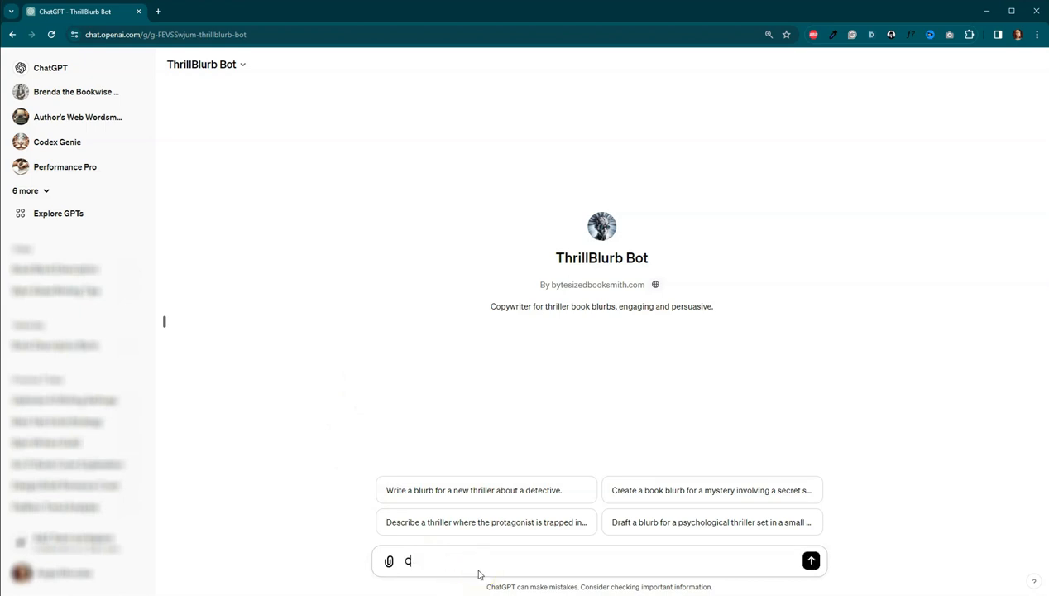
pyautogui.write('Can you help')
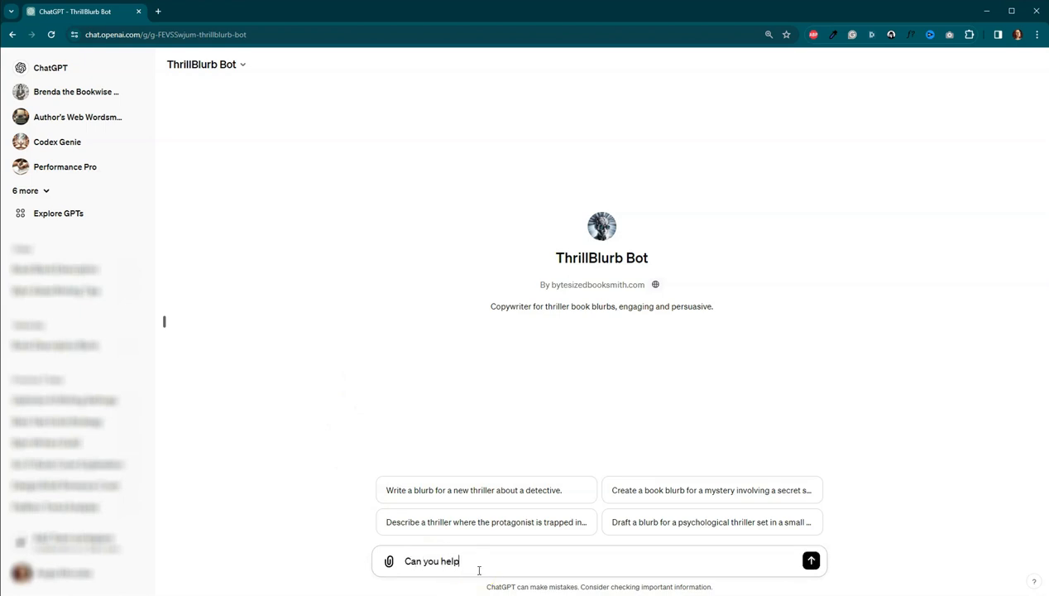
pyautogui.write('me write a b')
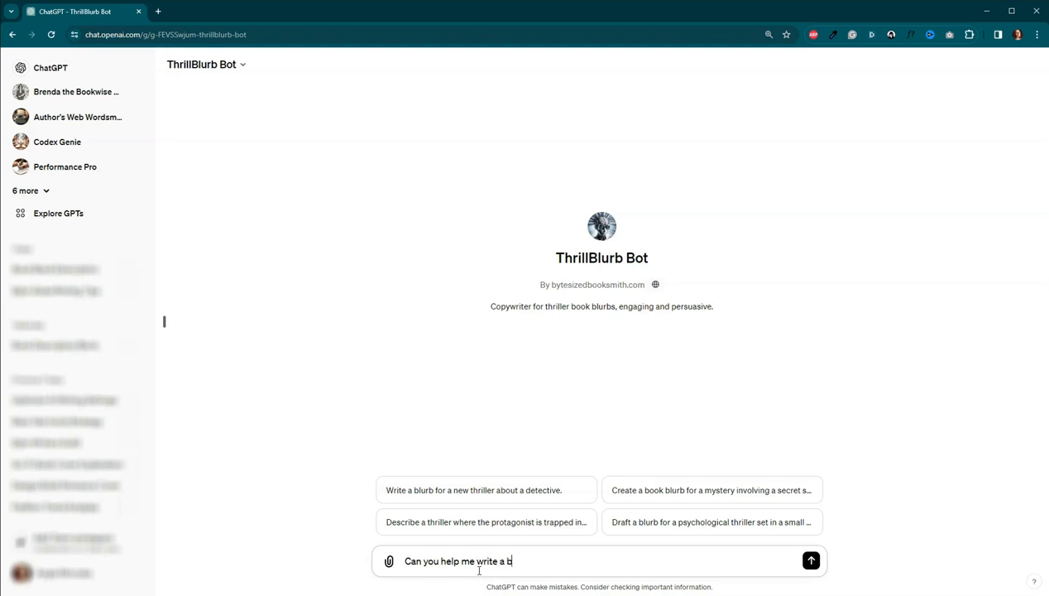
pyautogui.write('lurb for')
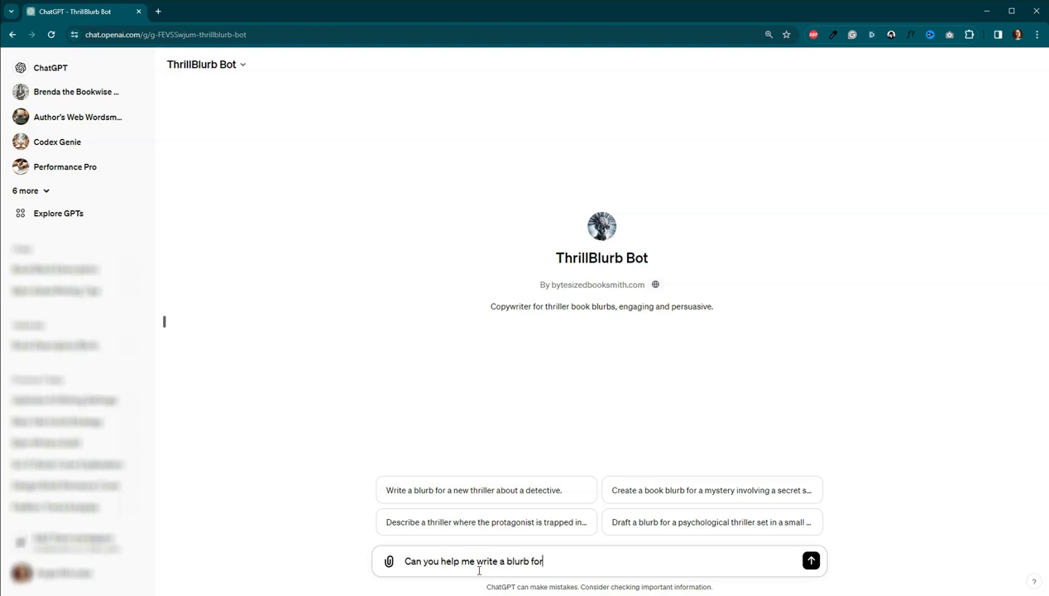
pyautogui.write('my psych')
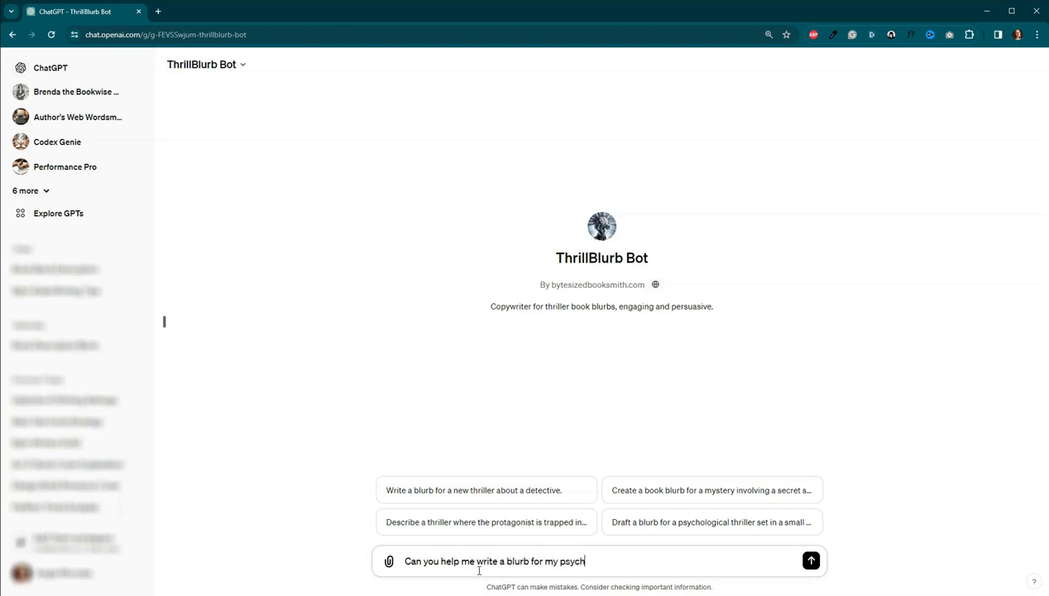
pyautogui.write('ological')
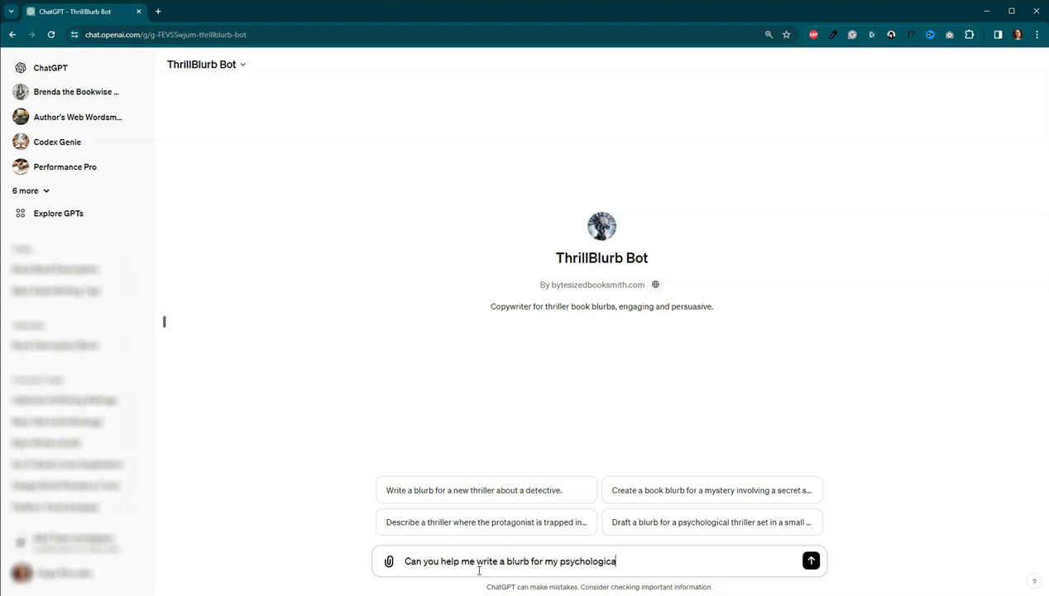
pyautogui.write('thrill')
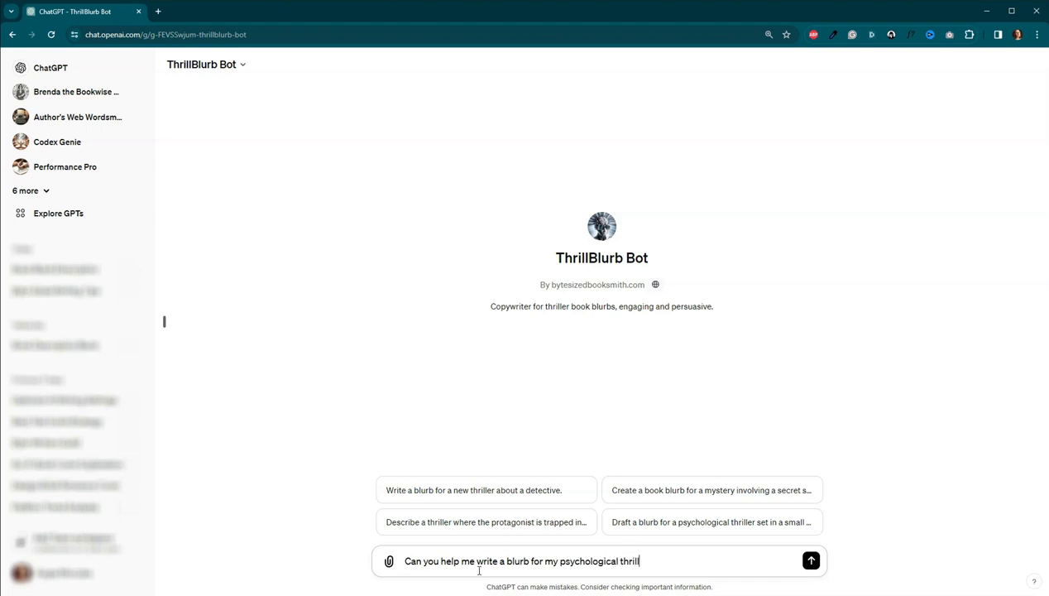
pyautogui.click(810, 561)
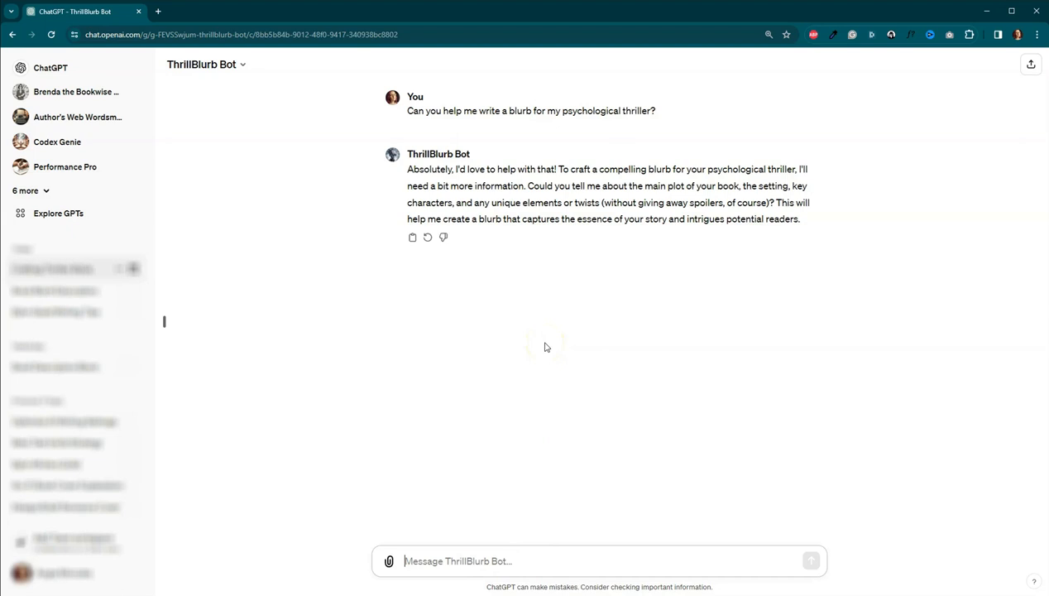
pyautogui.moveTo(636, 174)
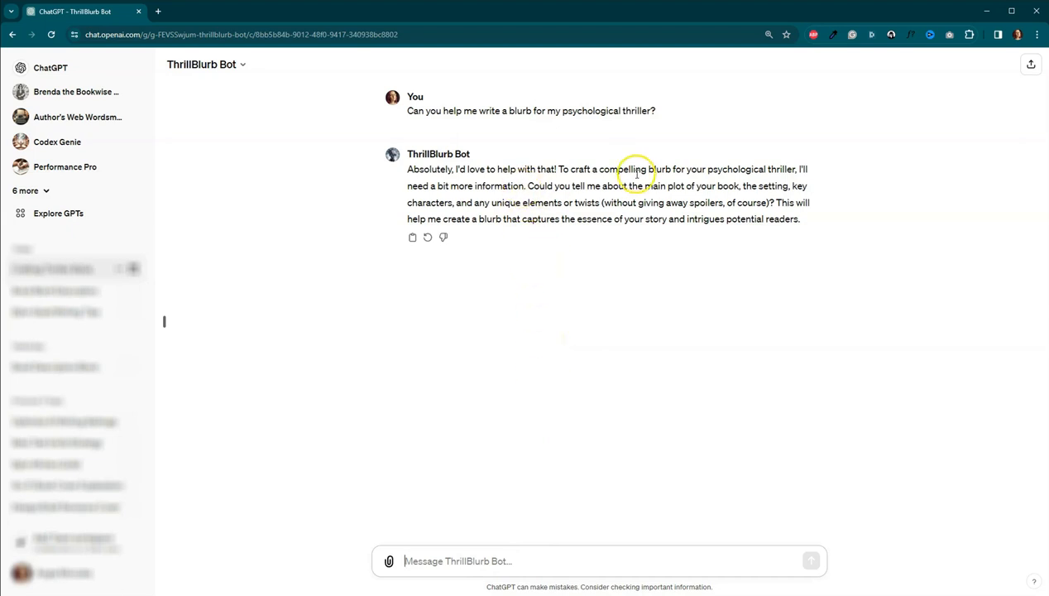
pyautogui.moveTo(782, 188)
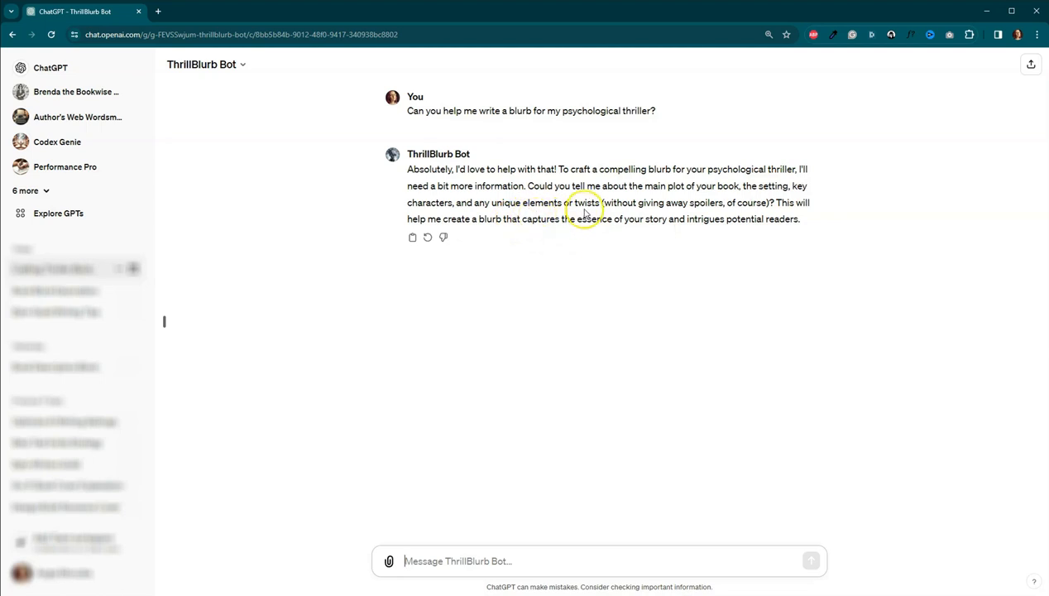
pyautogui.moveTo(585, 210)
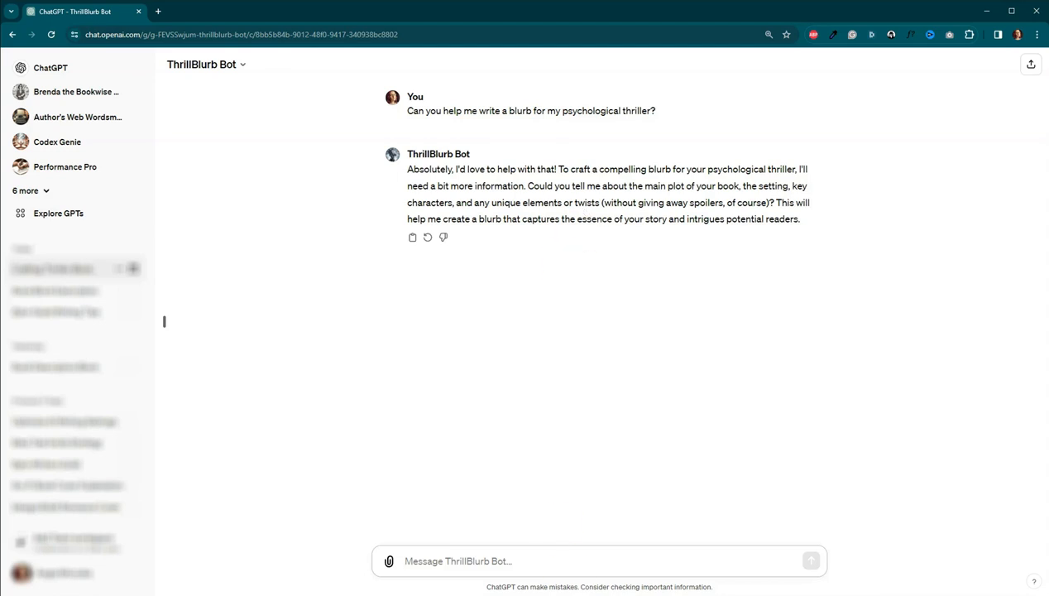
pyautogui.moveTo(608, 523)
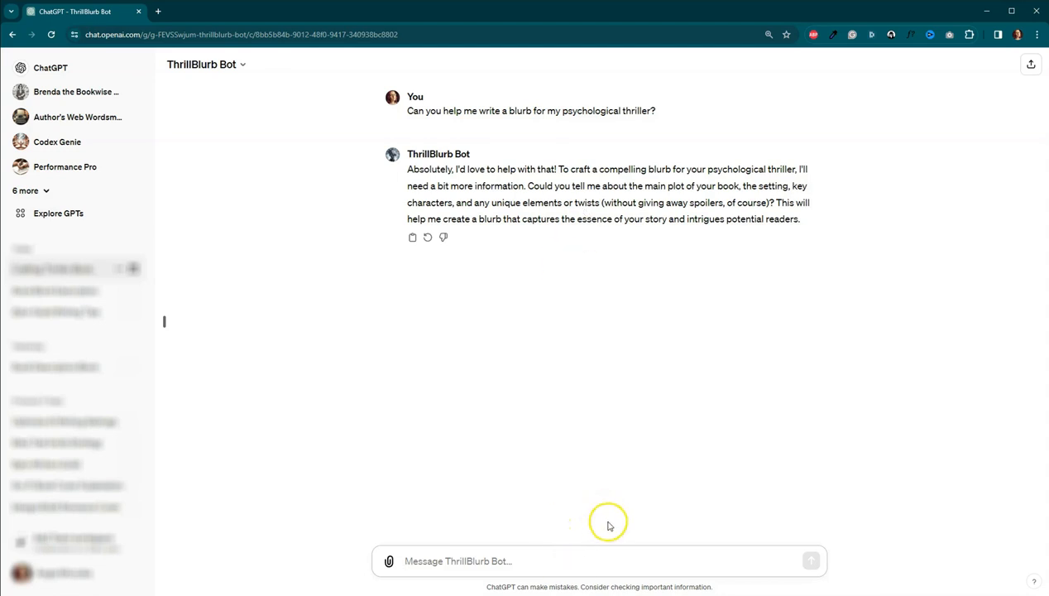
pyautogui.moveTo(668, 444)
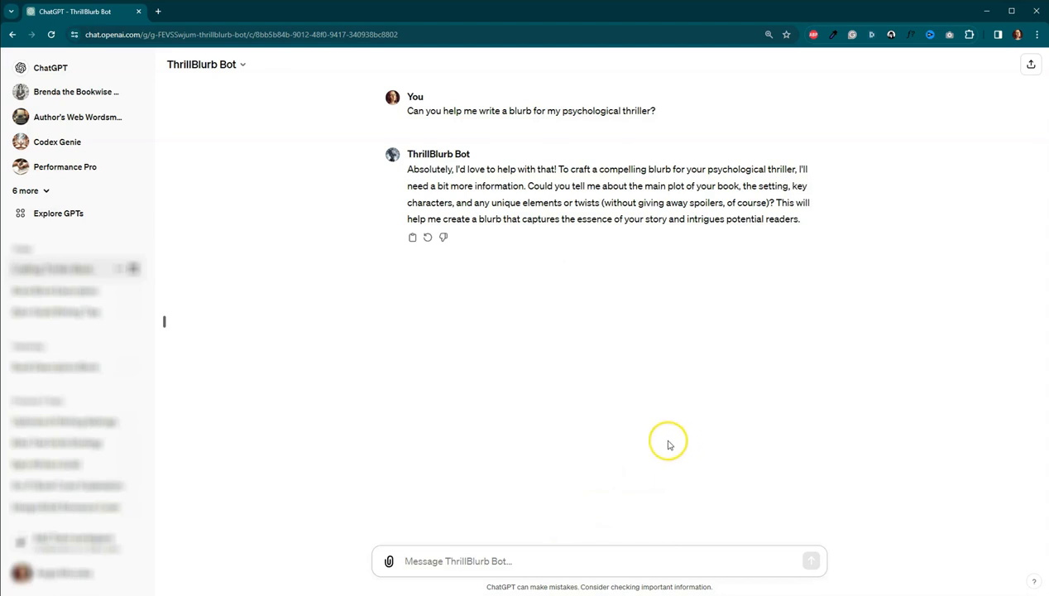
pyautogui.moveTo(395, 221)
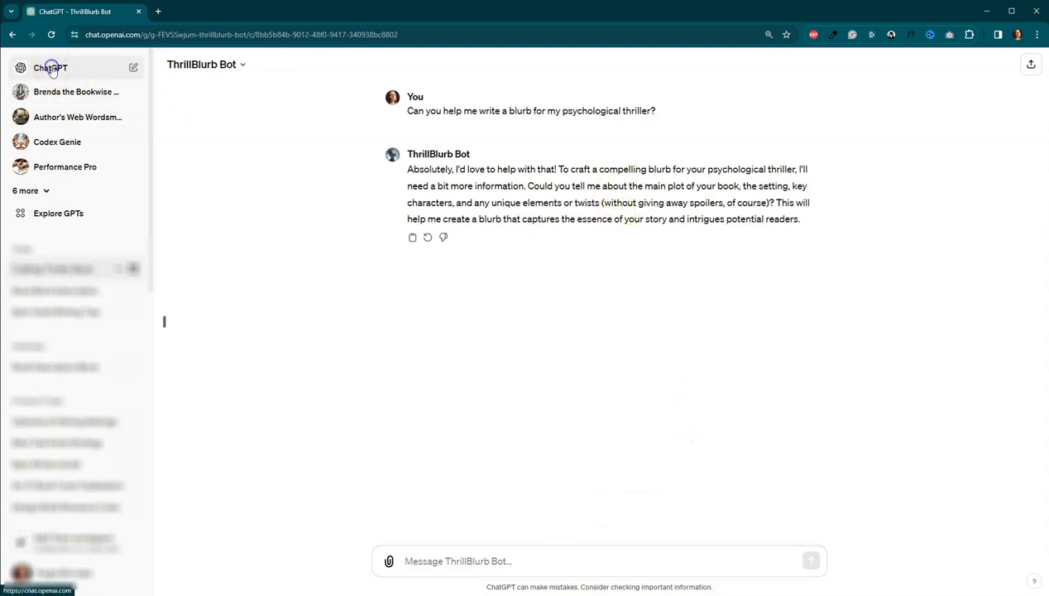
# - In a new standard ChatGPT chat, request five stalker-thriller premises featuring a young pop star
pyautogui.click(49, 68)
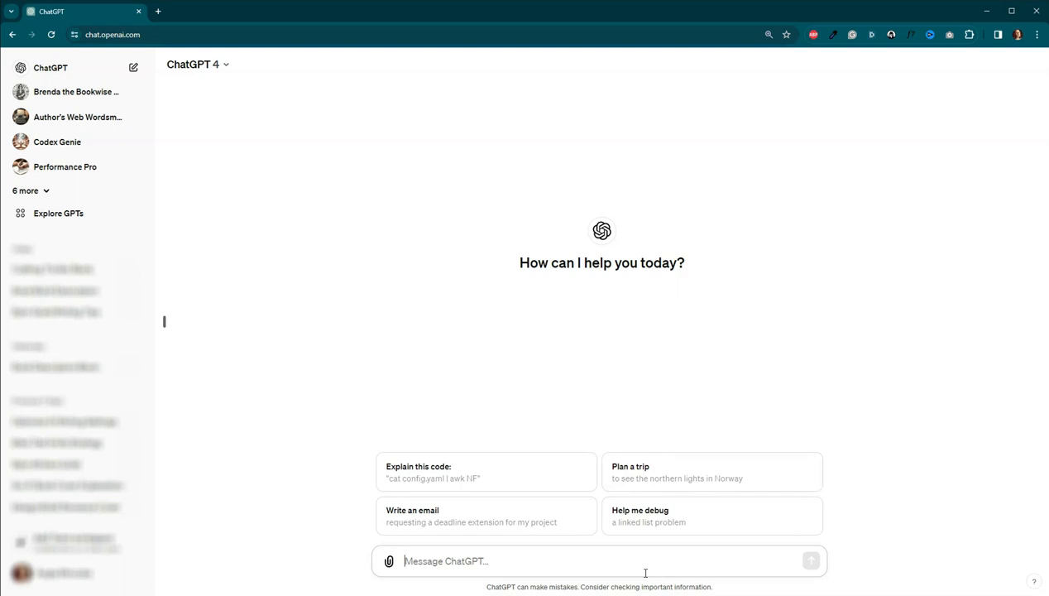
pyautogui.write('Please give me 5 premises for')
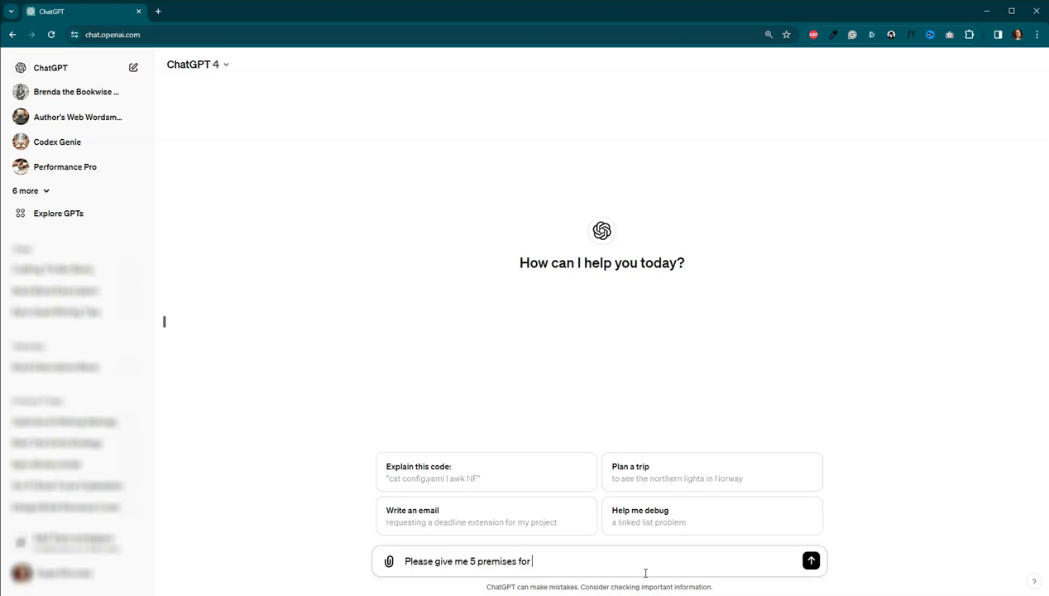
pyautogui.write('a stalker thriller that features a te')
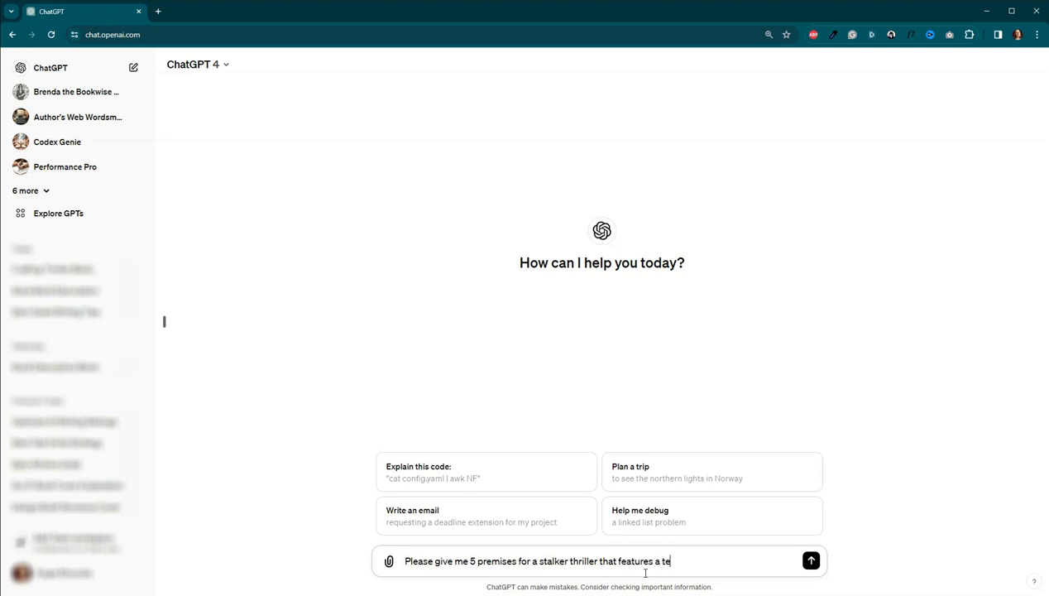
pyautogui.press('Backspace')
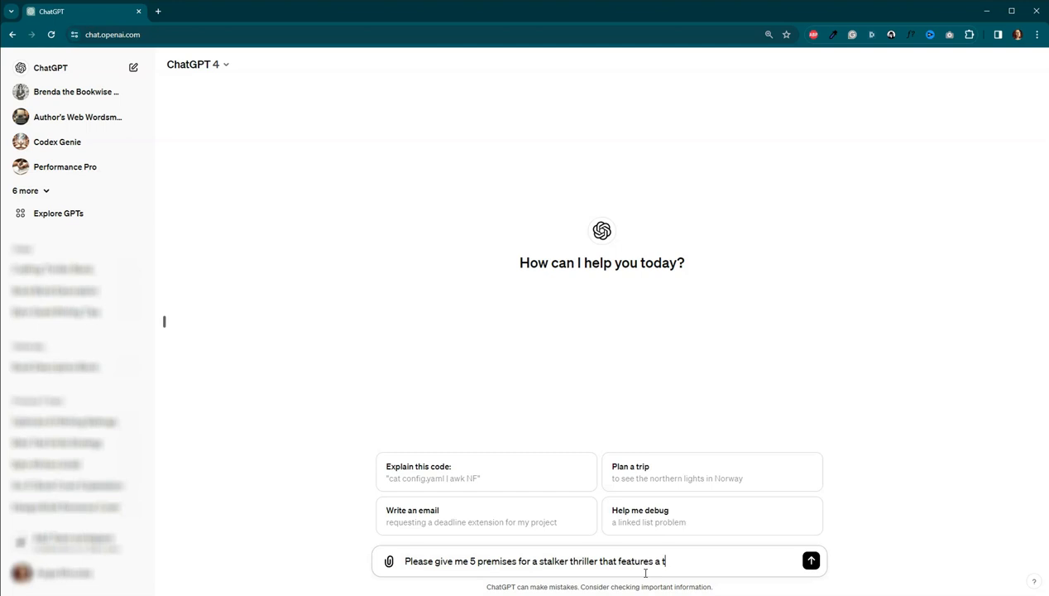
pyautogui.write('young')
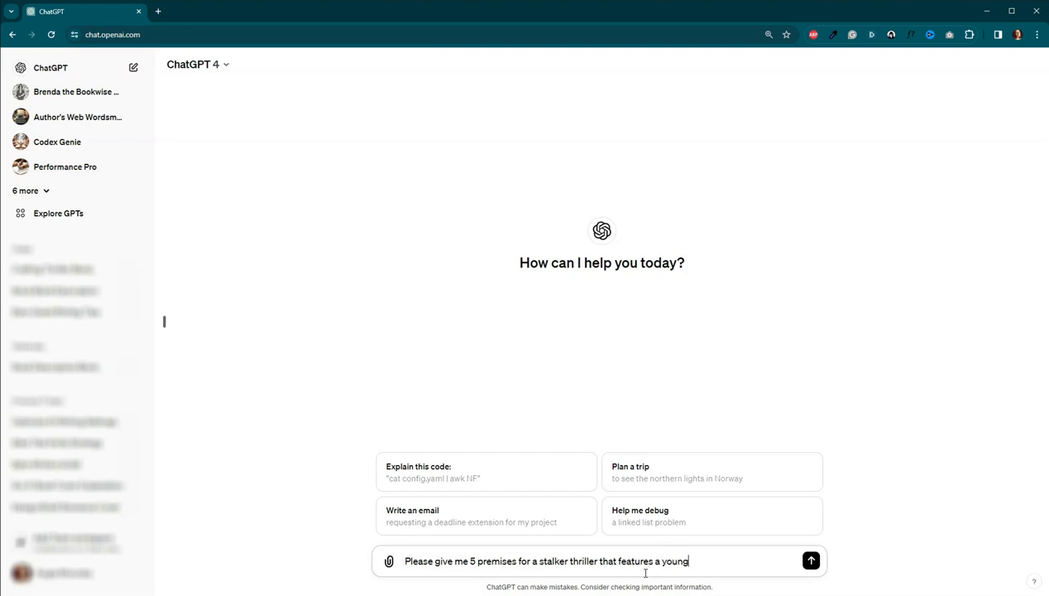
pyautogui.write('pop star')
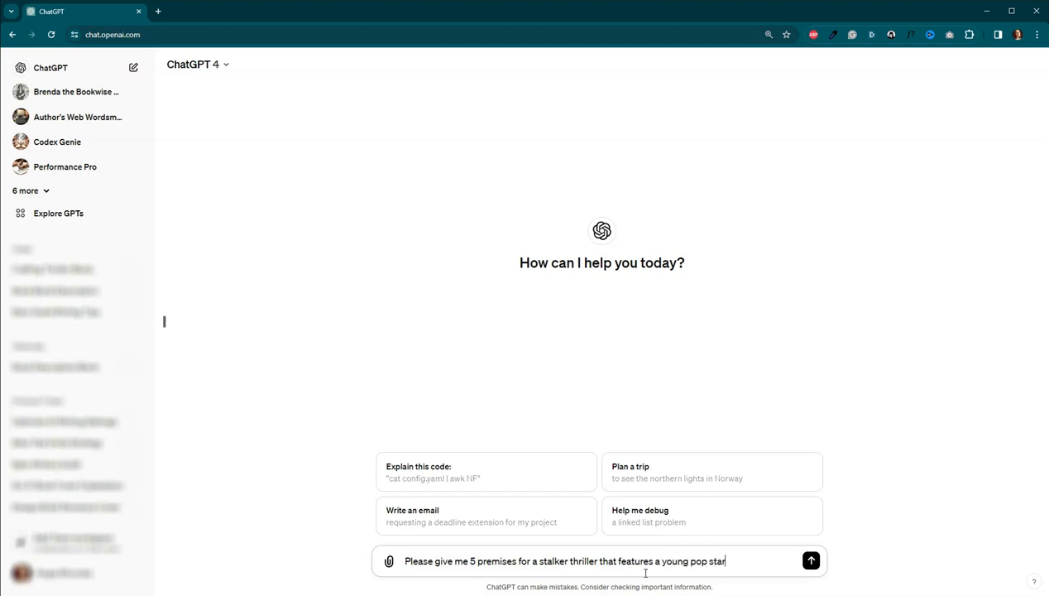
pyautogui.click(811, 561)
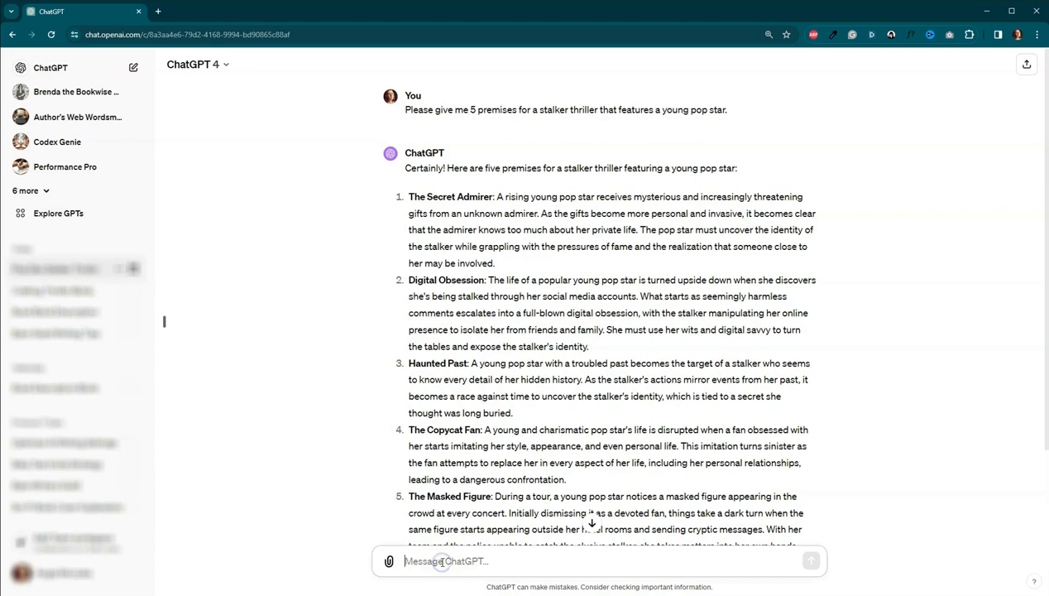
# - Ask for more information about premise 2, Digital Obsession, and scroll through the expanded synopsis
pyautogui.write('Please give me')
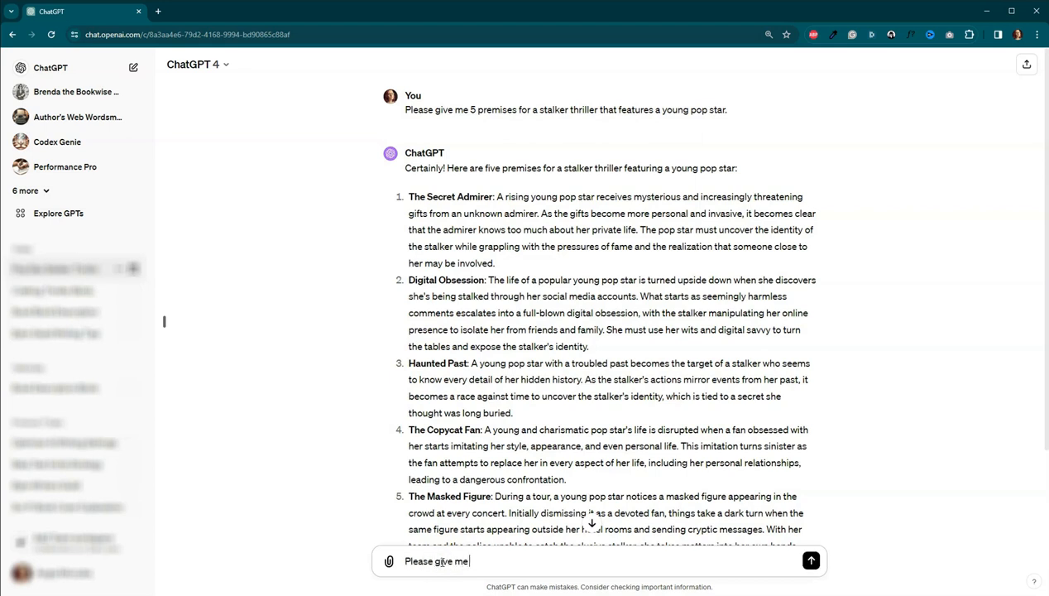
pyautogui.write('more information a')
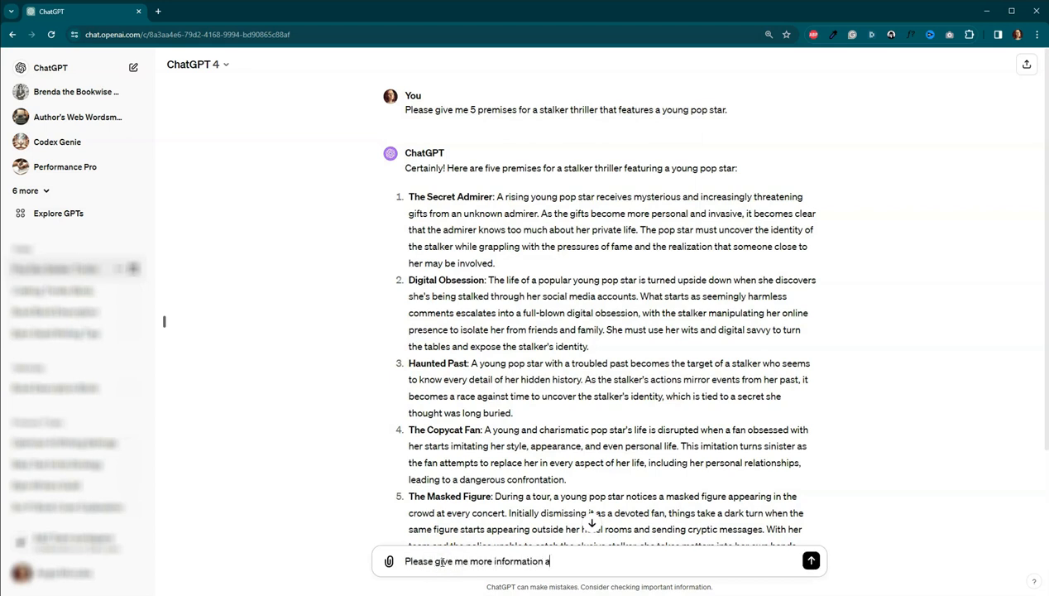
pyautogui.write('bout 2.')
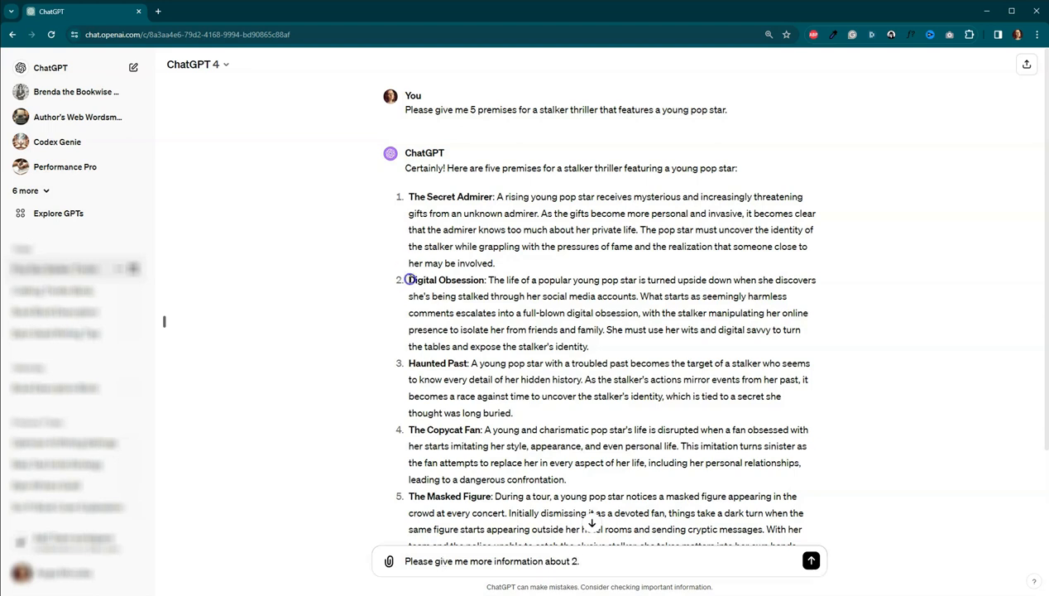
pyautogui.doubleClick(445, 279)
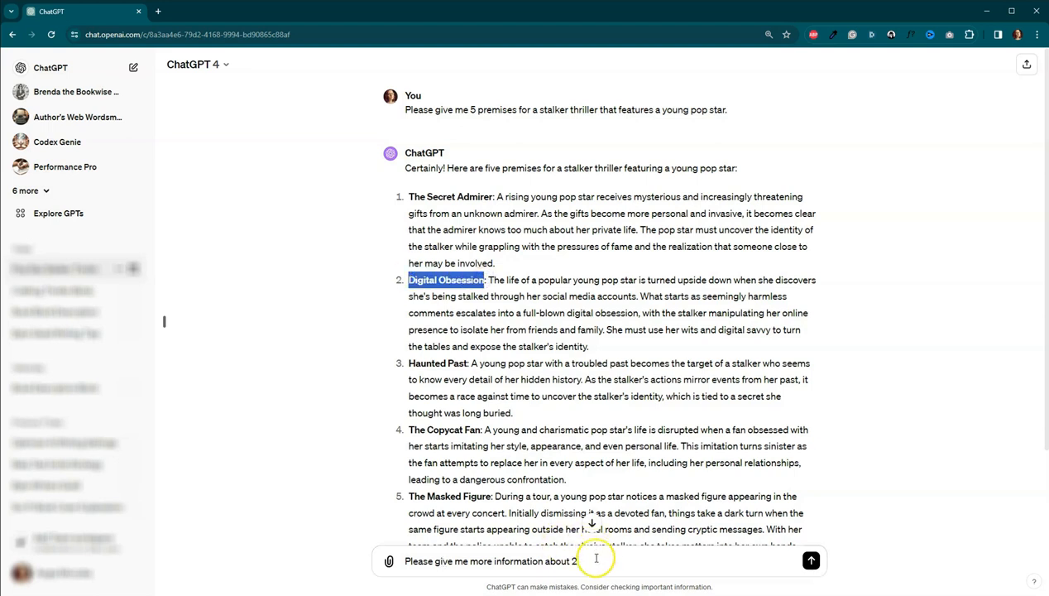
pyautogui.write(',')
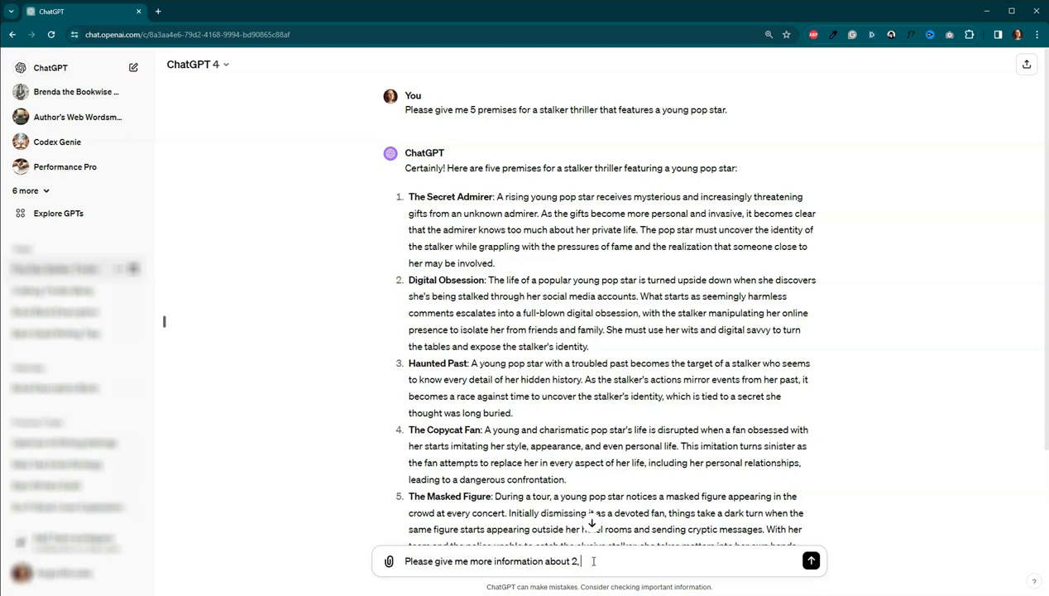
pyautogui.write('Digital Obsession')
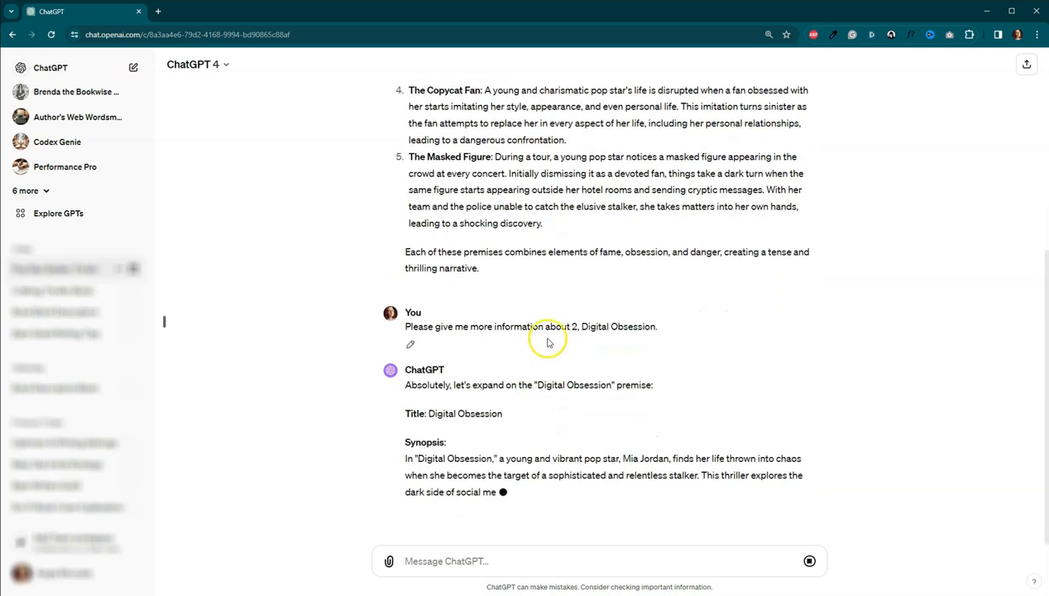
pyautogui.scroll(-3)
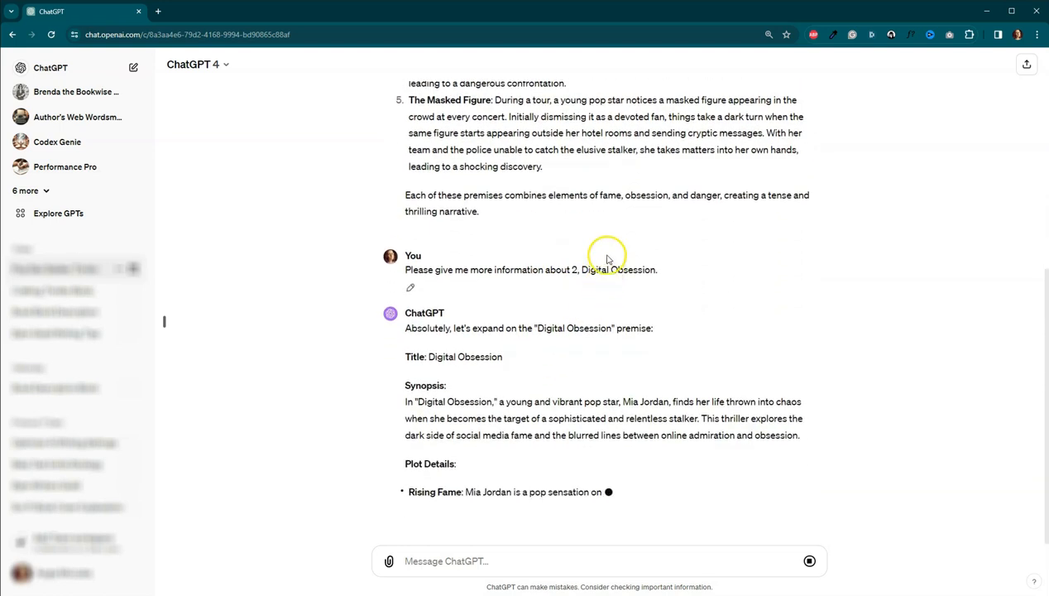
pyautogui.scroll(-3)
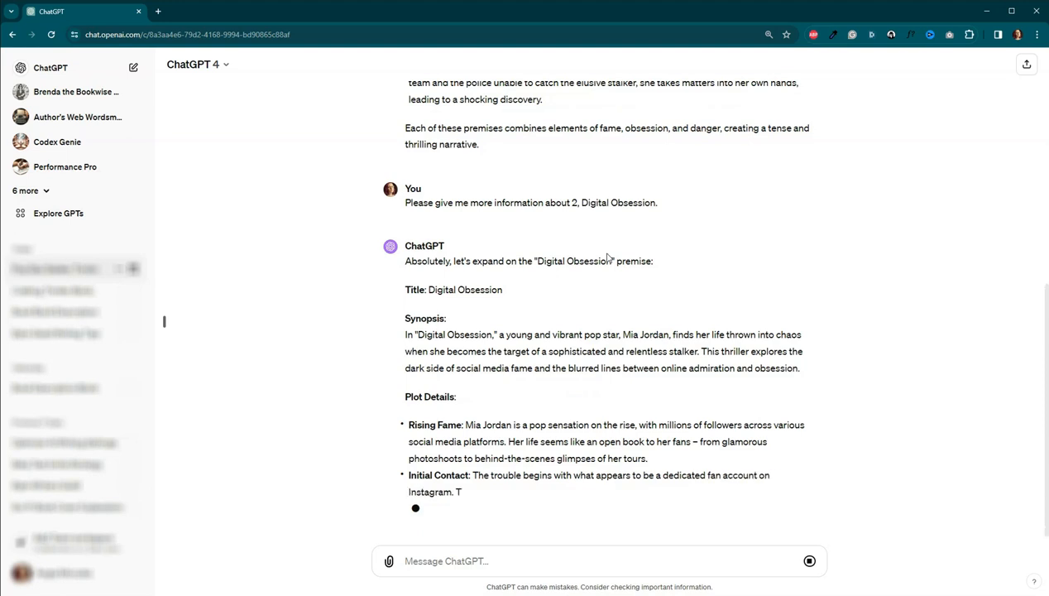
pyautogui.scroll(-3)
pyautogui.write('@')
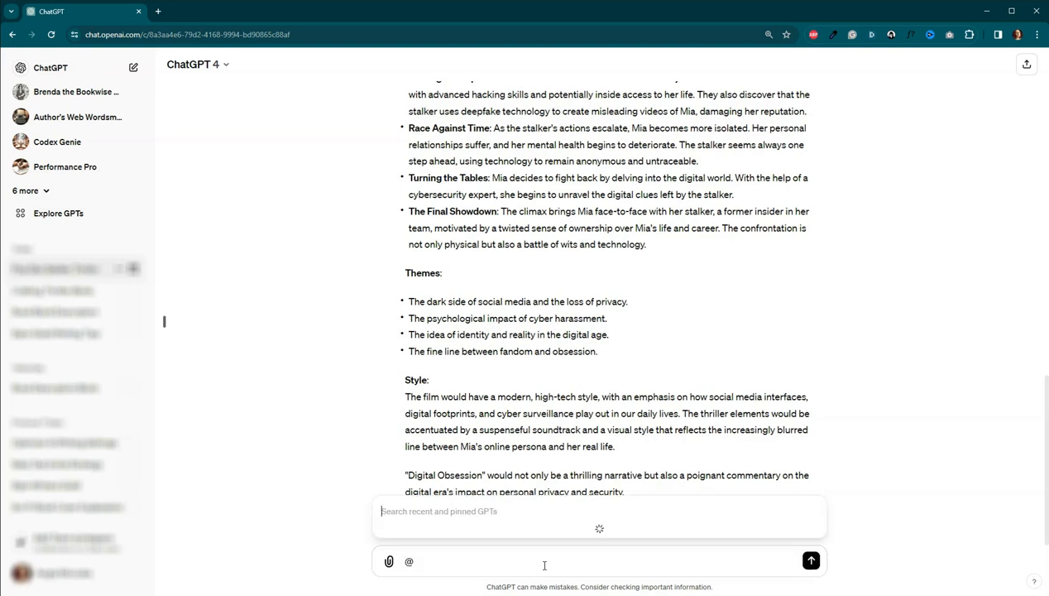
# - Mention ThrillBlurb Bot and ask it to write a book blurb from the information above
pyautogui.write('thril')
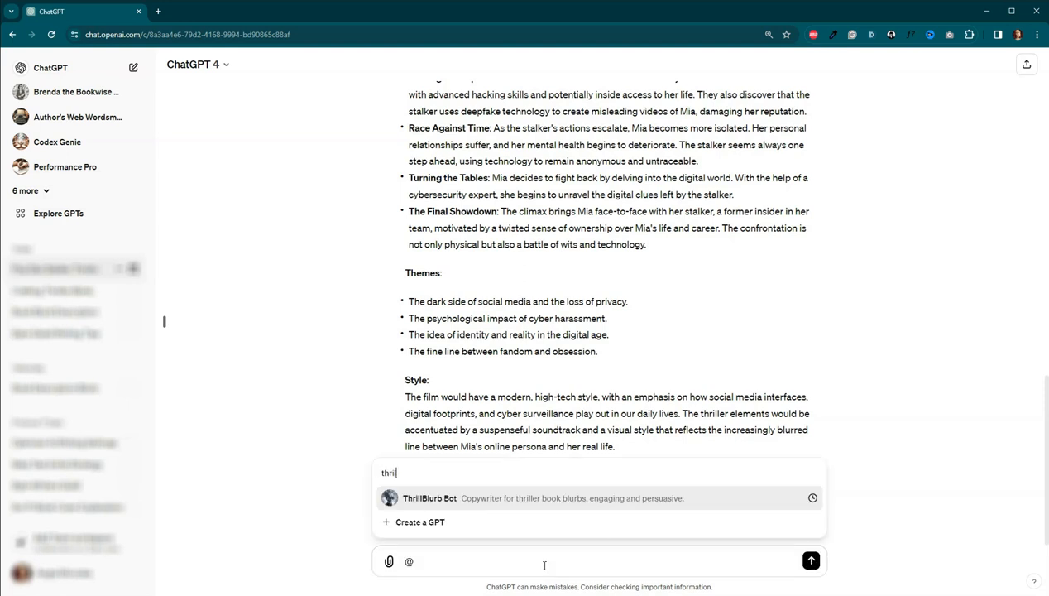
pyautogui.click(429, 498)
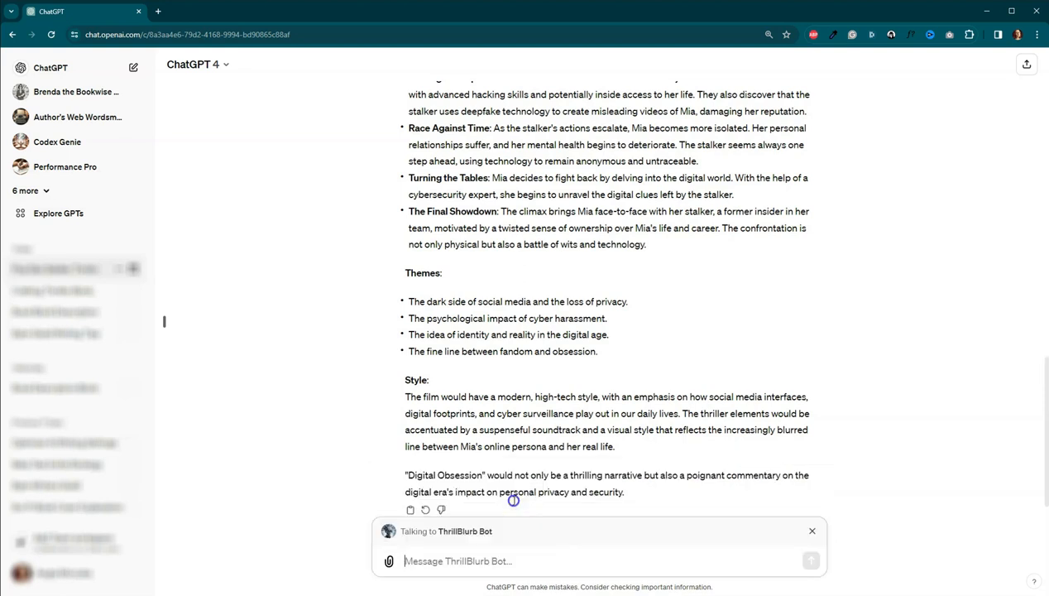
pyautogui.scroll(-3)
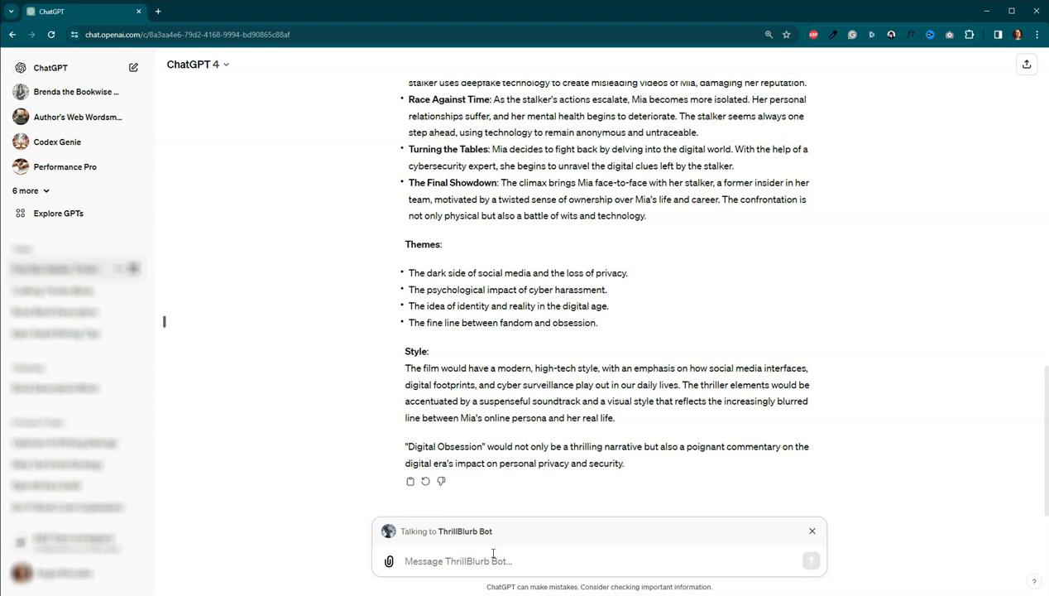
pyautogui.write('Please use the')
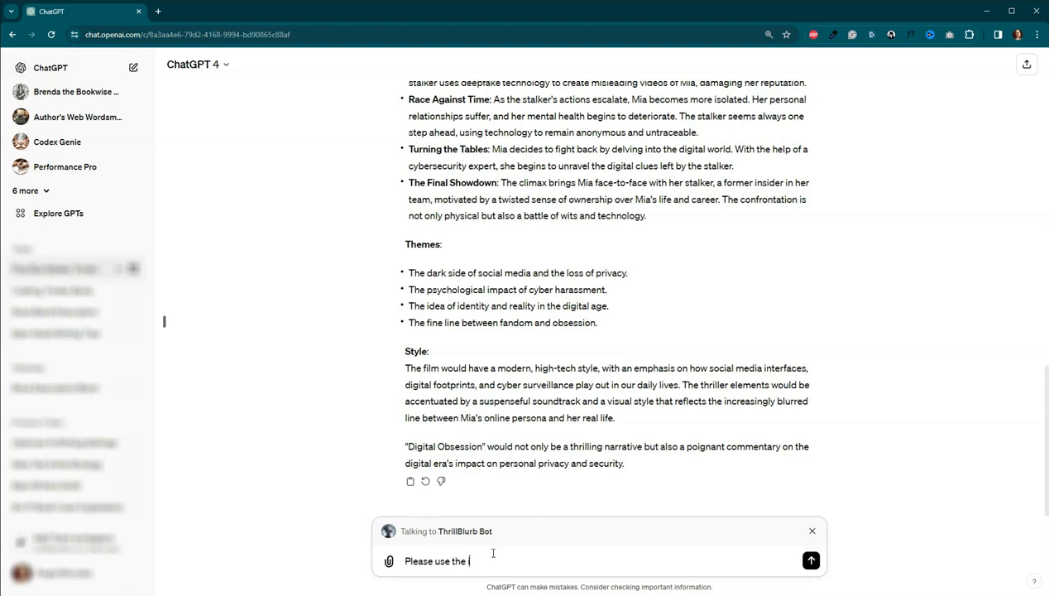
pyautogui.write('nformation abo')
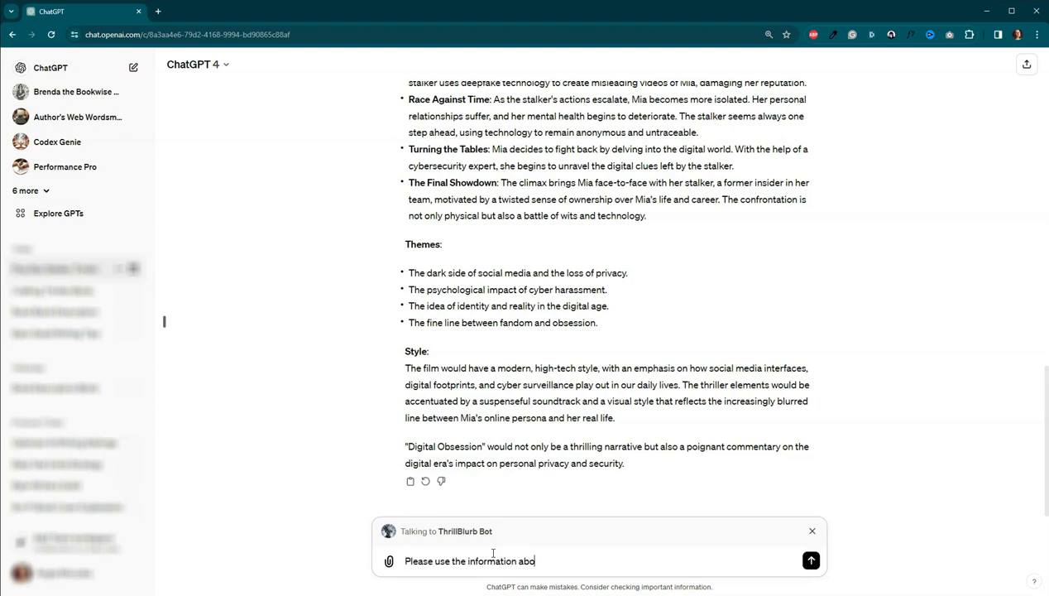
pyautogui.write('ve to write')
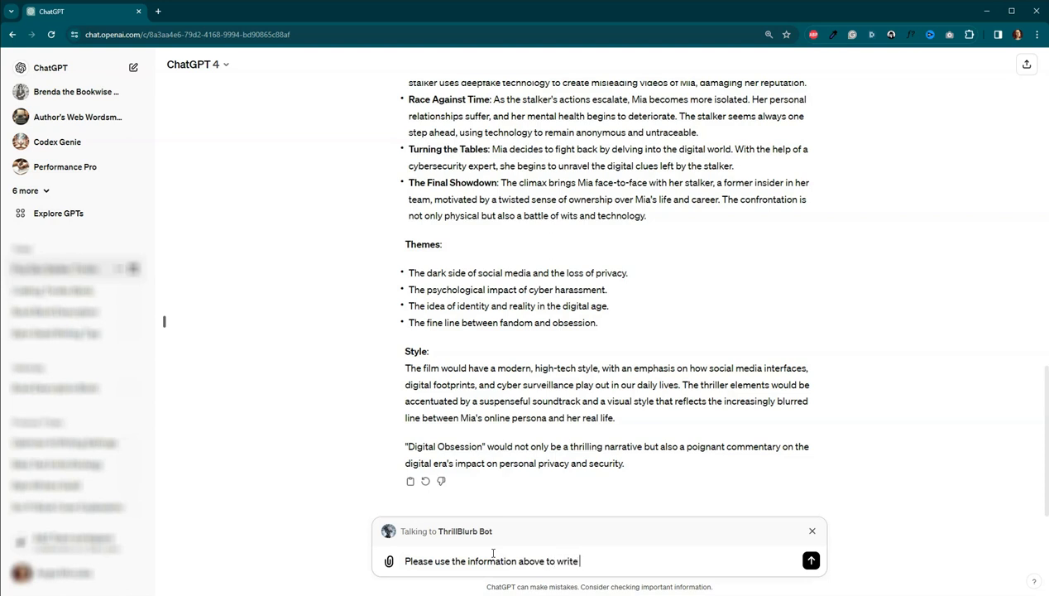
pyautogui.write('a book')
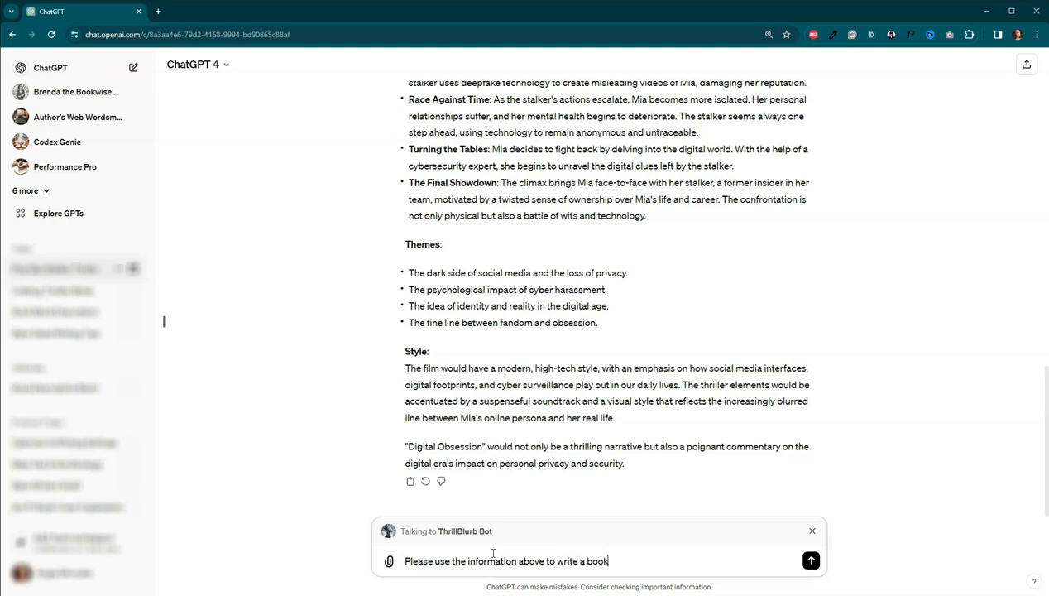
pyautogui.write('blurb')
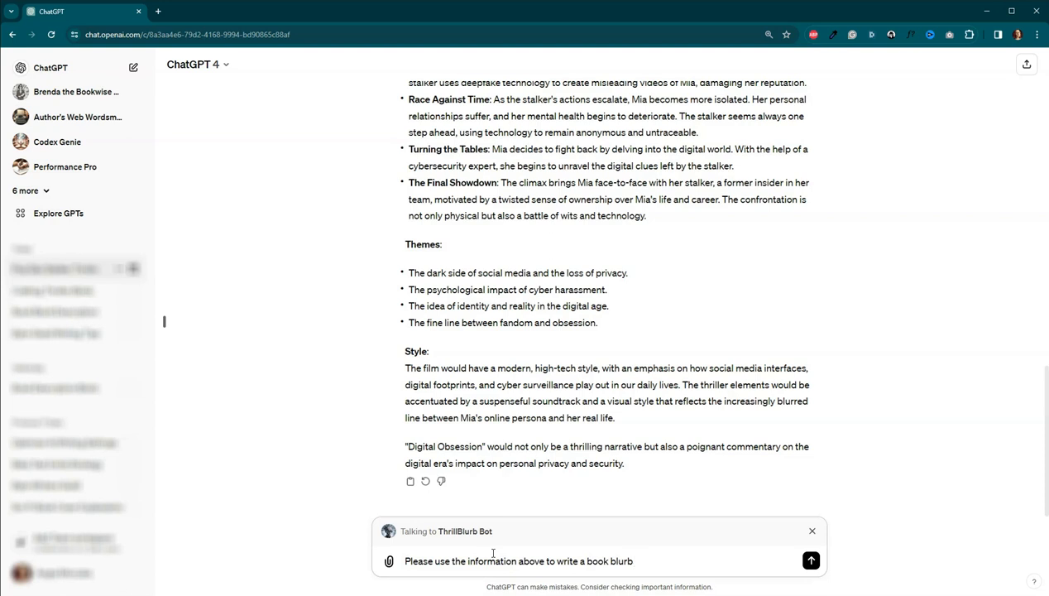
pyautogui.write('for the thriller. Ask any')
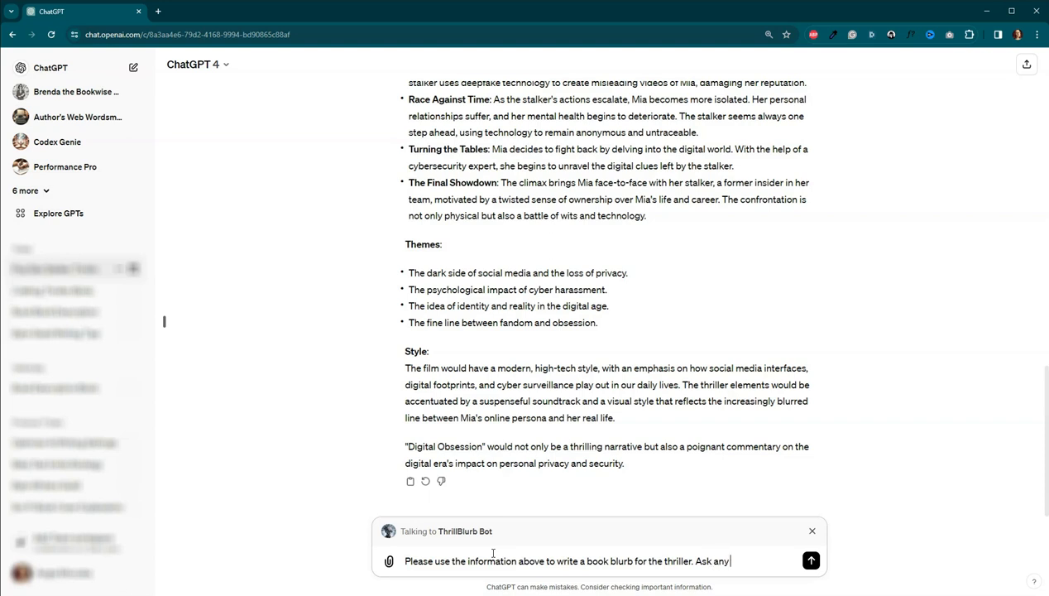
pyautogui.write('questions')
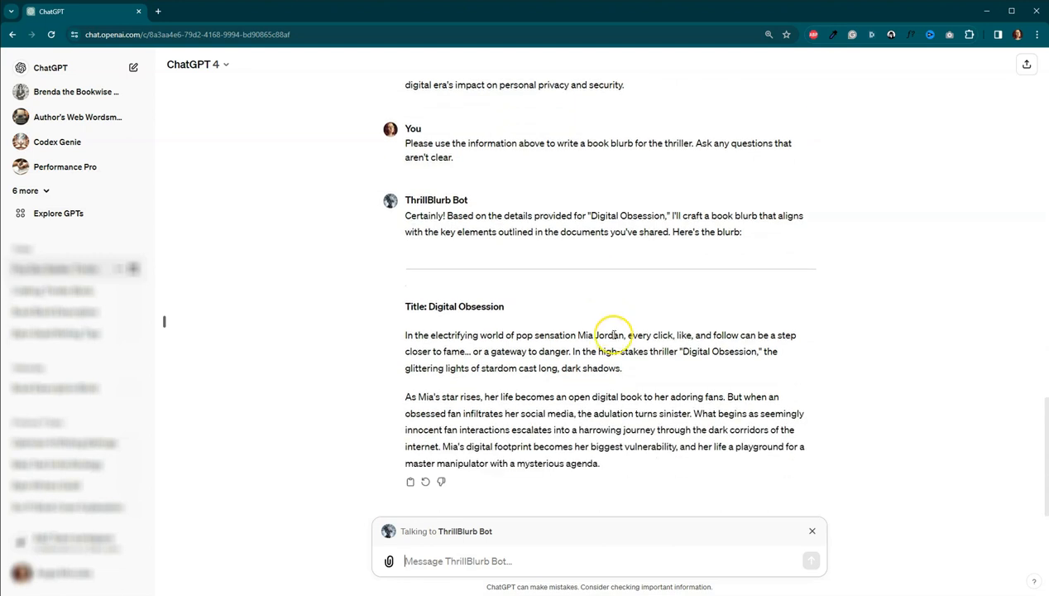
# - Scroll through ThrillBlurb Bot's finished Digital Obsession blurb and its closing notes on the guidelines
pyautogui.scroll(-3)
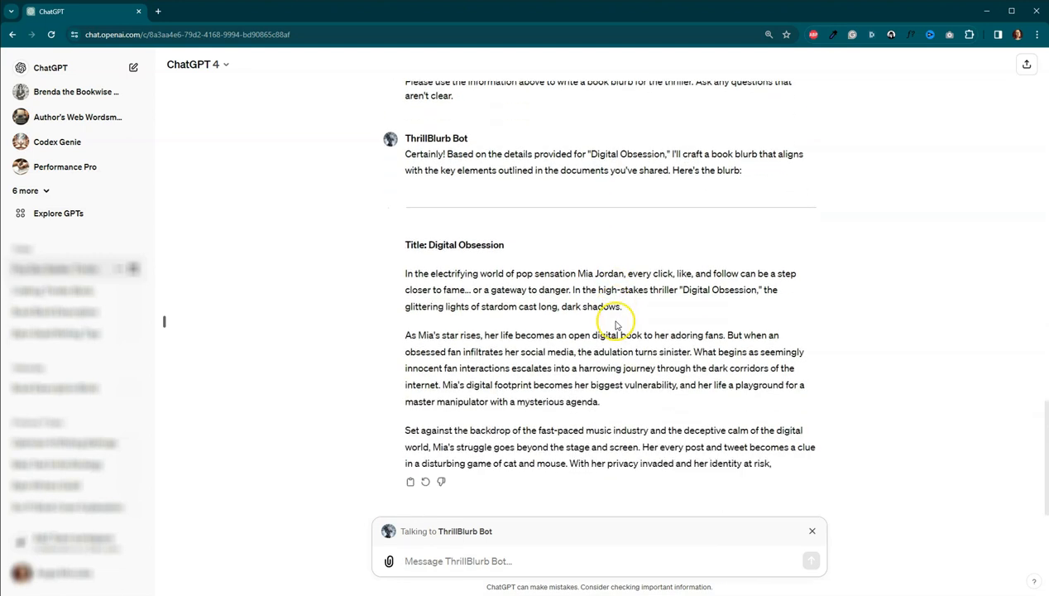
pyautogui.scroll(-3)
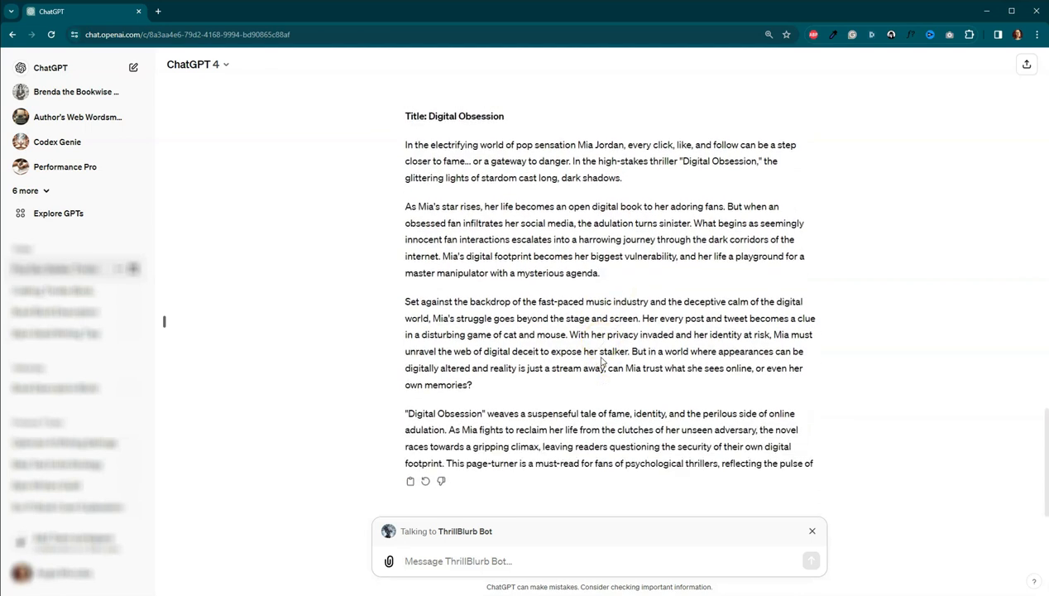
pyautogui.scroll(-3)
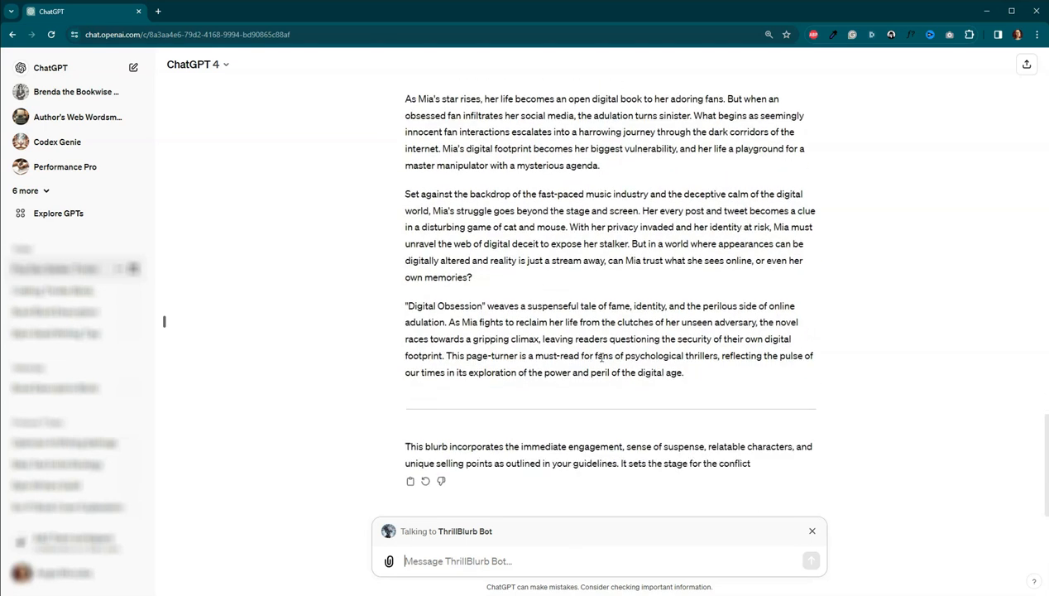
pyautogui.scroll(-3)
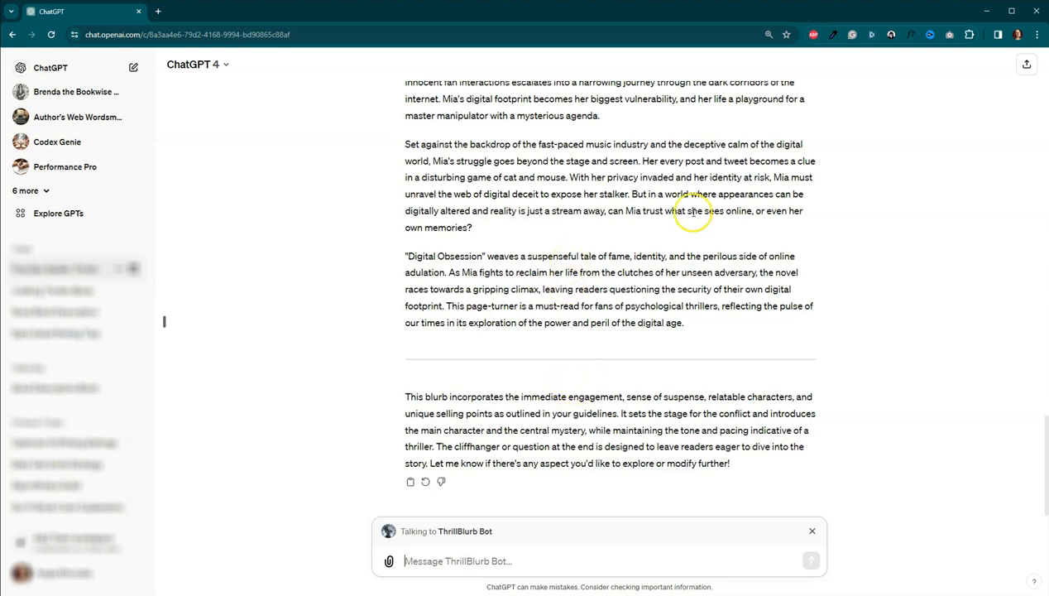
pyautogui.moveTo(1012, 82)
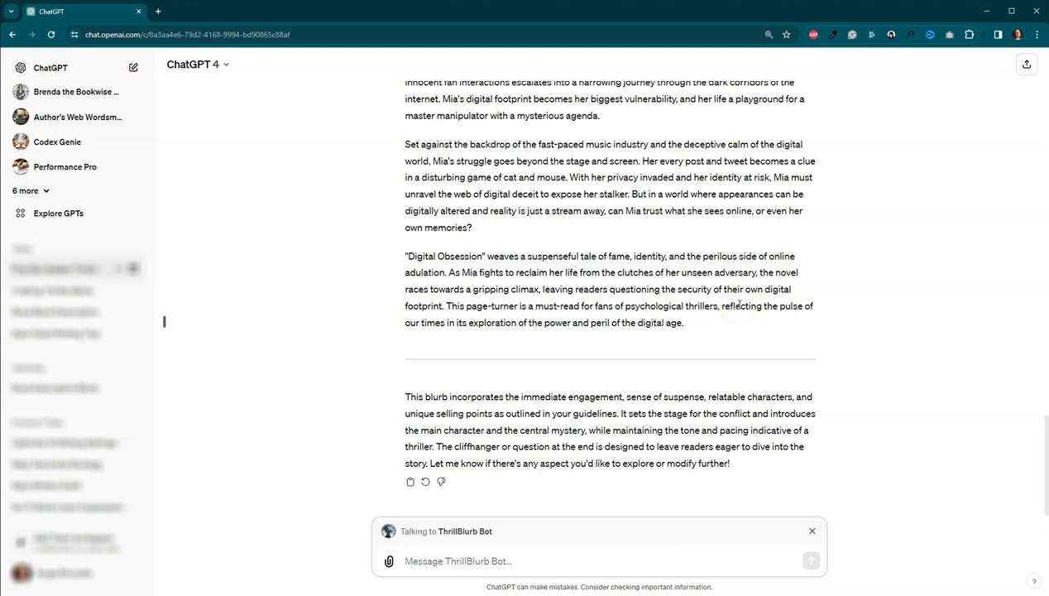
pyautogui.moveTo(721, 506)
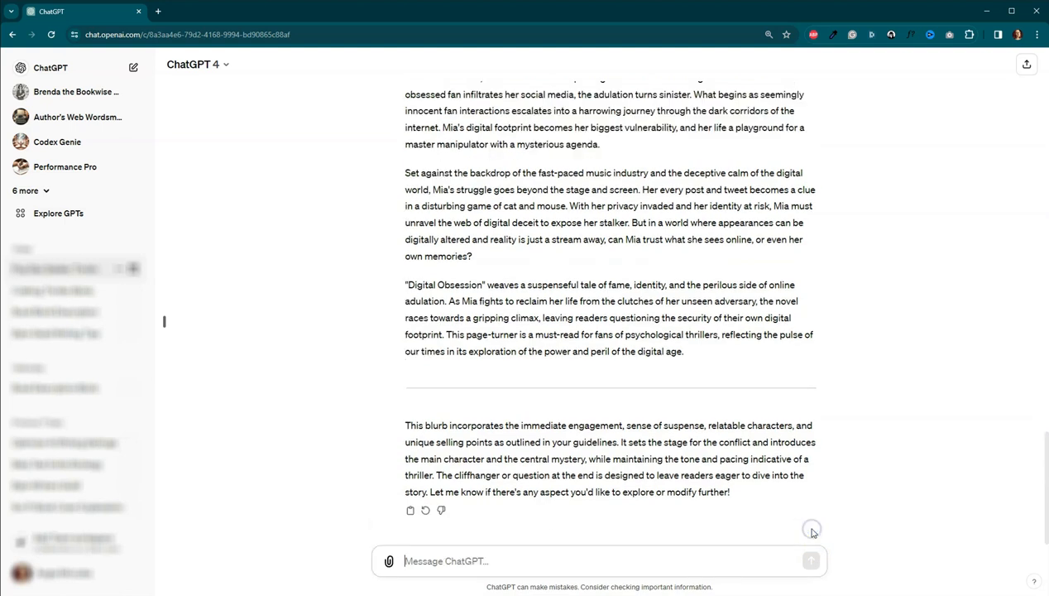
pyautogui.moveTo(875, 530)
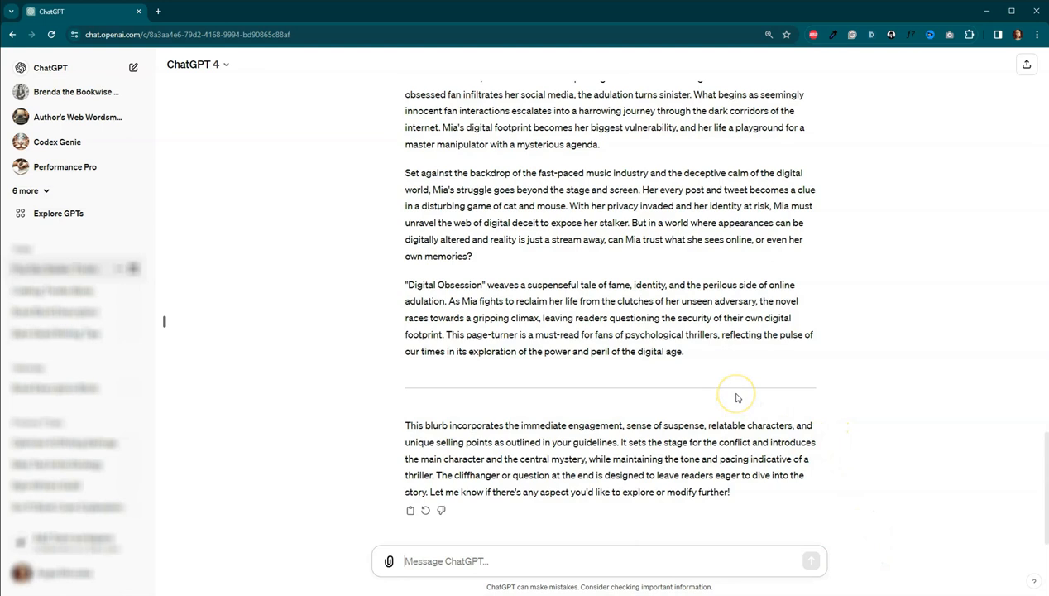
pyautogui.moveTo(719, 409)
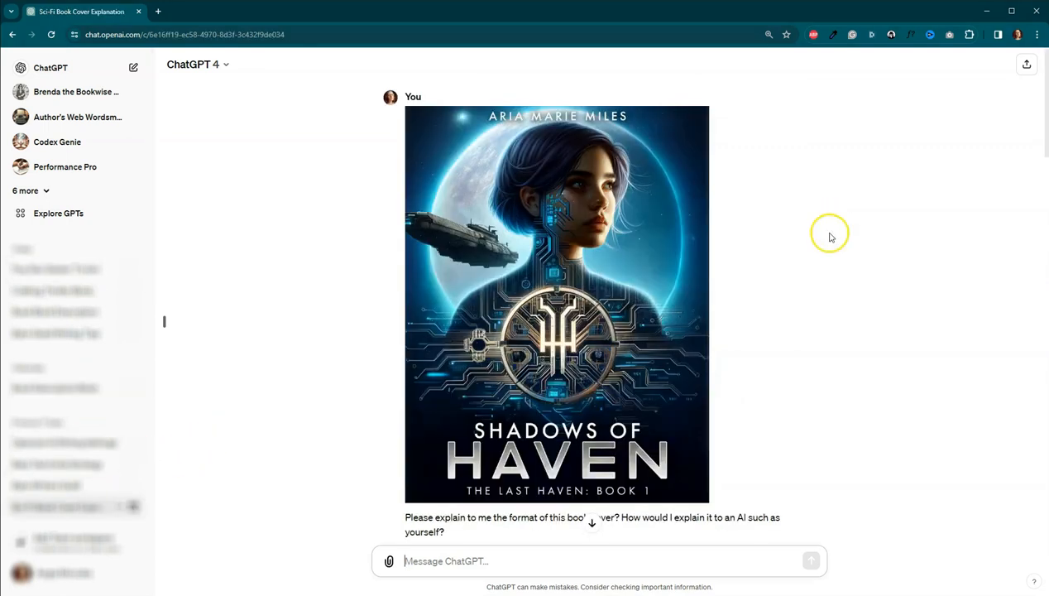
pyautogui.moveTo(762, 154)
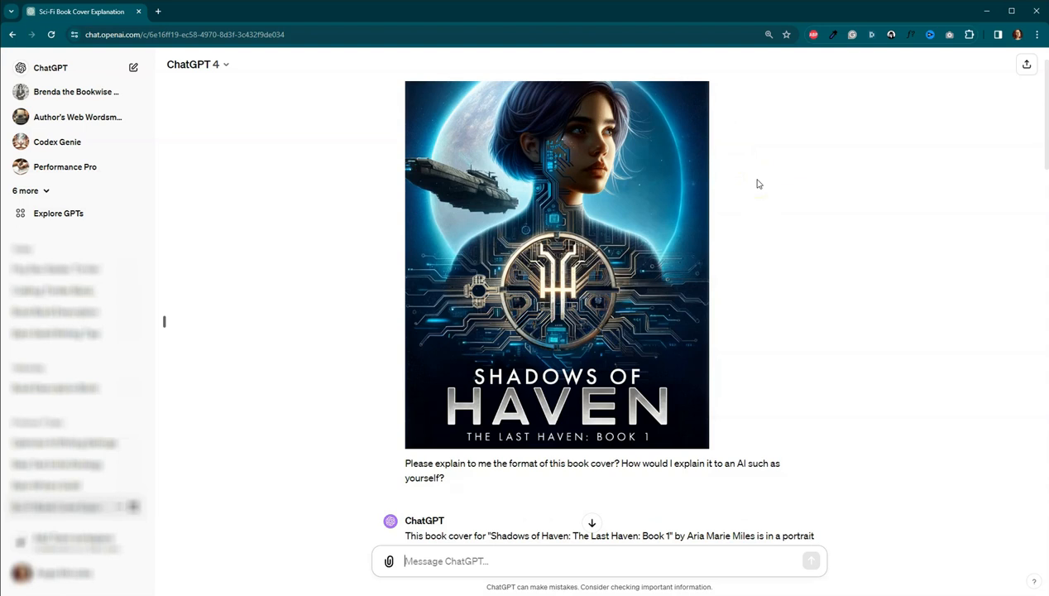
# - Scroll through the Sci-Fi Book Cover Explanation chat down to the generated portrait-style cover
pyautogui.scroll(-3)
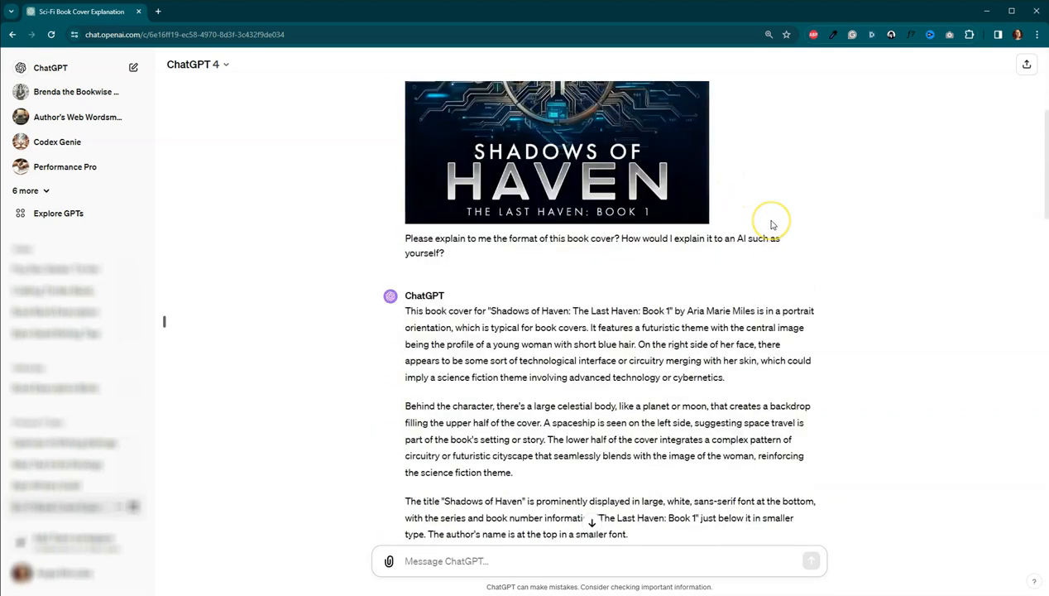
pyautogui.scroll(-3)
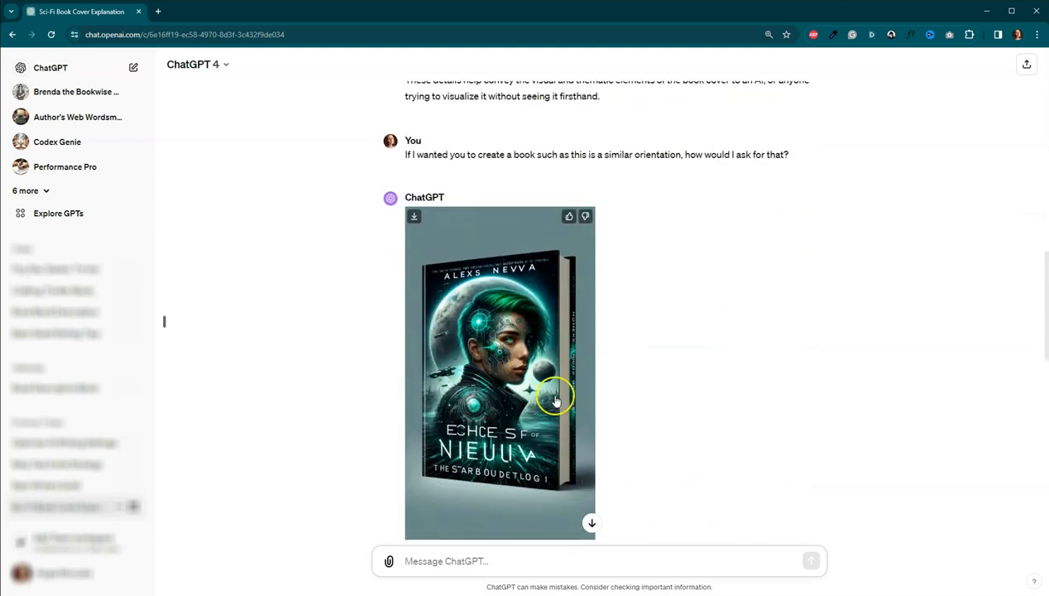
pyautogui.scroll(-3)
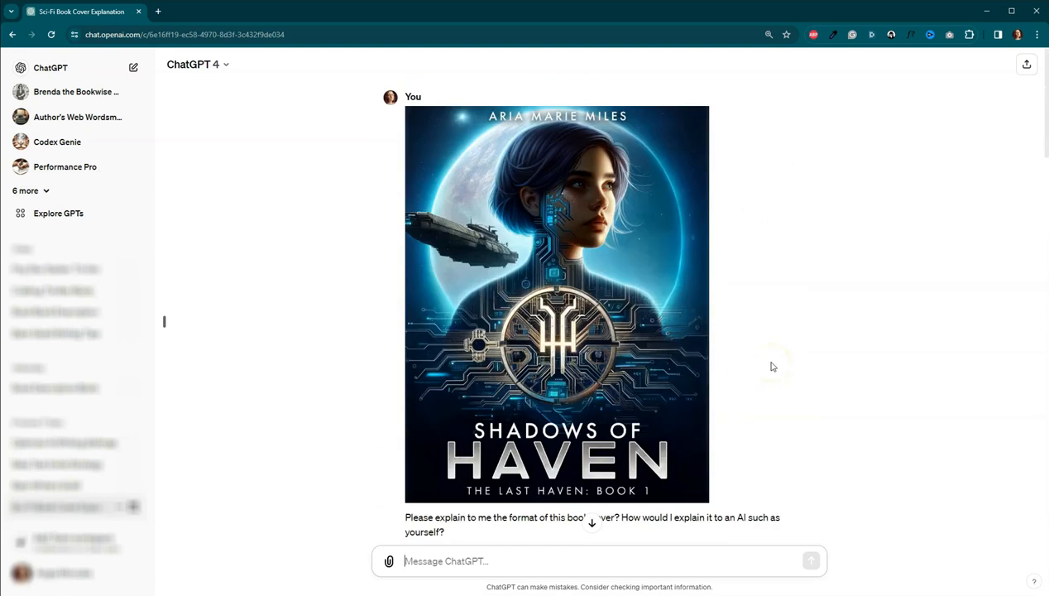
pyautogui.moveTo(772, 366)
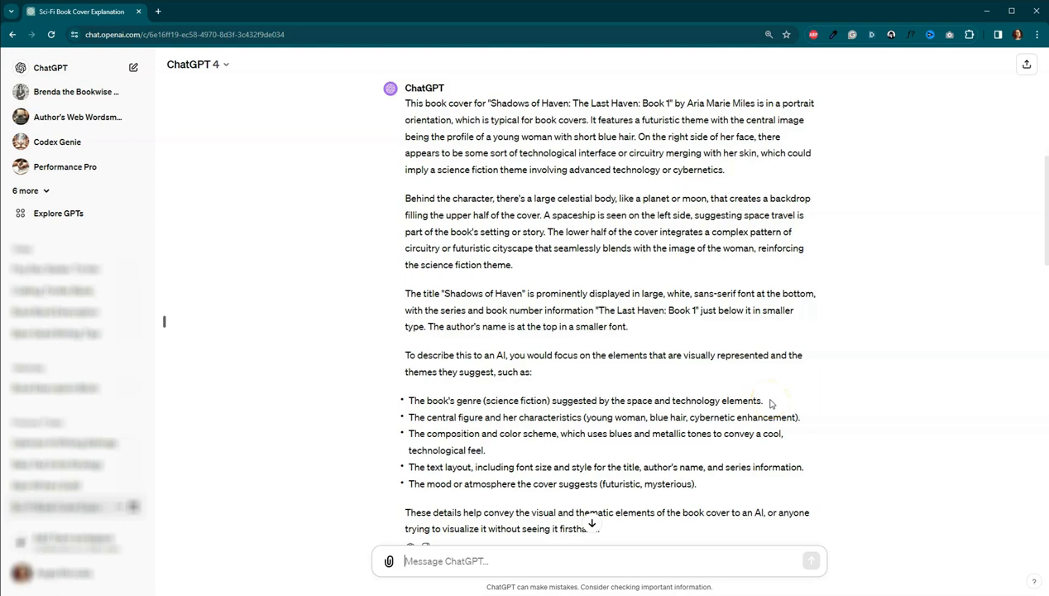
pyautogui.scroll(-3)
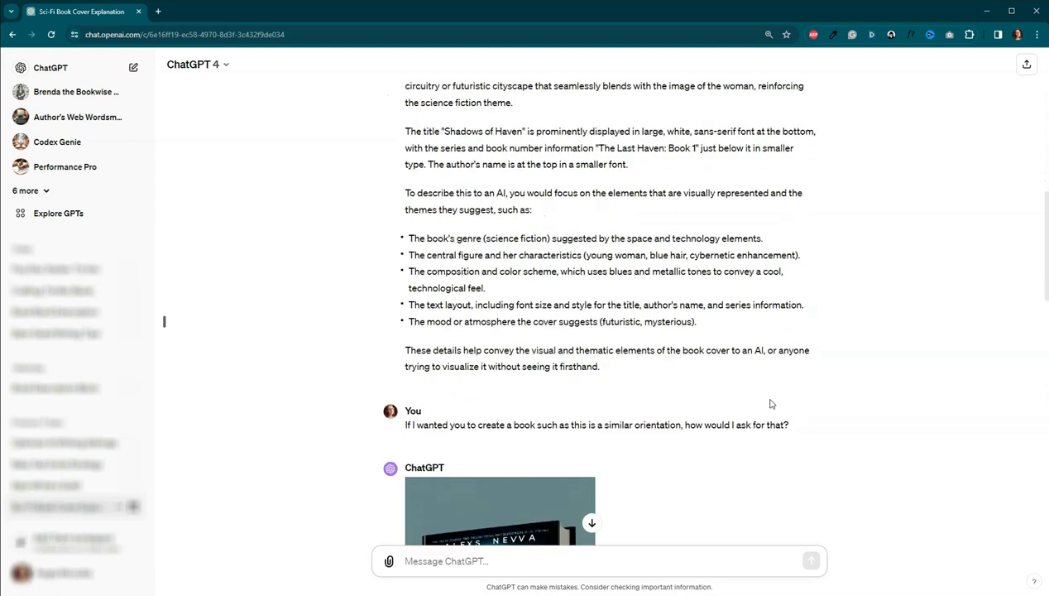
pyautogui.moveTo(190, 344)
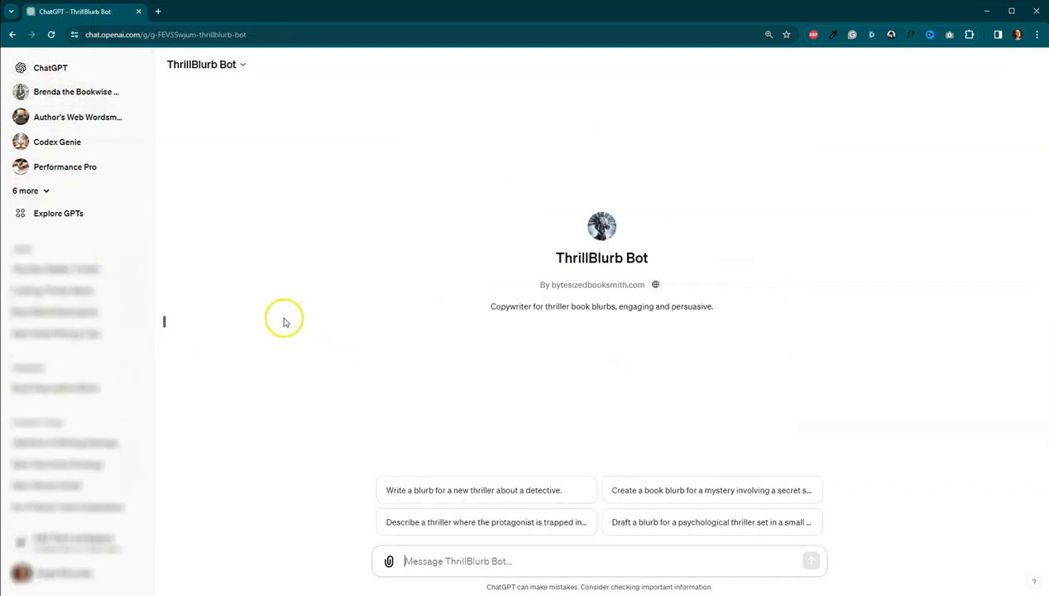
pyautogui.moveTo(375, 299)
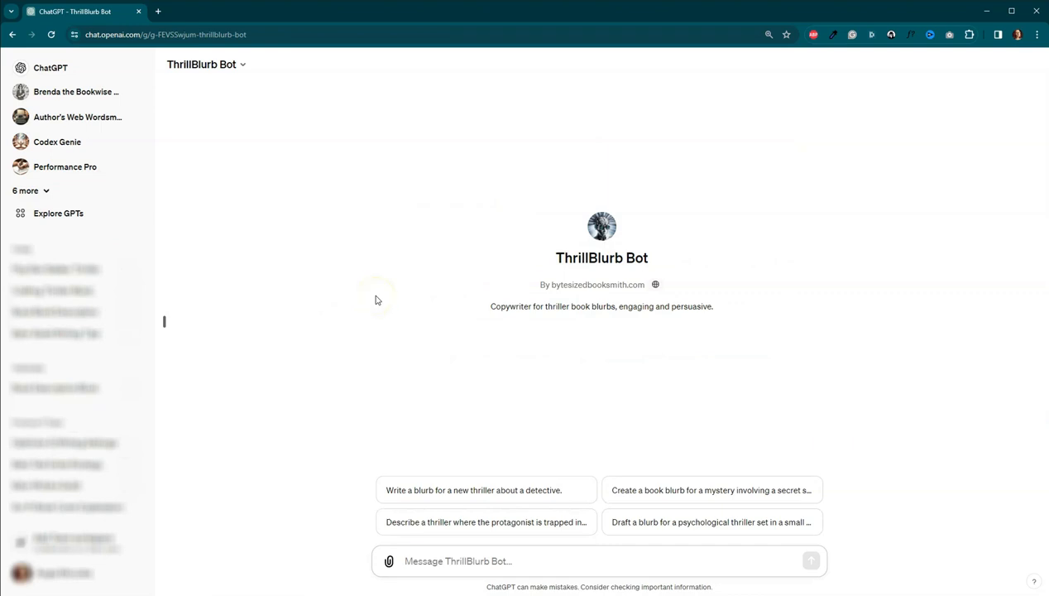